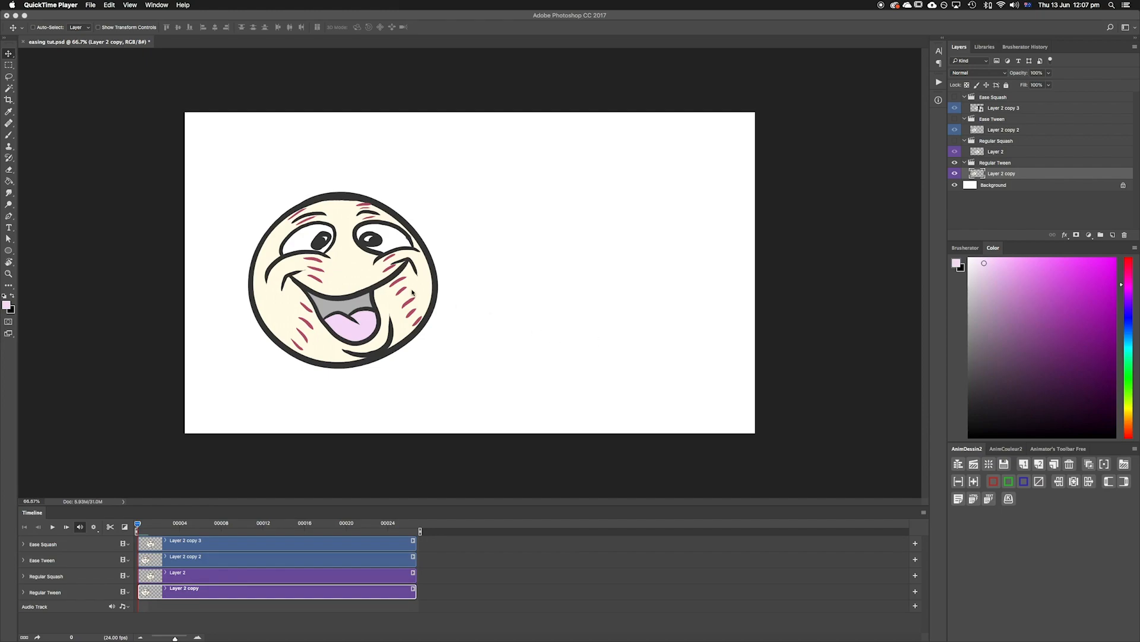
# Step: Preview the Regular Tween animation and expand the Regular Squash track's properties
pyautogui.click(22, 592)
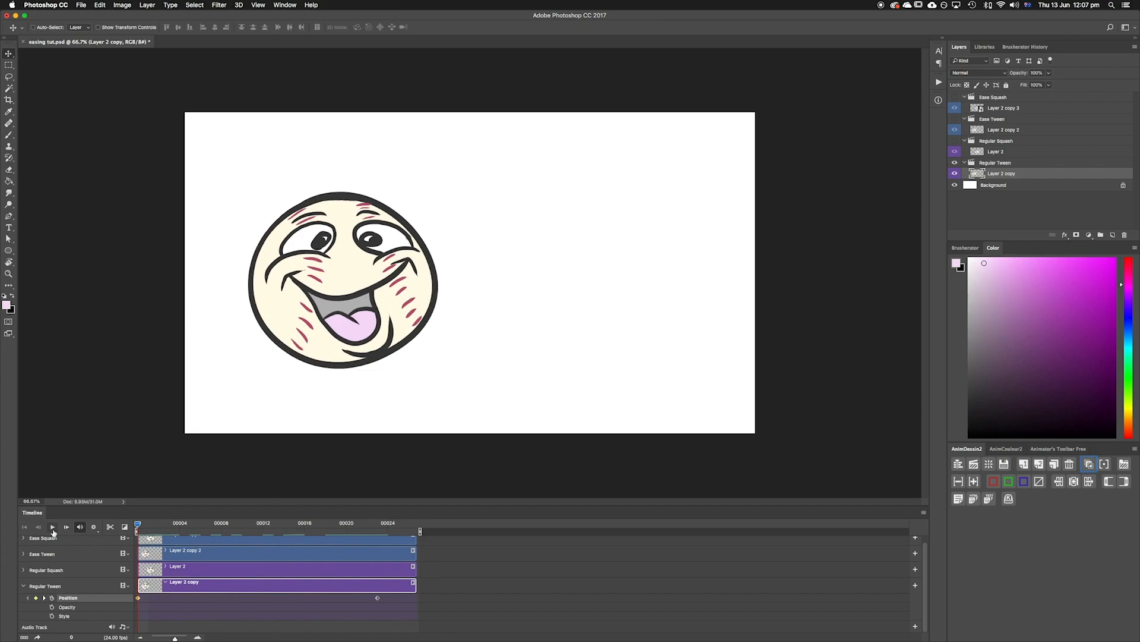
pyautogui.click(52, 527)
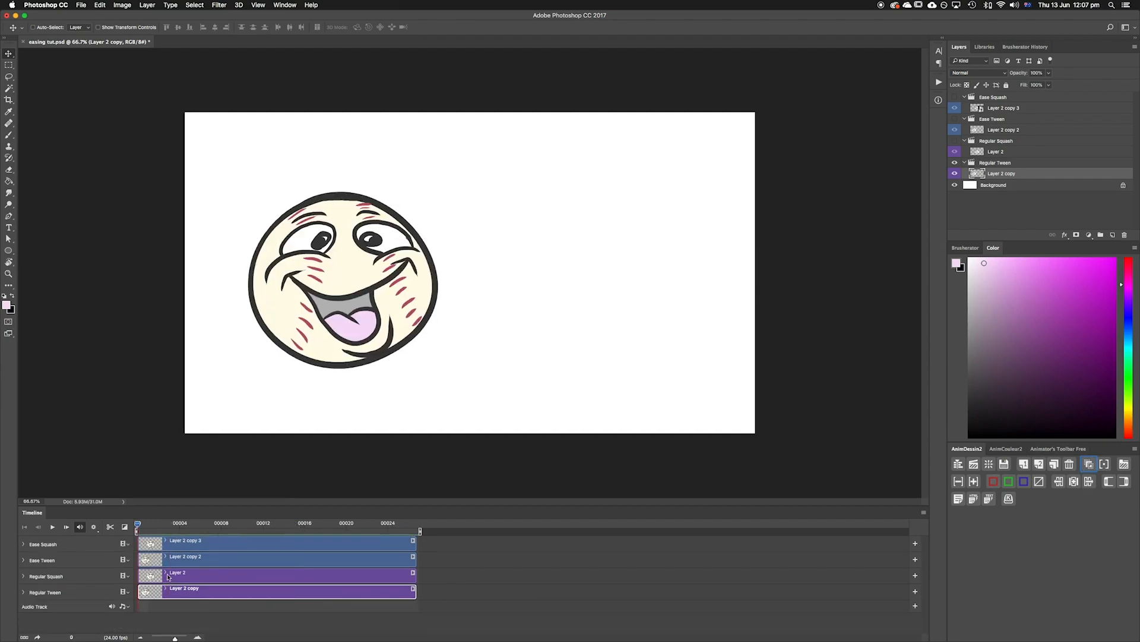
pyautogui.click(23, 576)
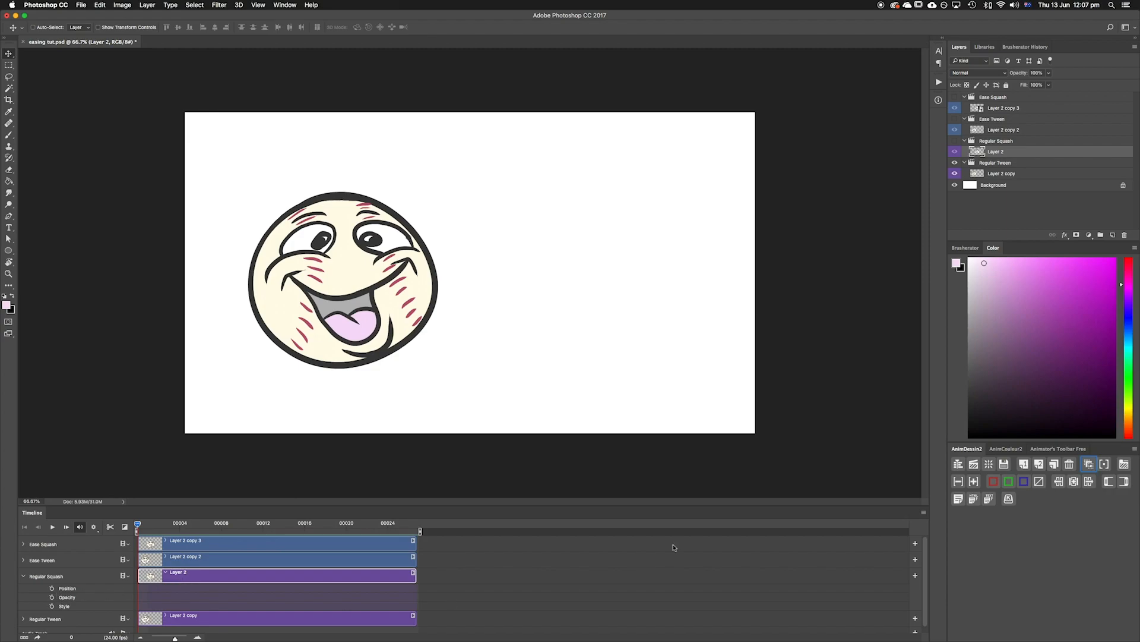
pyautogui.rightClick(995, 151)
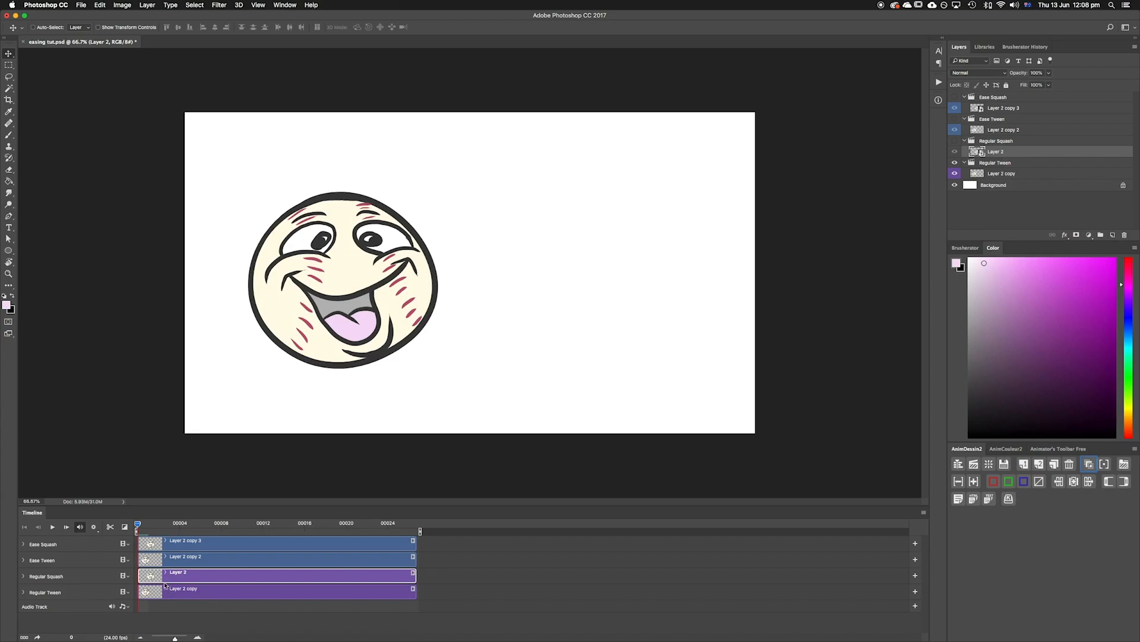
# Step: Squash the Regular Squash face wider and flatter at frame 18, then scrub to preview
pyautogui.click(23, 575)
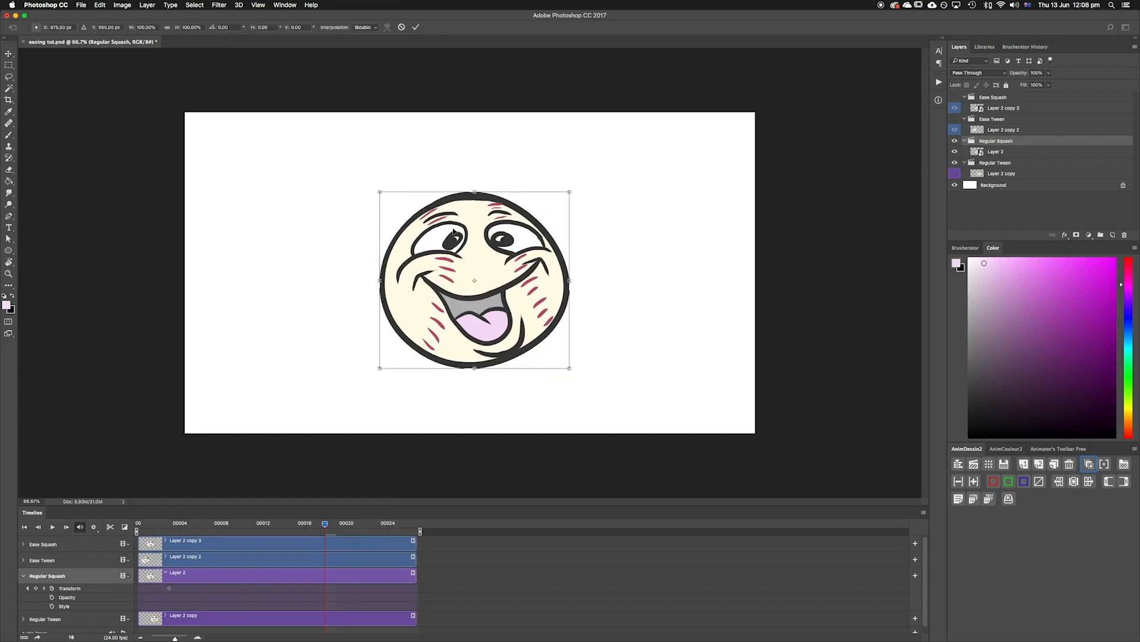
pyautogui.moveTo(474, 191); pyautogui.dragTo(474, 229)
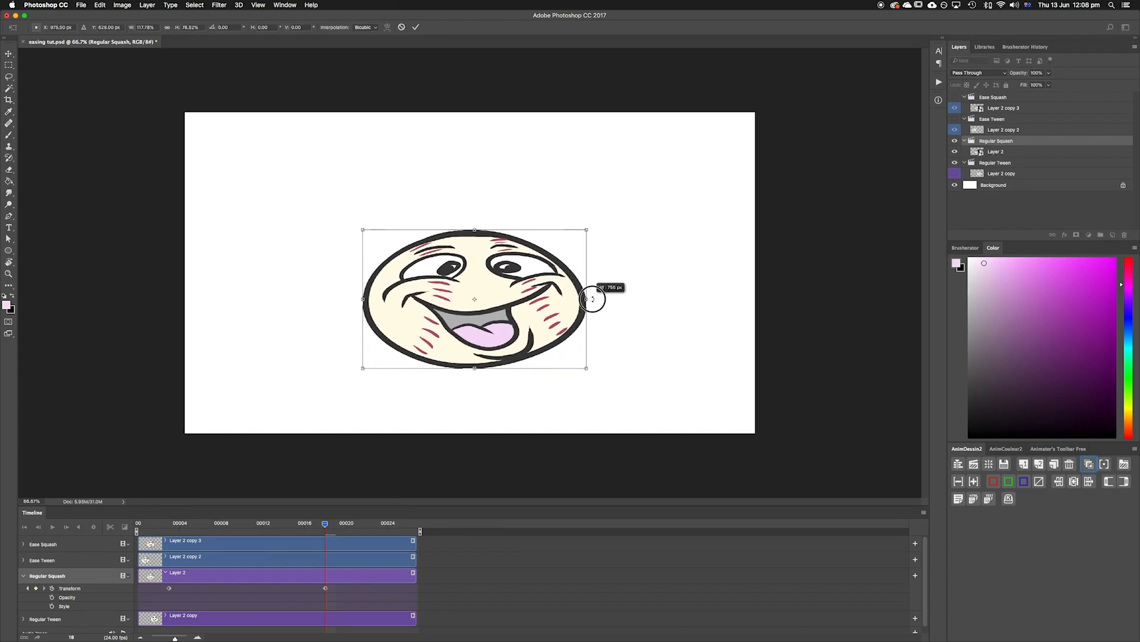
pyautogui.click(416, 27)
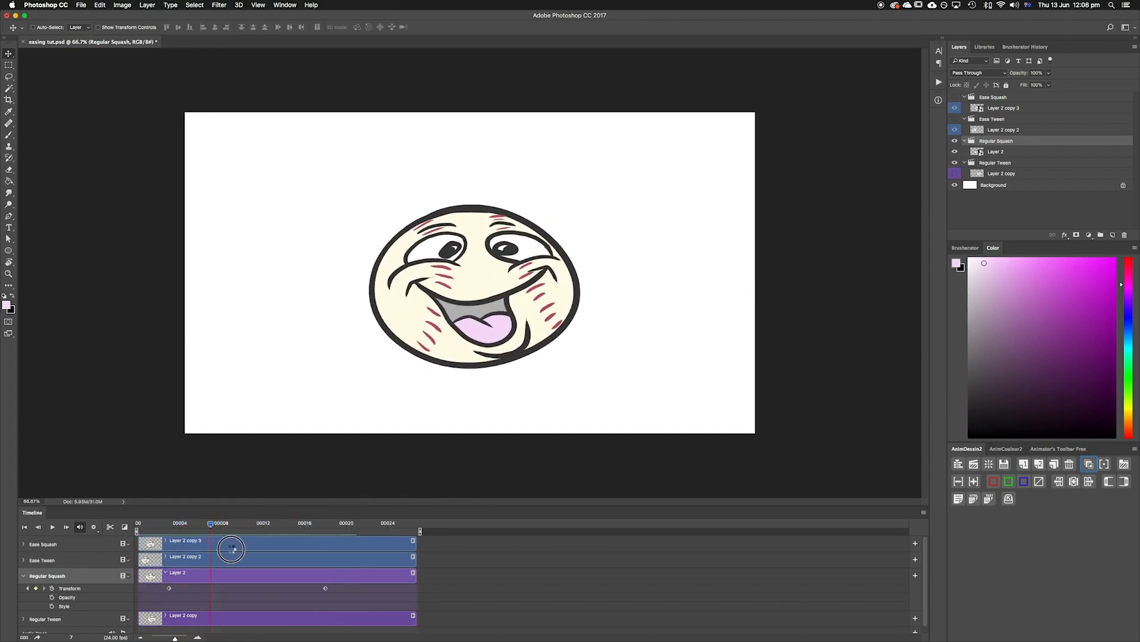
pyautogui.moveTo(231, 522); pyautogui.dragTo(300, 523)
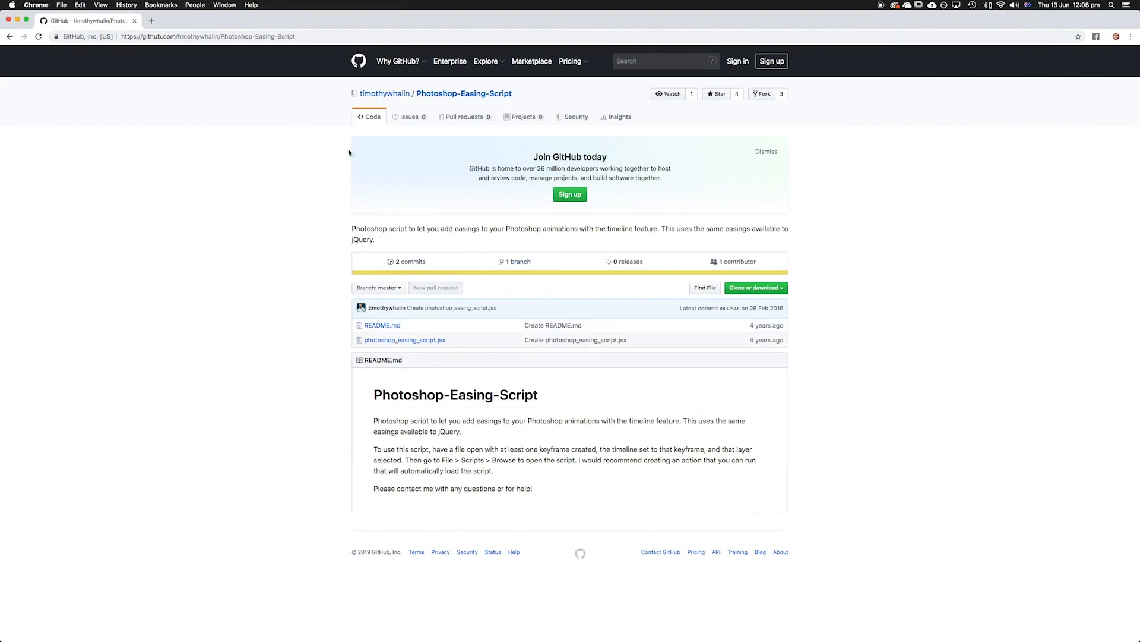
pyautogui.moveTo(275, 233)
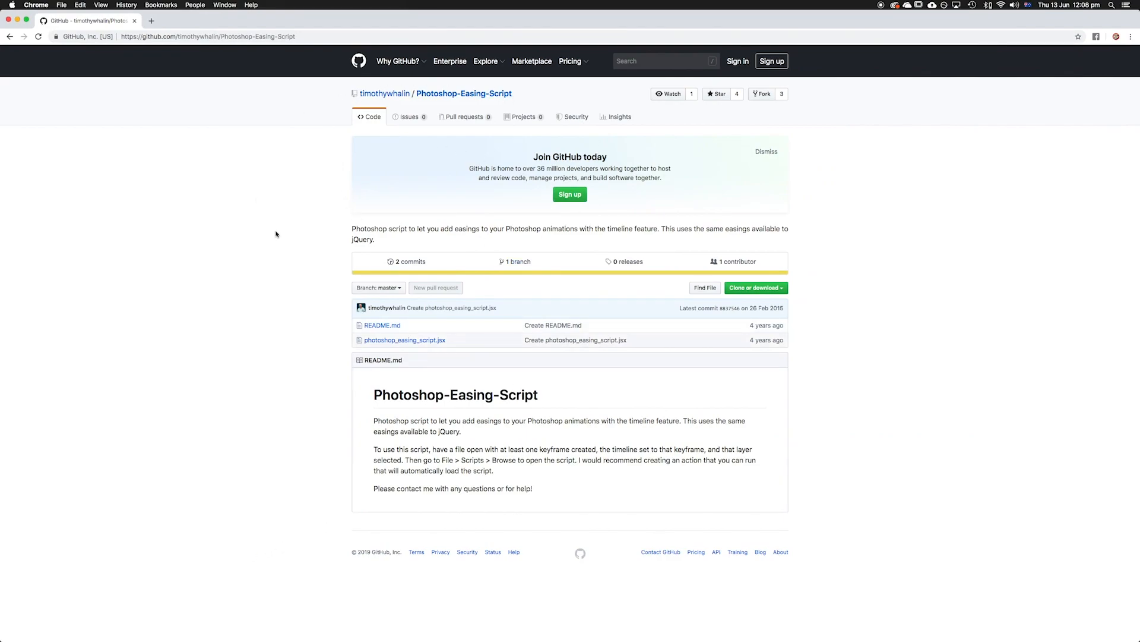
pyautogui.moveTo(474, 412)
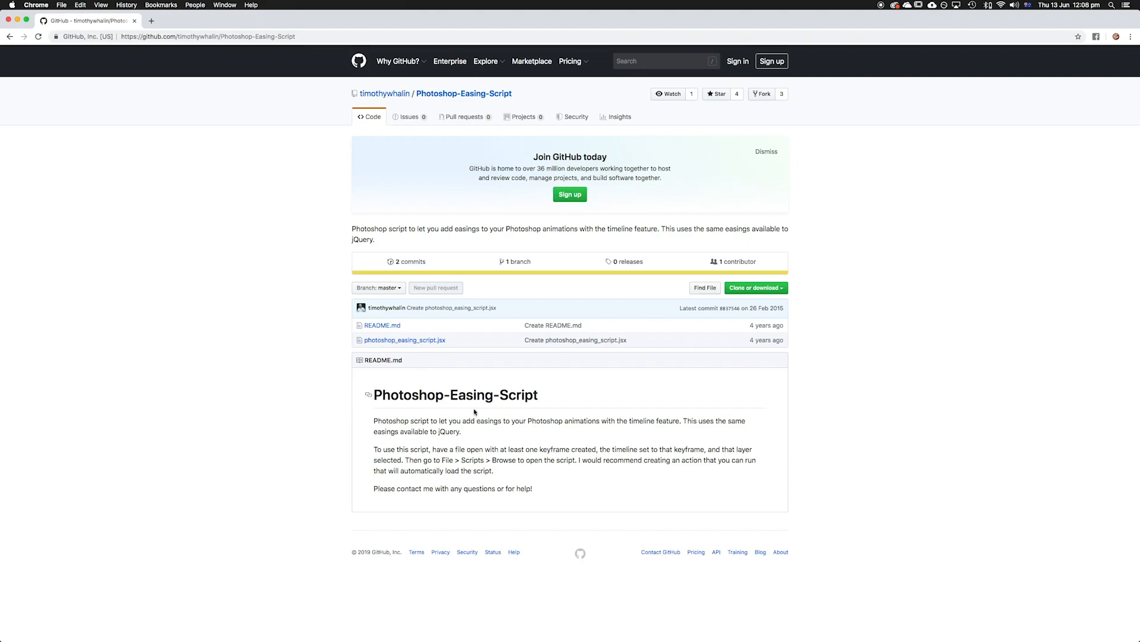
pyautogui.moveTo(403, 519)
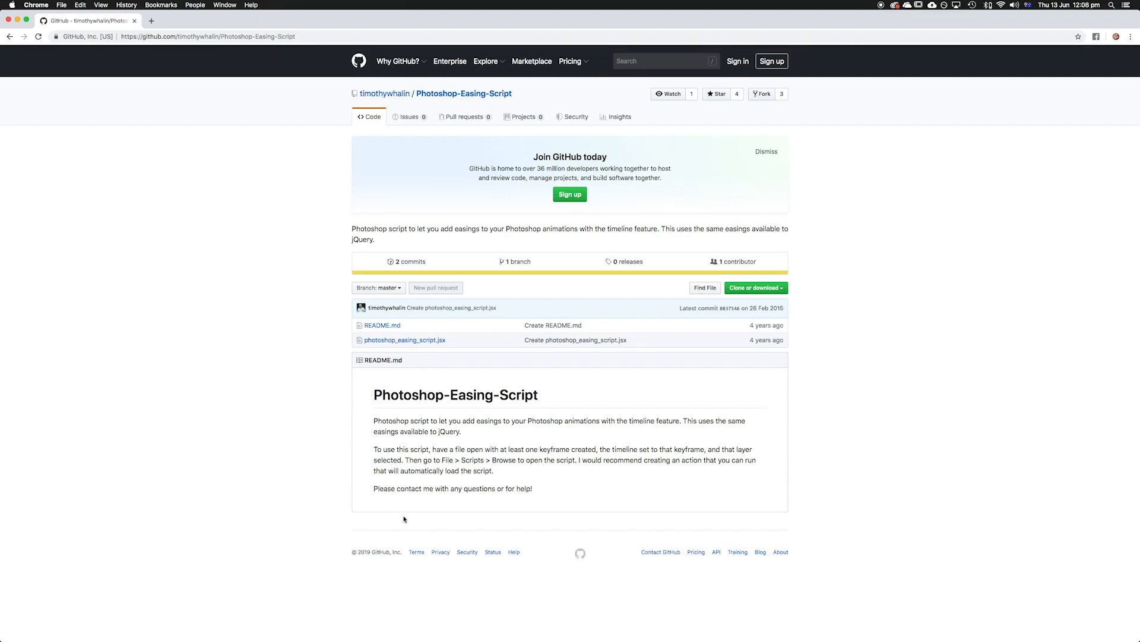
pyautogui.moveTo(768, 301)
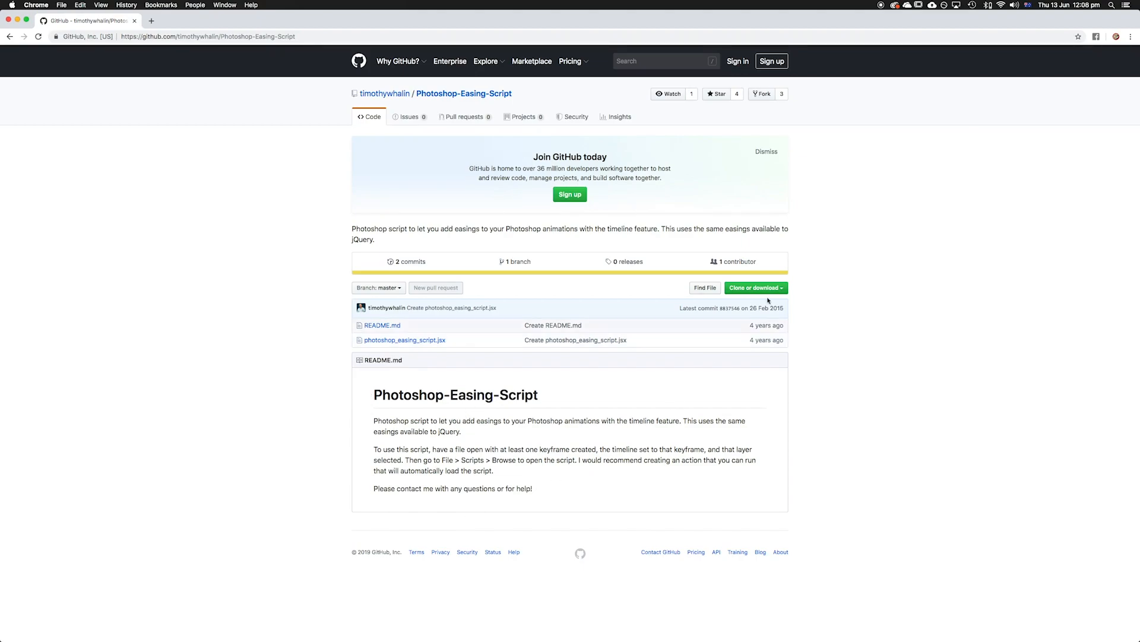
pyautogui.moveTo(415, 471)
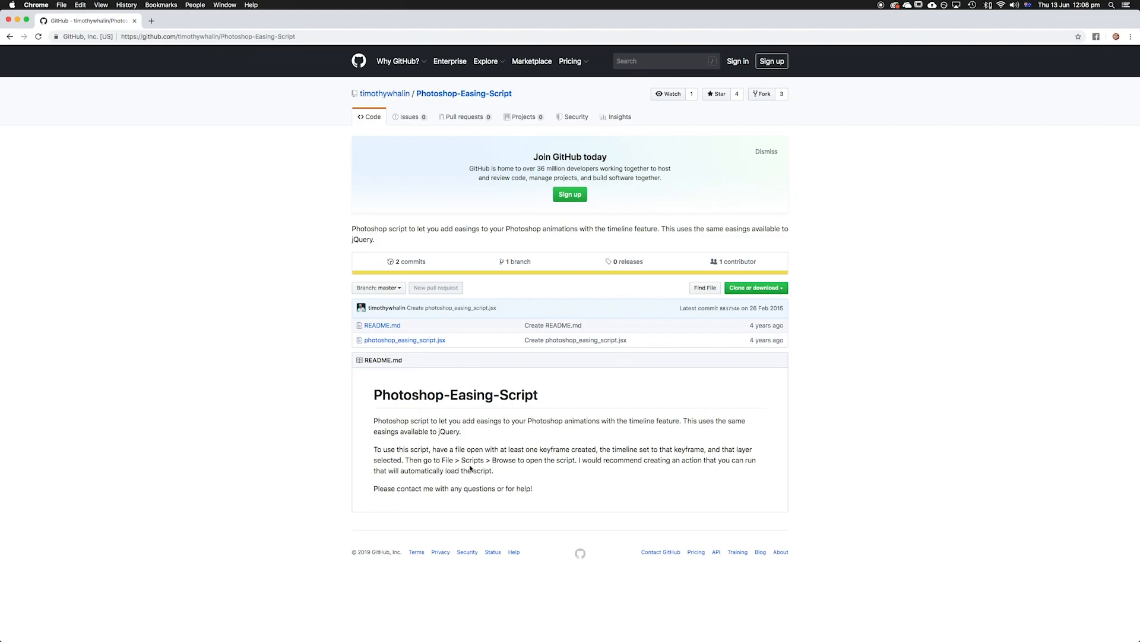
pyautogui.moveTo(610, 469)
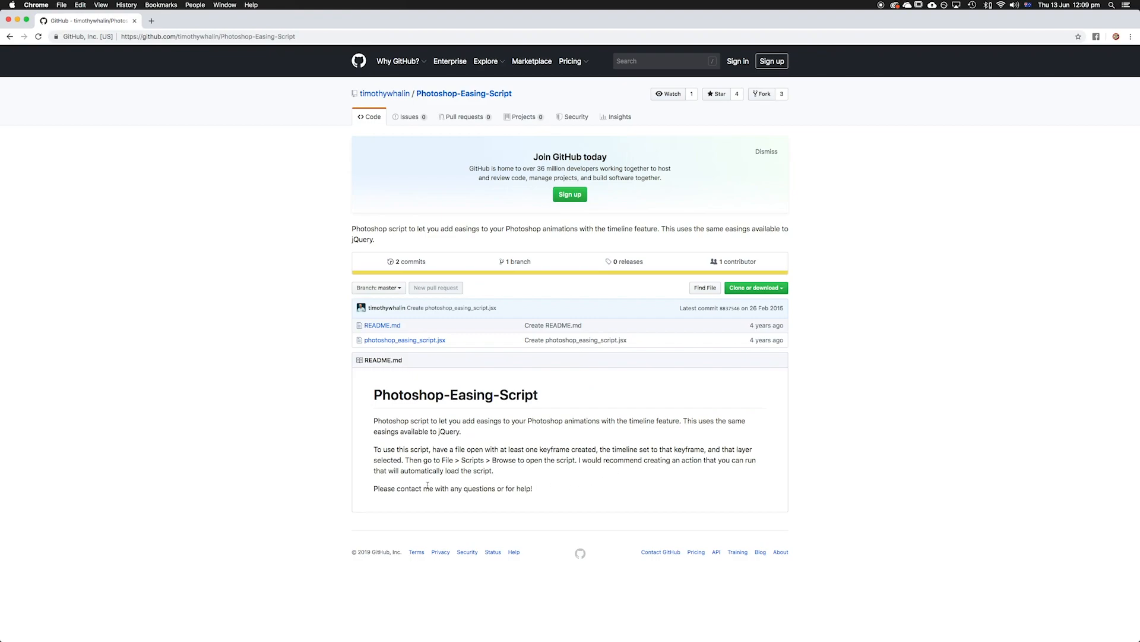
pyautogui.moveTo(445, 486)
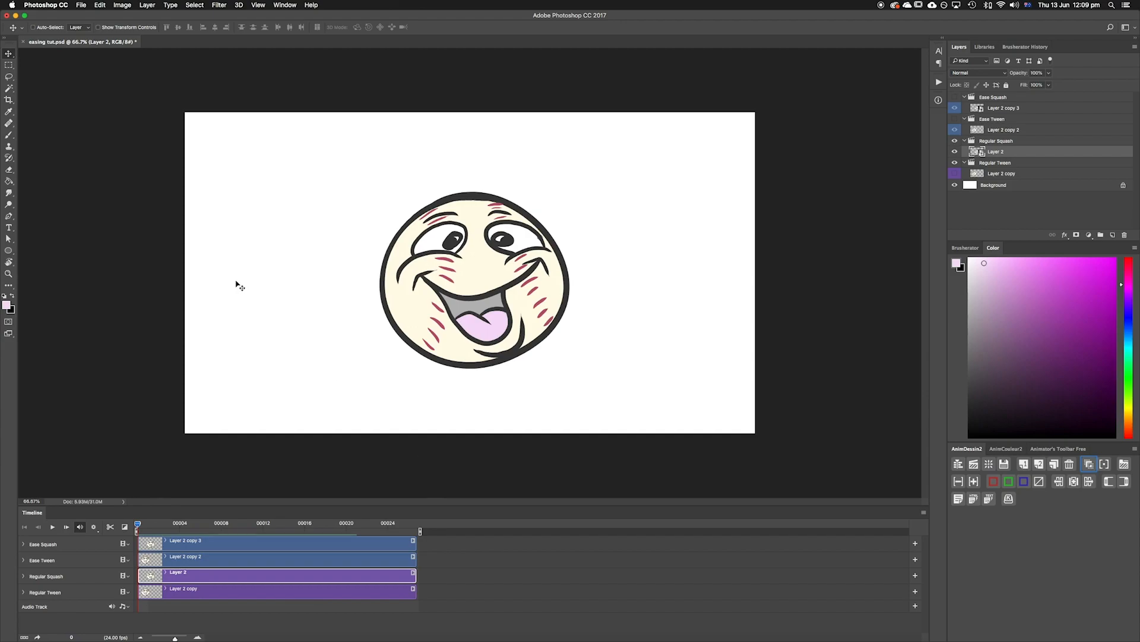
pyautogui.moveTo(233, 422)
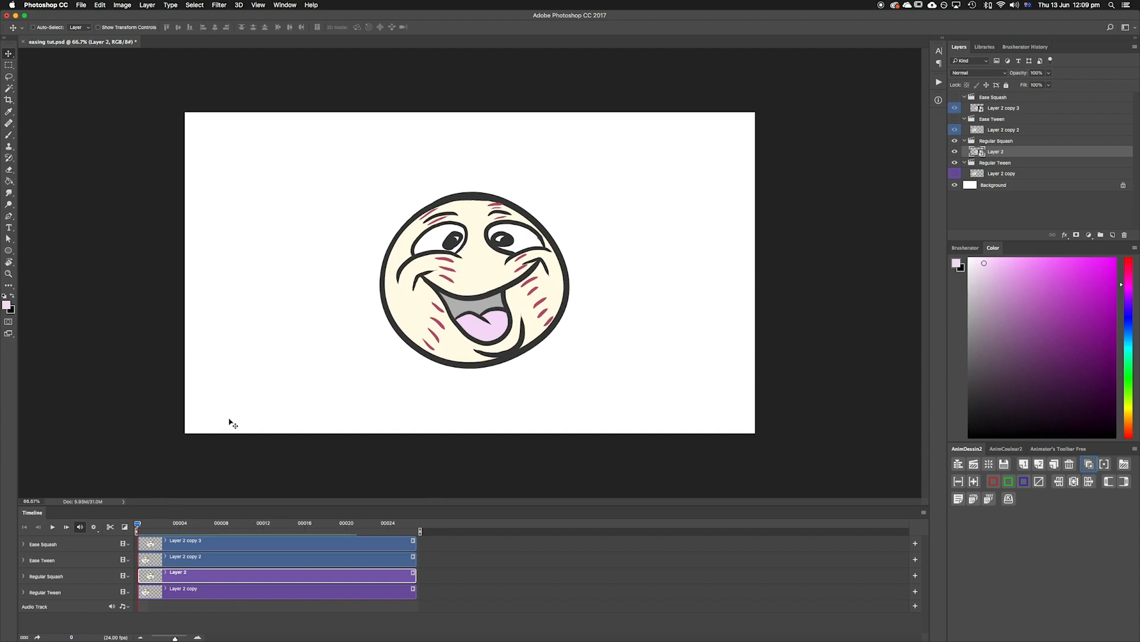
pyautogui.moveTo(182, 567)
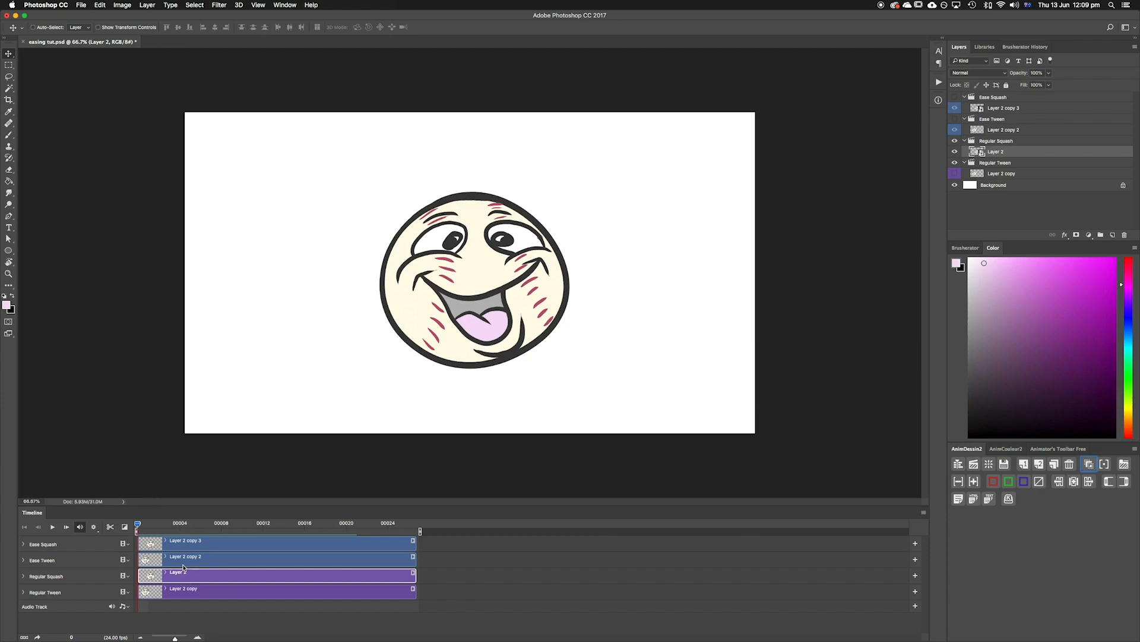
# Step: Select Layer 2 copy 2 and add a transform keyframe at frame 1 on Ease Tween
pyautogui.click(178, 564)
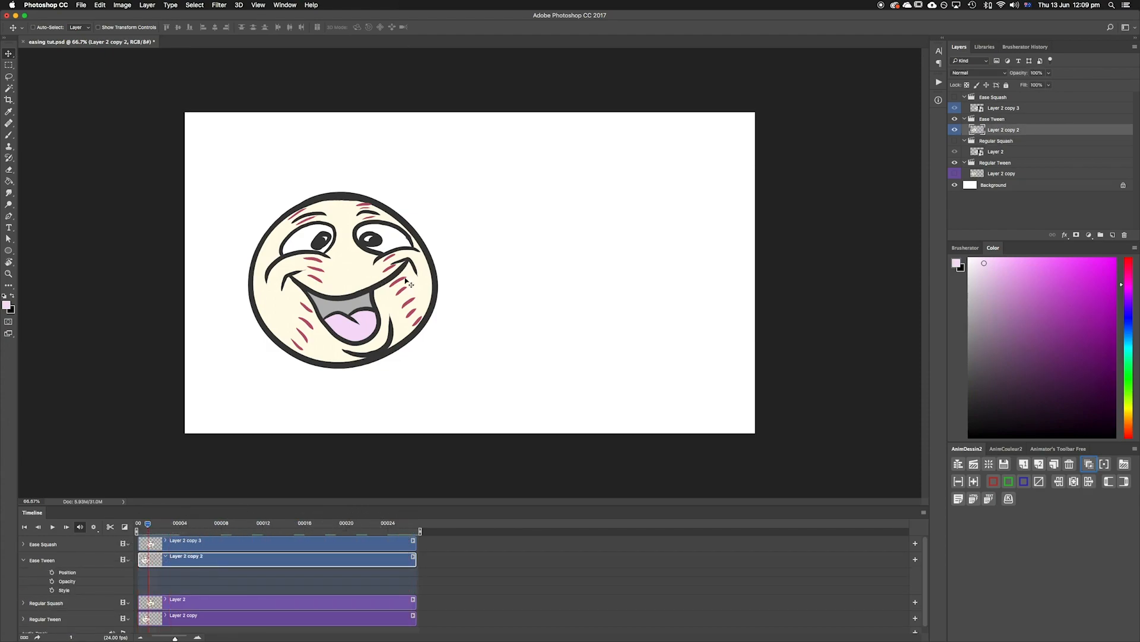
pyautogui.rightClick(1004, 129)
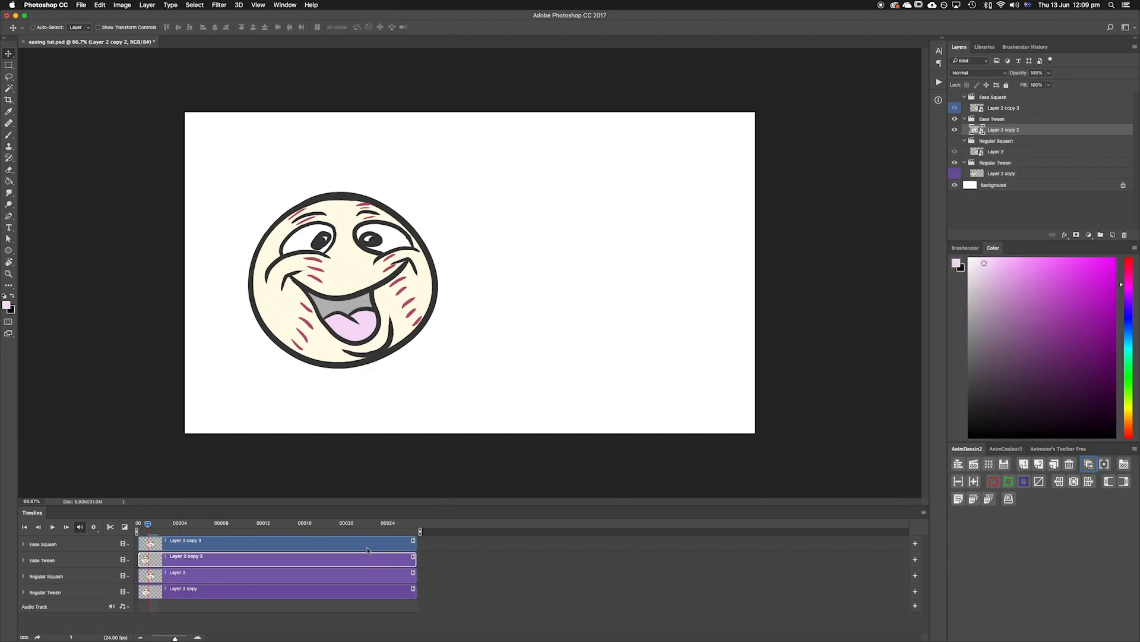
pyautogui.rightClick(1004, 130)
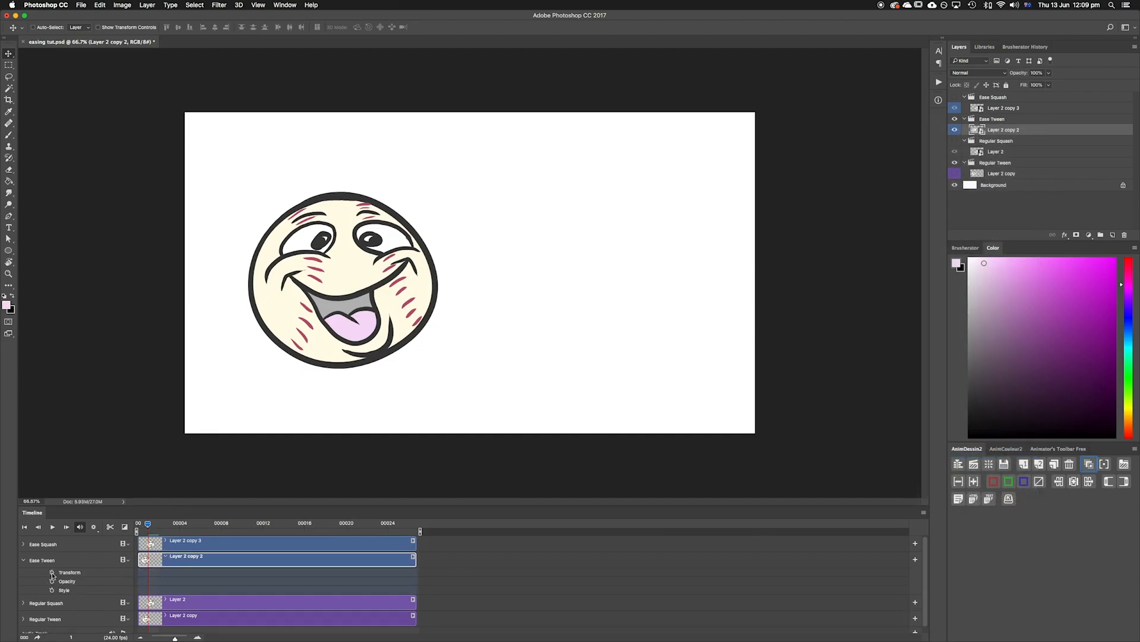
pyautogui.click(51, 571)
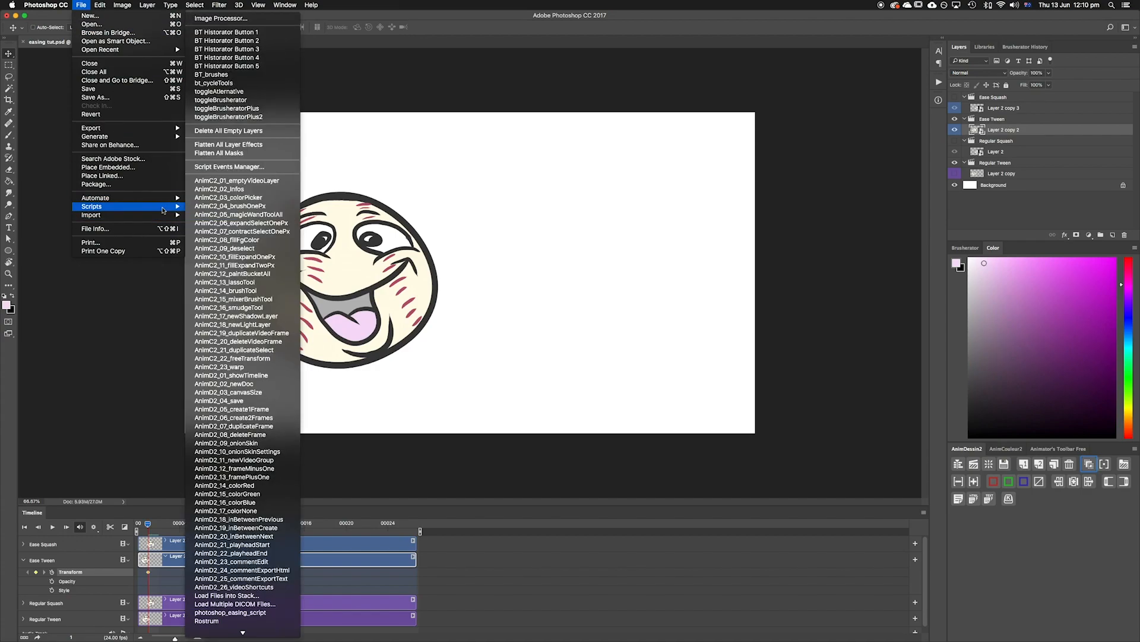
# Step: Launch the easing script on Layer 2 copy 2 and choose the easeInOutExpo curve
pyautogui.scroll(-3)
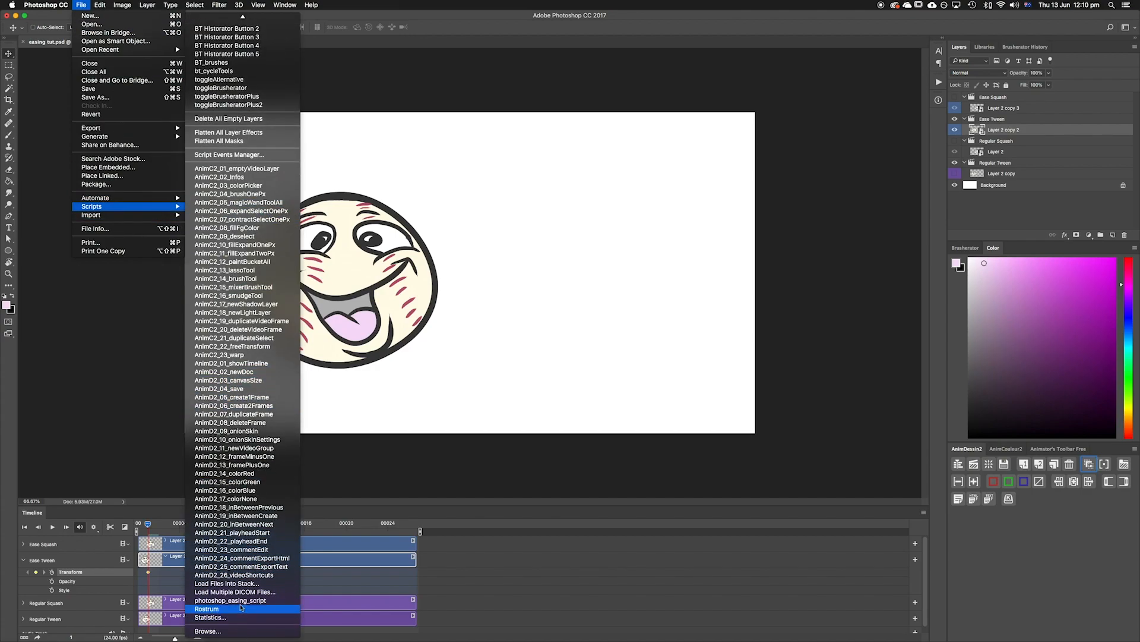
pyautogui.moveTo(231, 600)
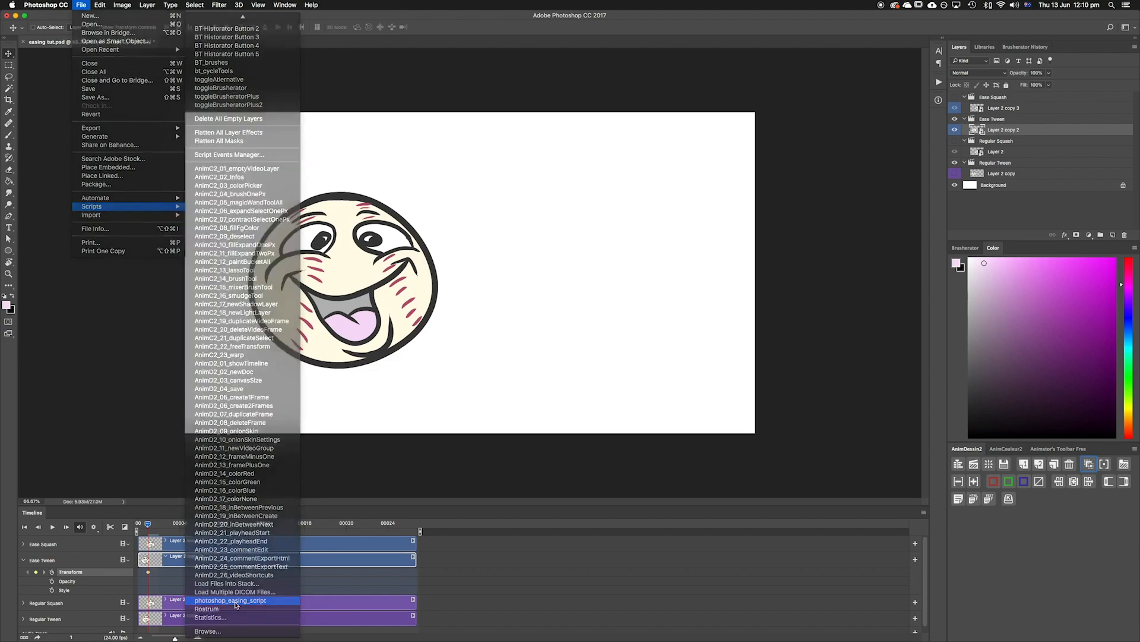
pyautogui.click(230, 600)
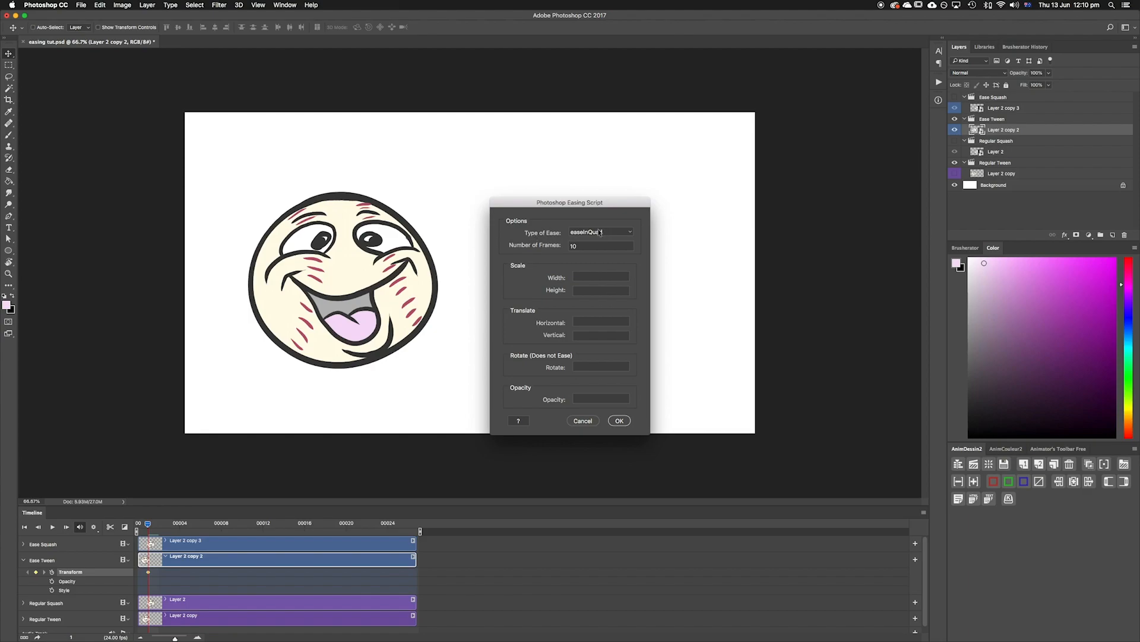
pyautogui.click(600, 232)
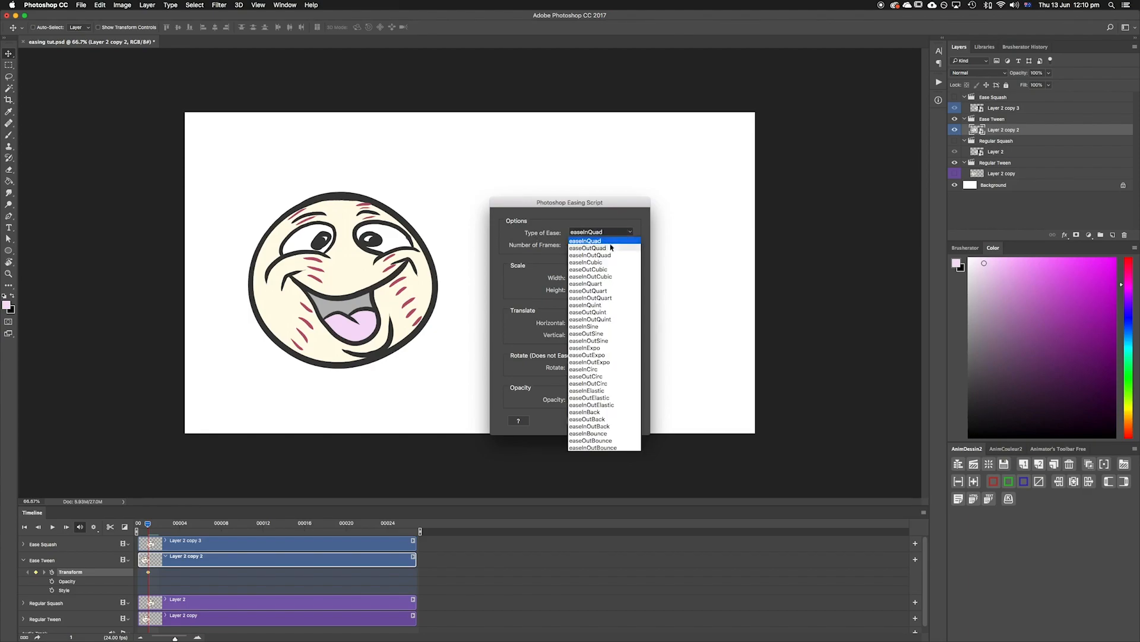
pyautogui.moveTo(609, 422)
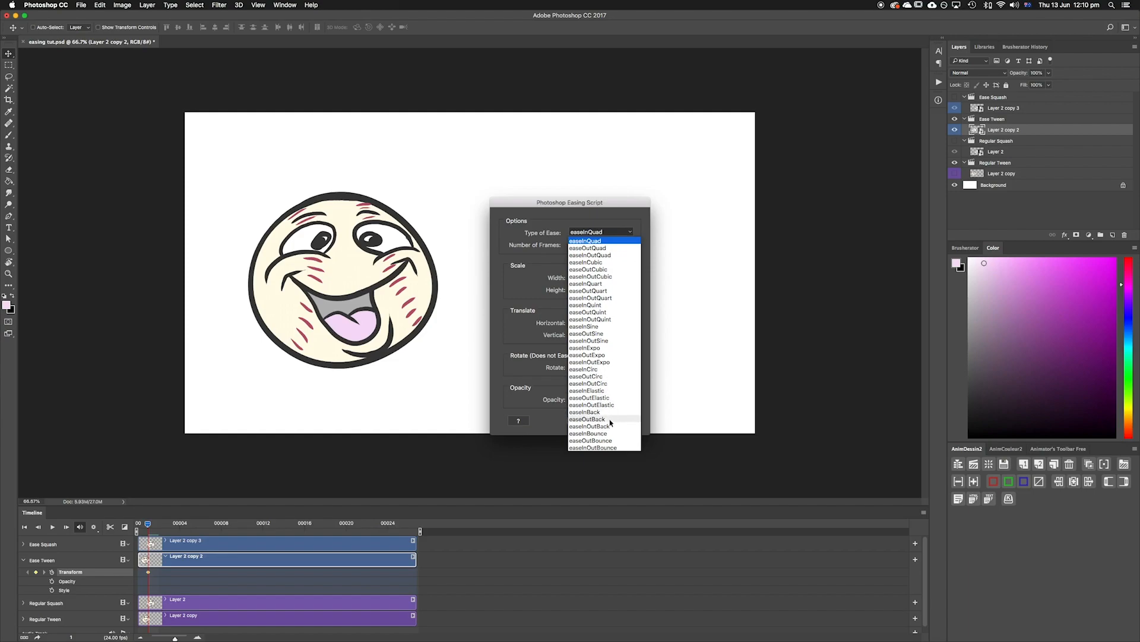
pyautogui.moveTo(609, 295)
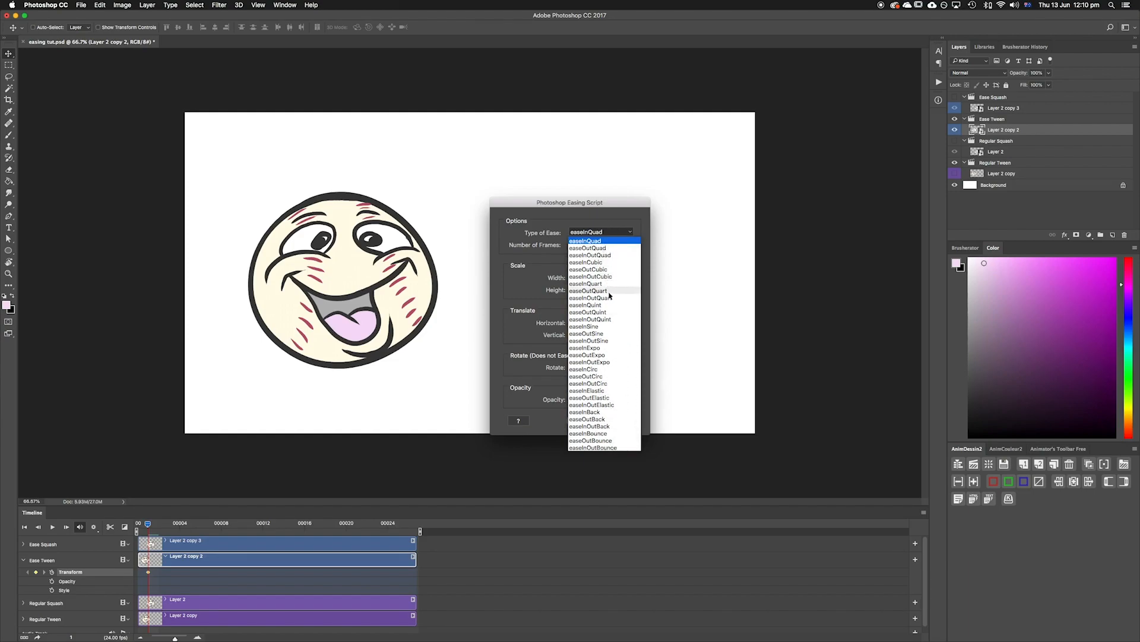
pyautogui.moveTo(609, 418)
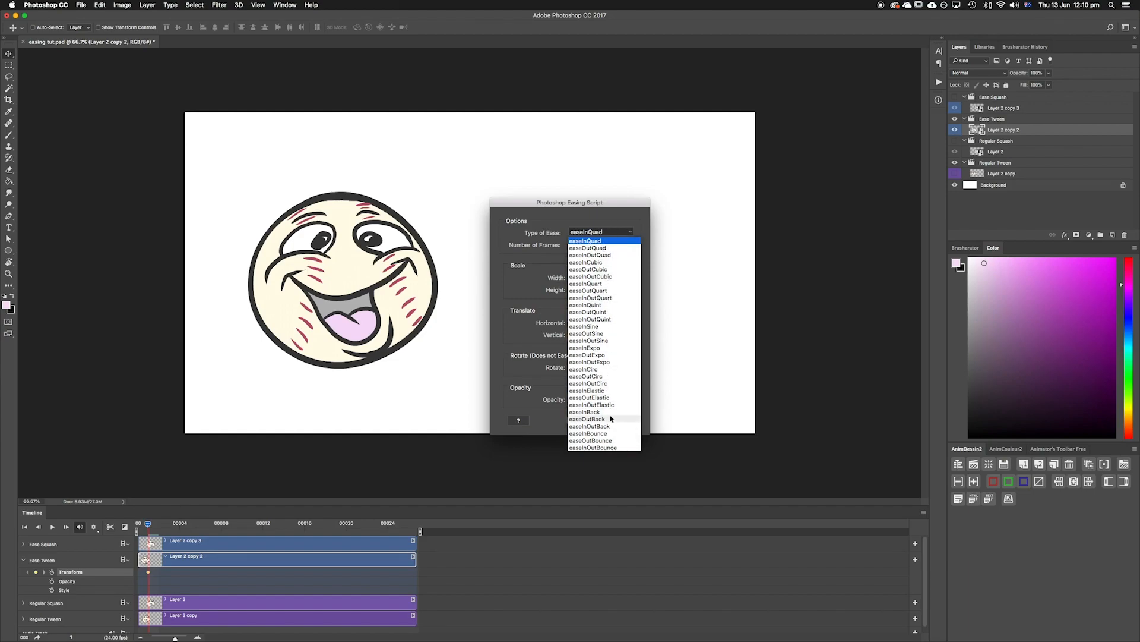
pyautogui.moveTo(624, 270)
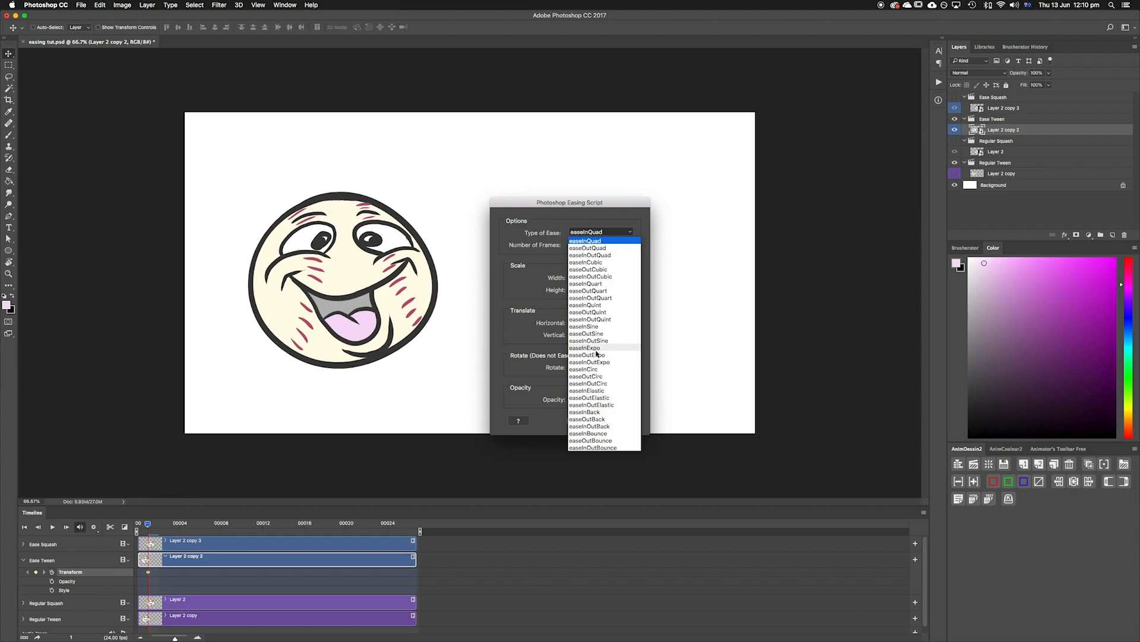
pyautogui.moveTo(600, 355)
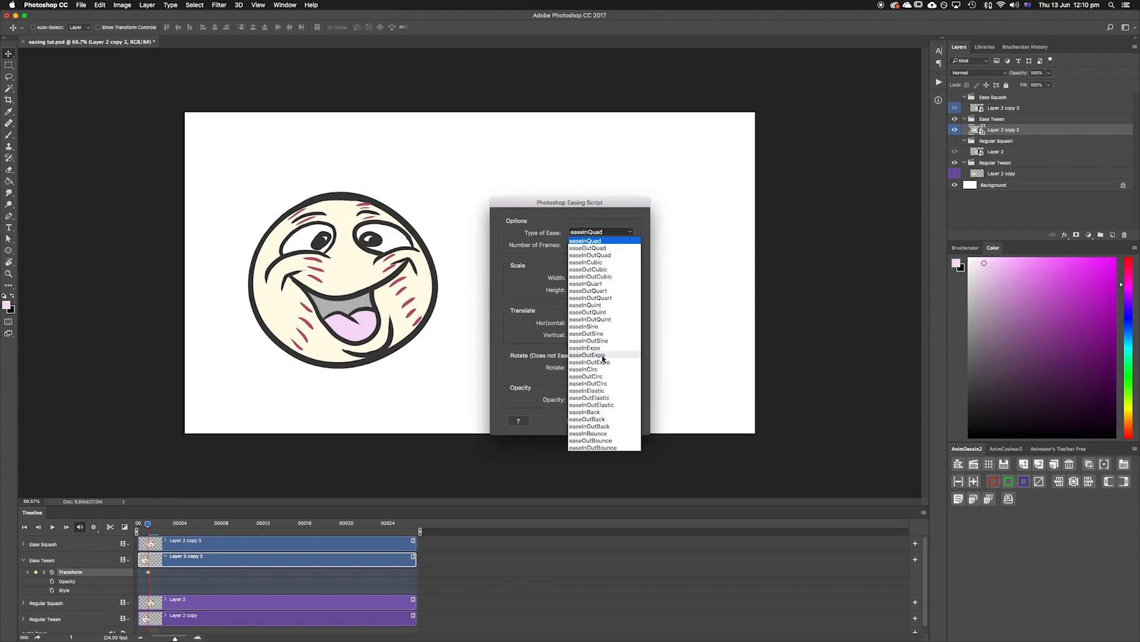
pyautogui.moveTo(584, 366)
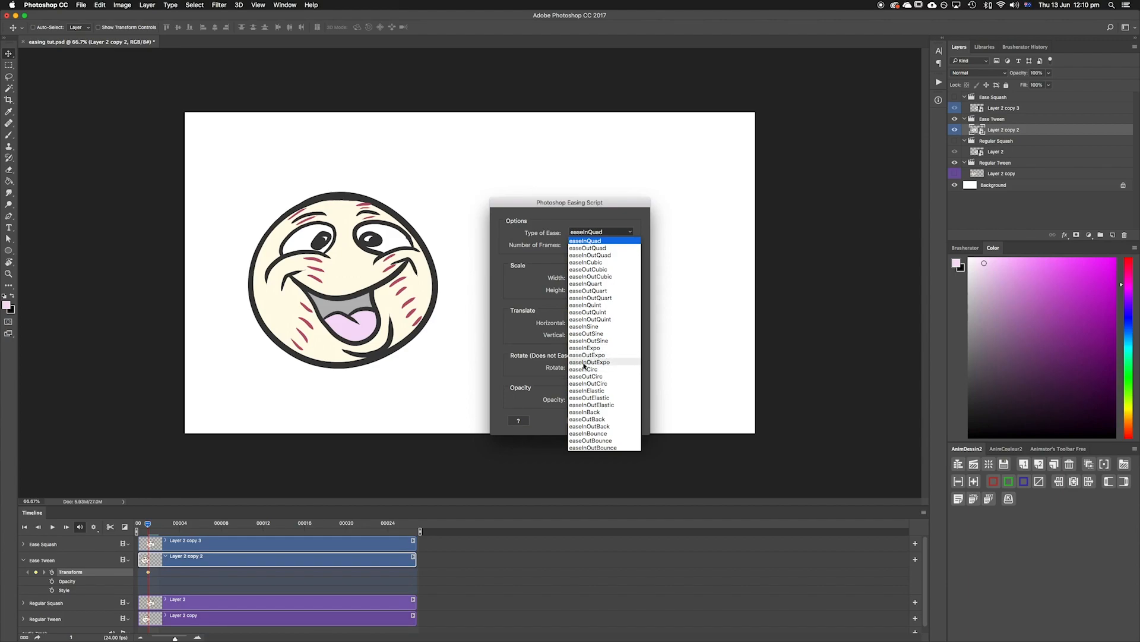
pyautogui.click(589, 362)
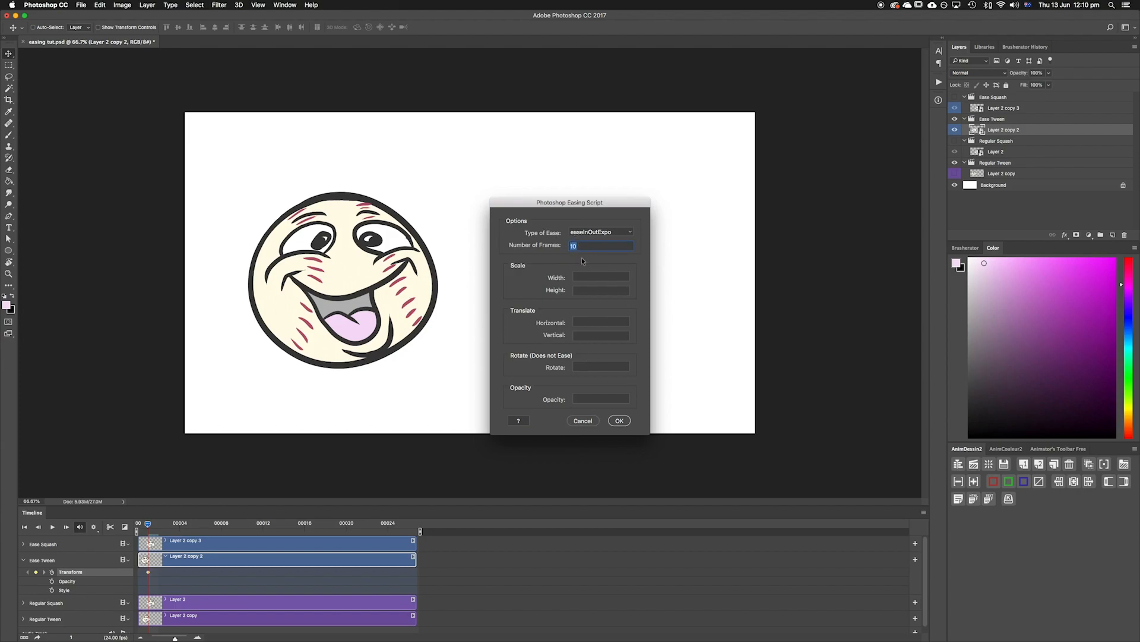
# Step: Enter 20 frames, Horizontal 840 and Vertical 40, and apply the tween
pyautogui.write('20')
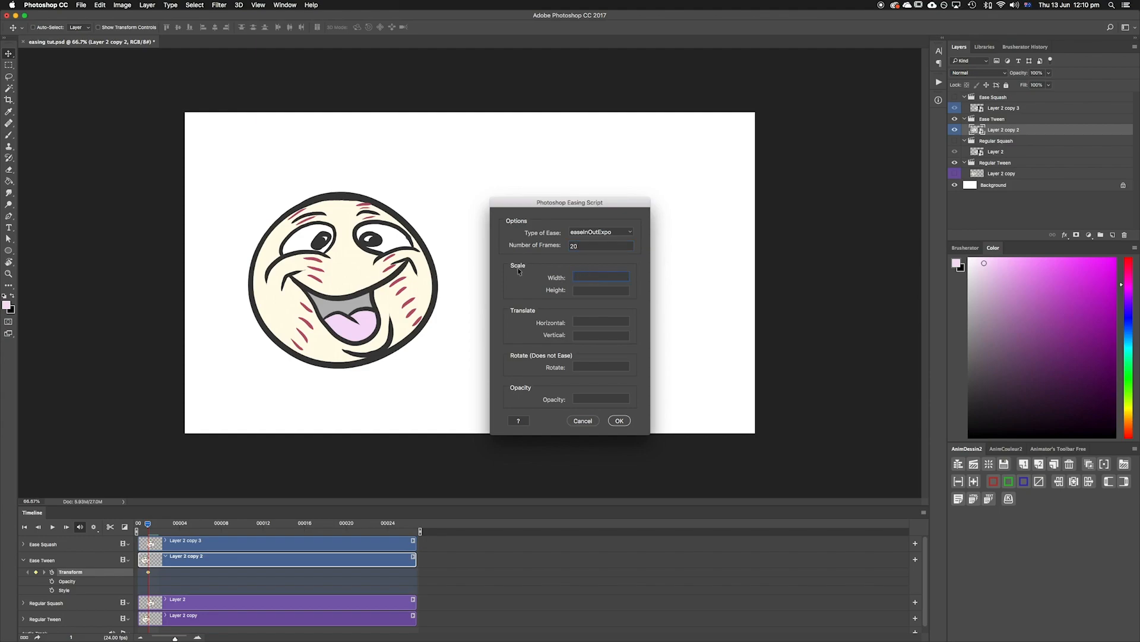
pyautogui.moveTo(531, 309)
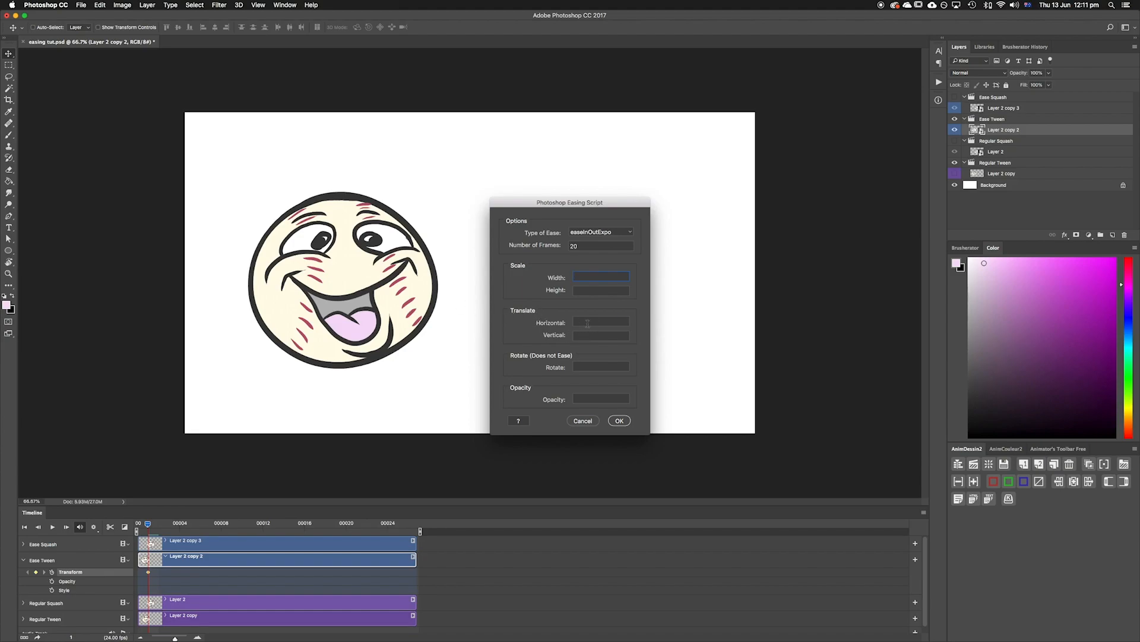
pyautogui.click(600, 334)
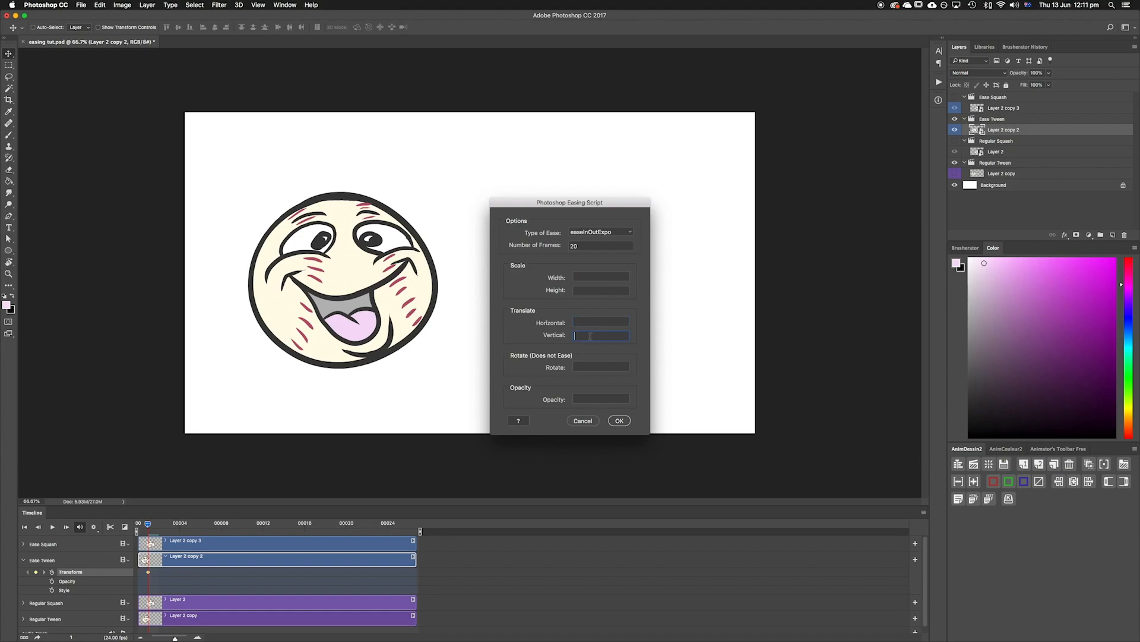
pyautogui.click(601, 322)
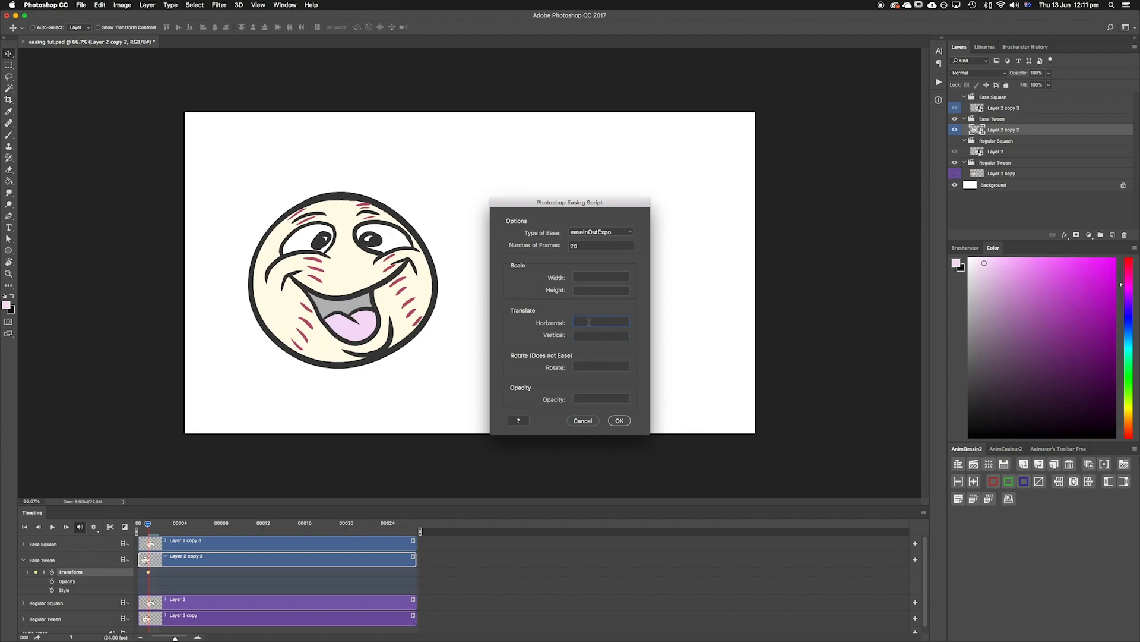
pyautogui.write('840')
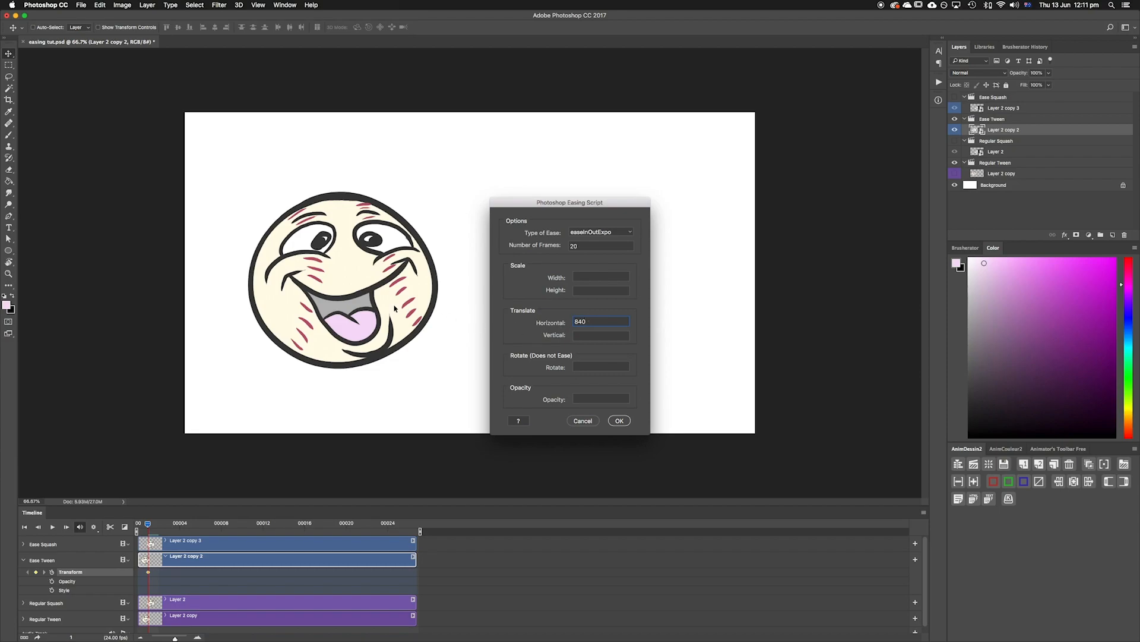
pyautogui.click(602, 322)
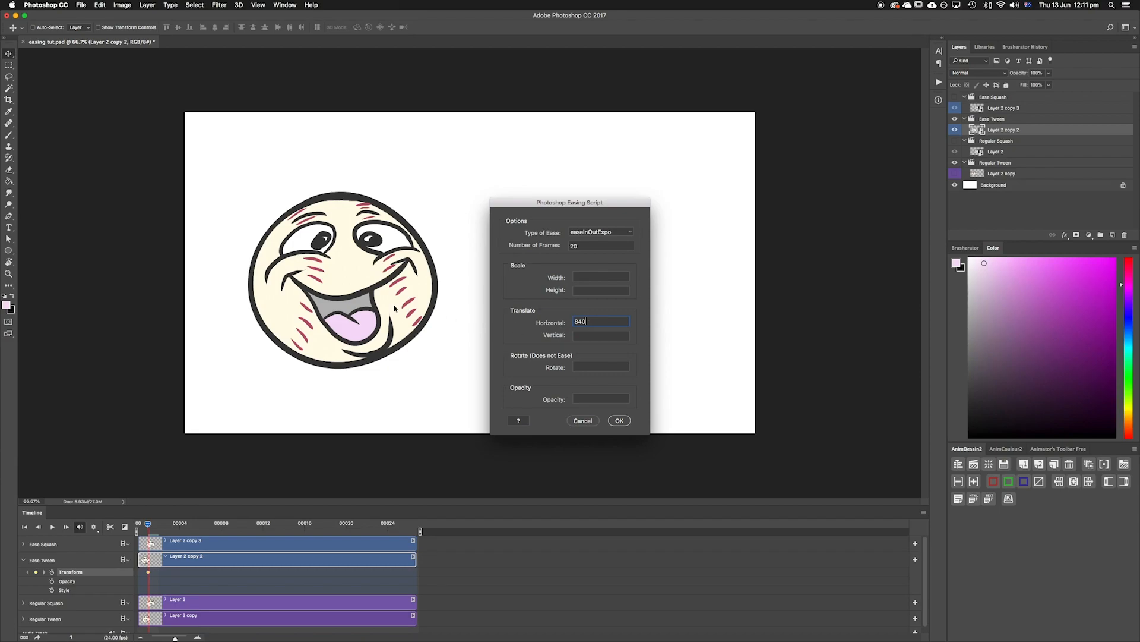
pyautogui.moveTo(719, 311)
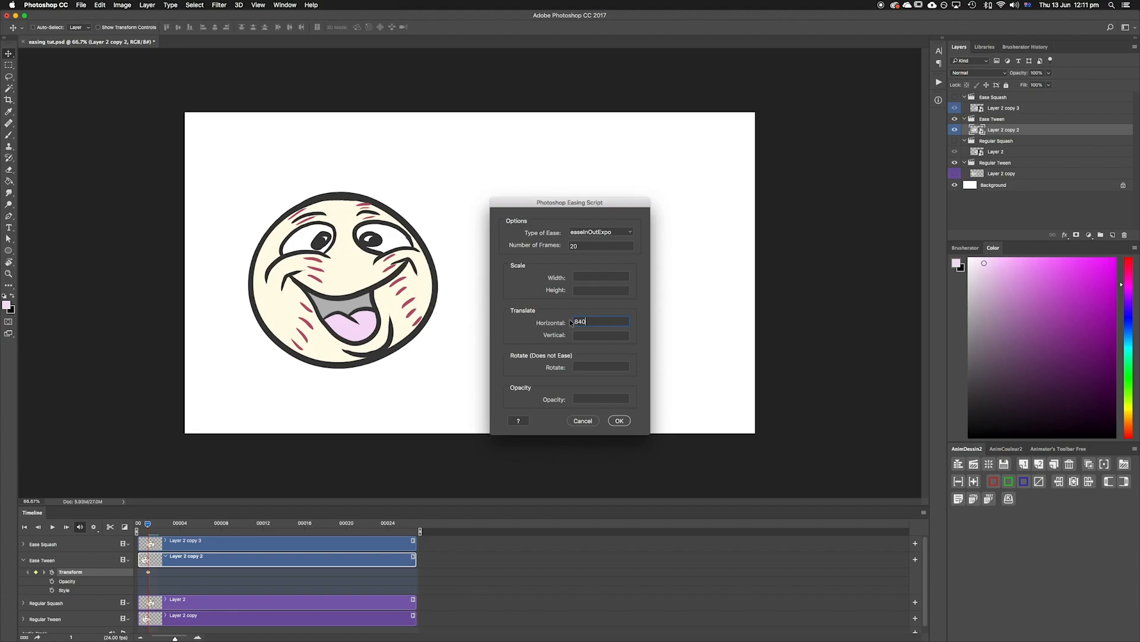
pyautogui.write('-840')
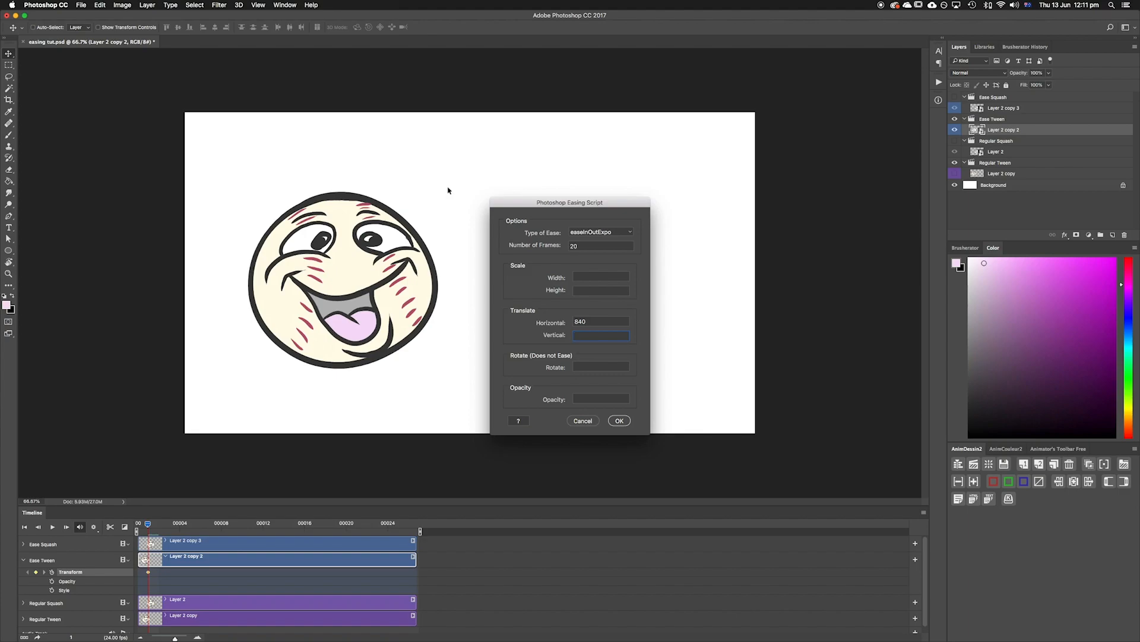
pyautogui.moveTo(422, 360)
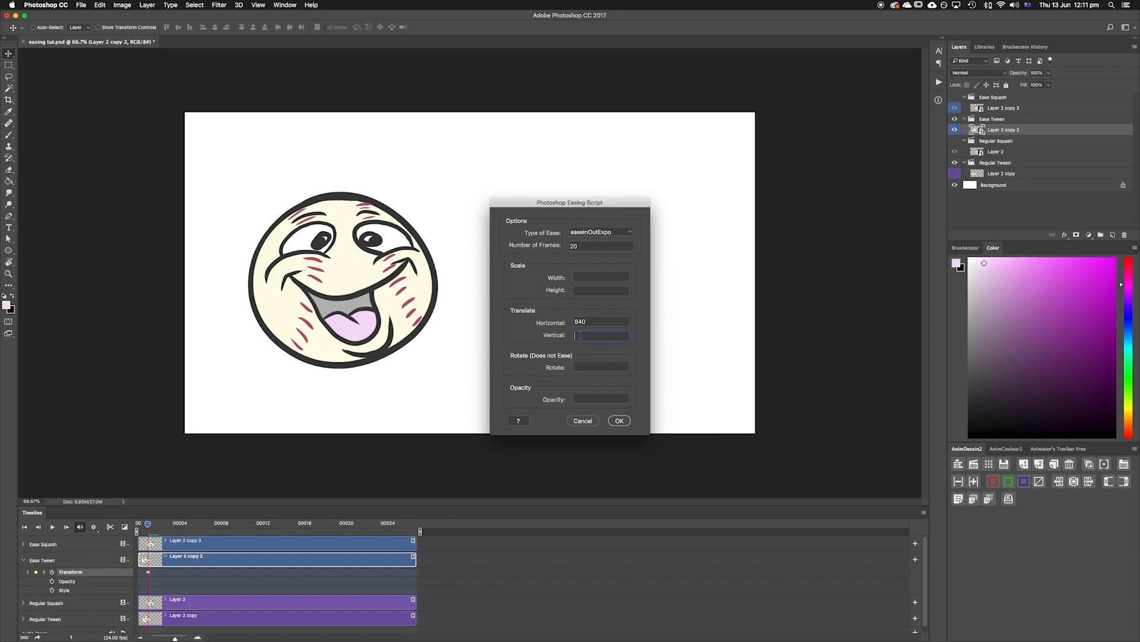
pyautogui.write('4')
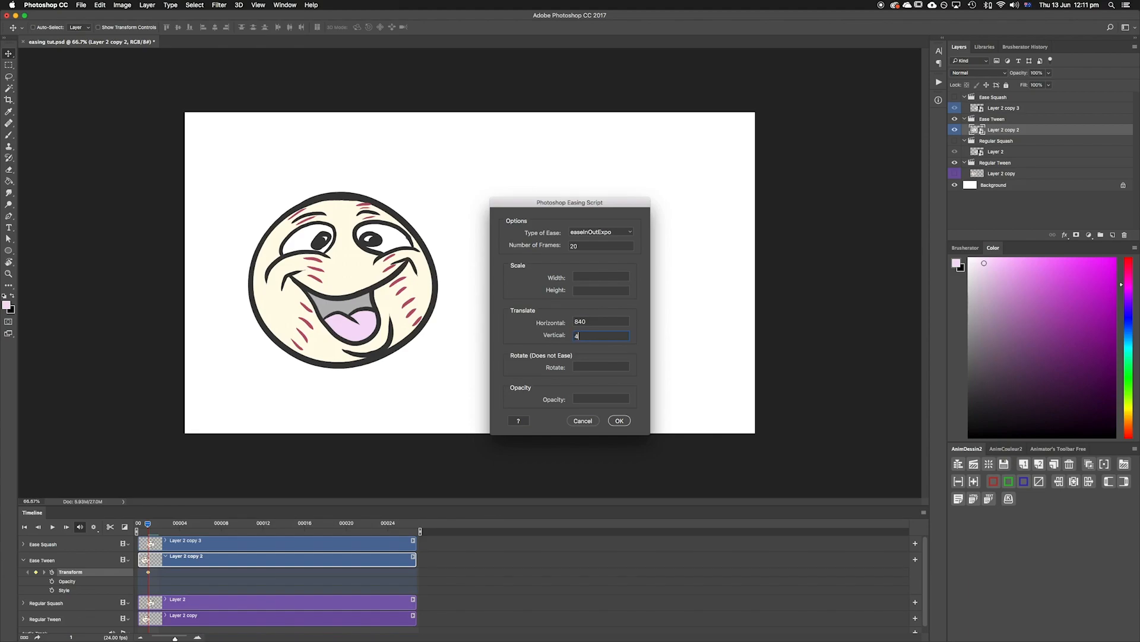
pyautogui.write('0')
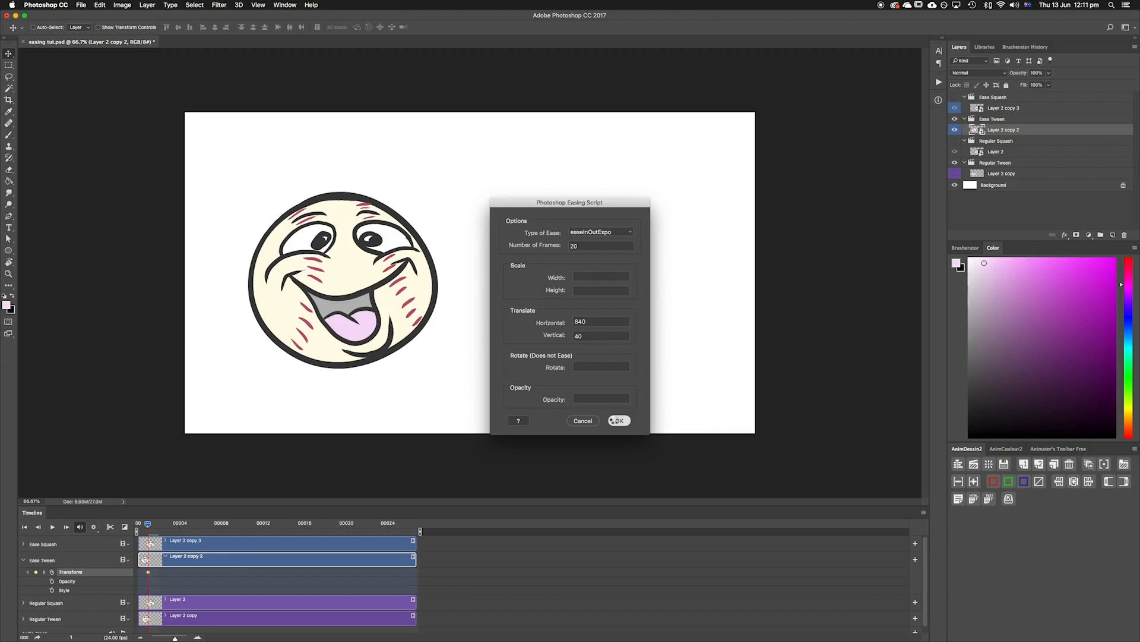
pyautogui.click(618, 421)
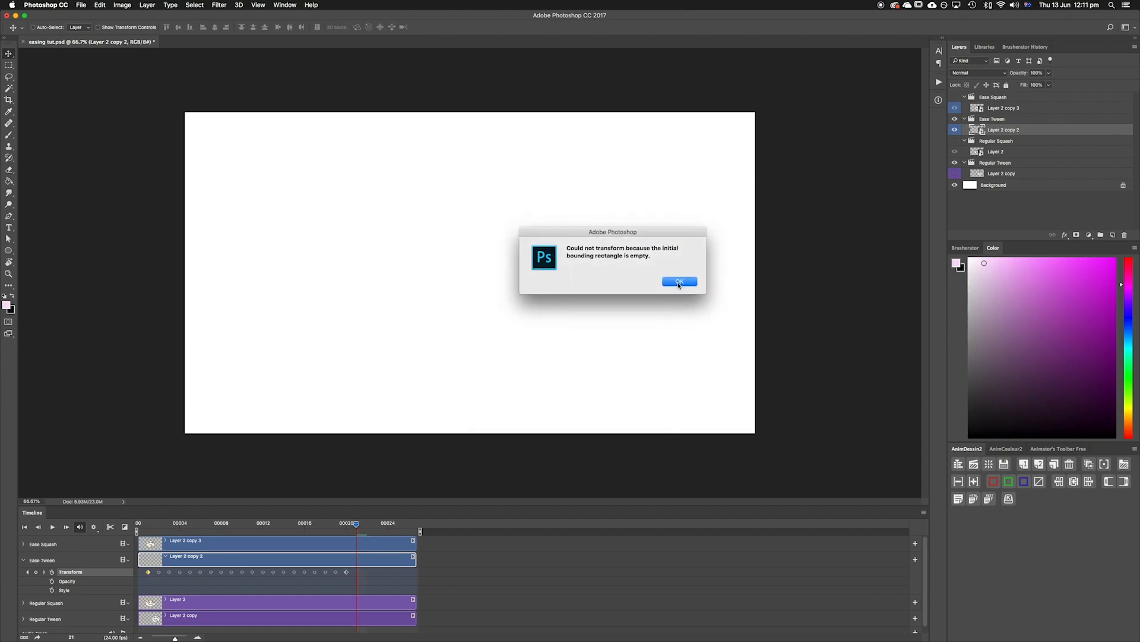
# Step: Dismiss the 'Could not transform' error alert
pyautogui.click(679, 282)
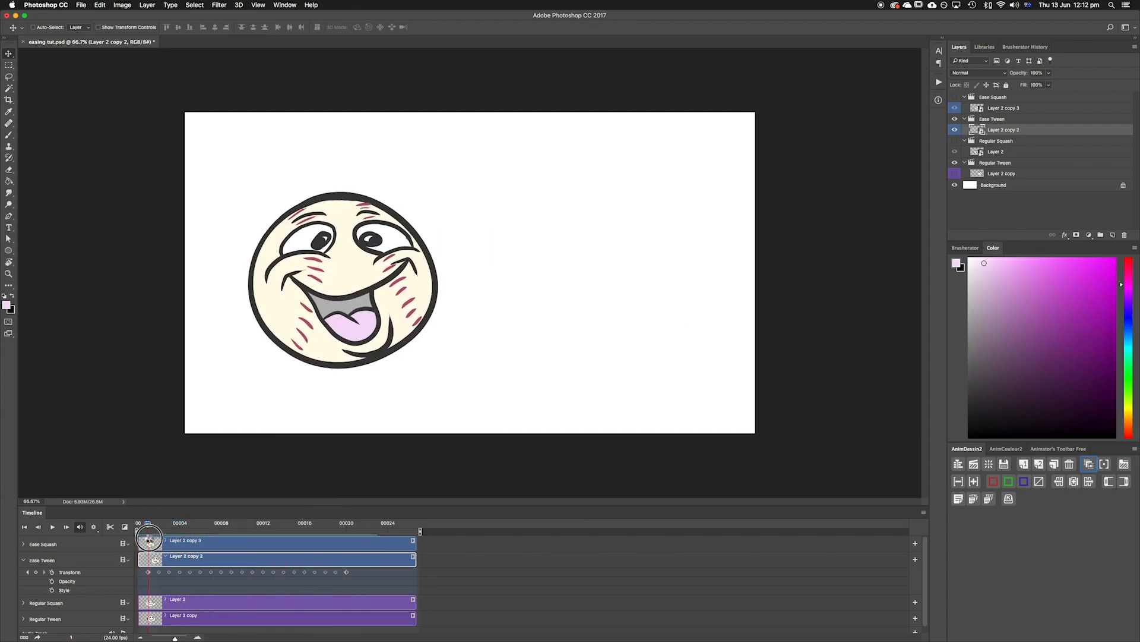
pyautogui.click(52, 526)
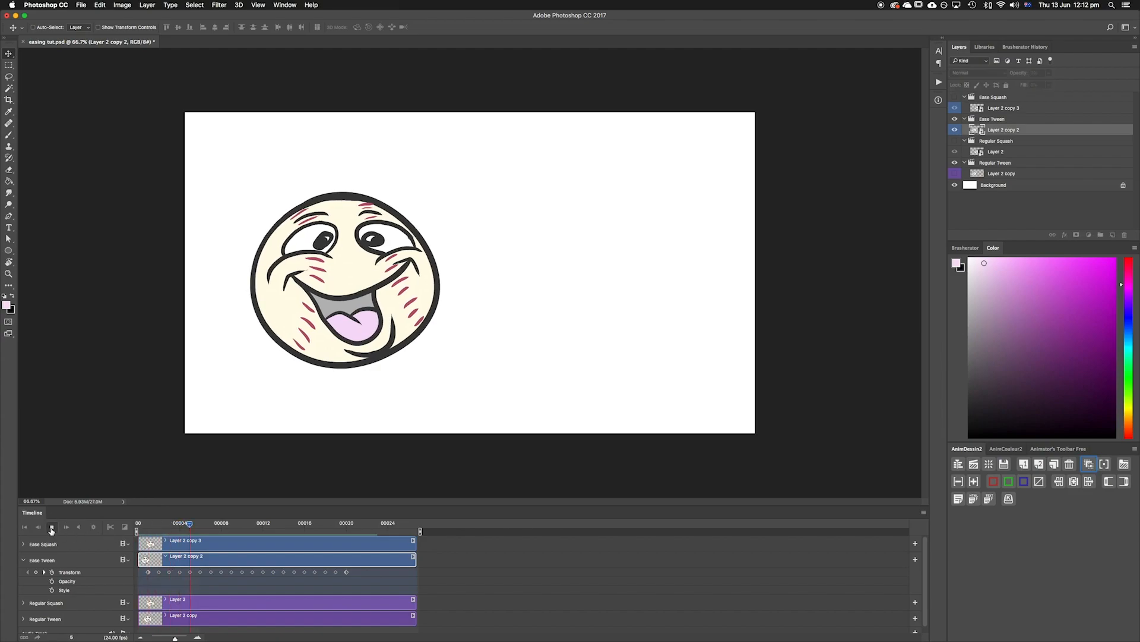
pyautogui.click(51, 527)
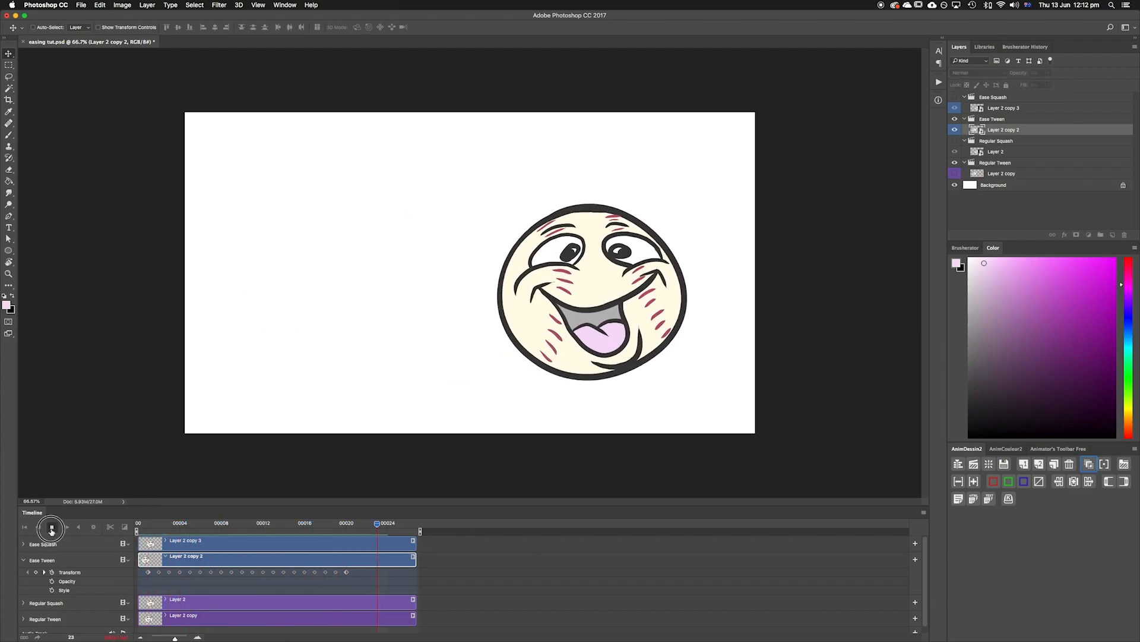
pyautogui.click(184, 615)
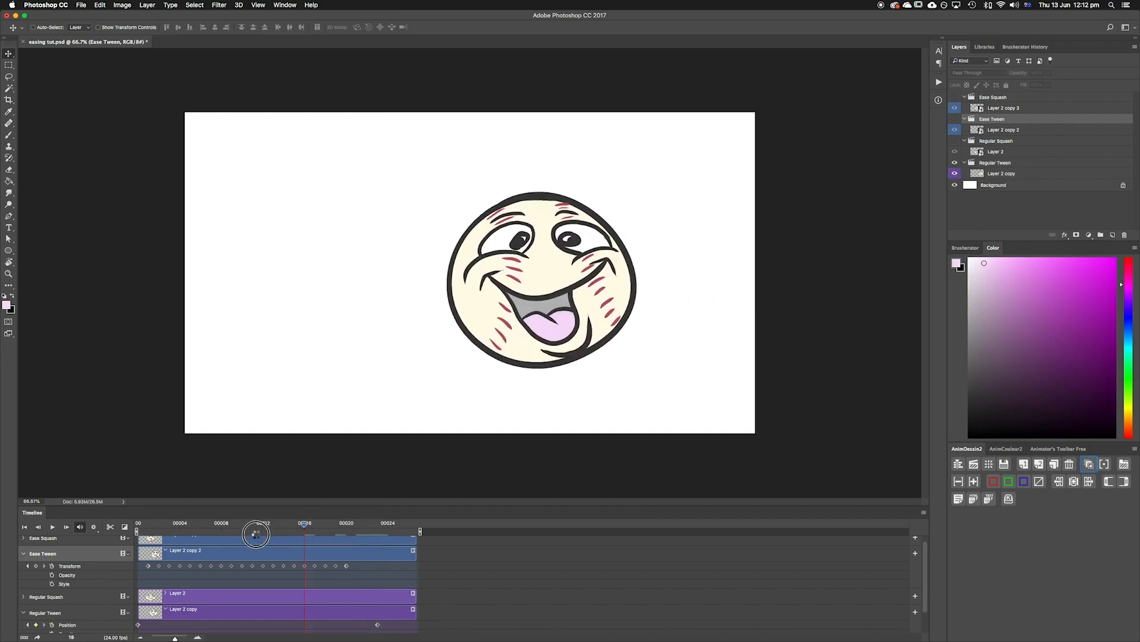
pyautogui.click(51, 527)
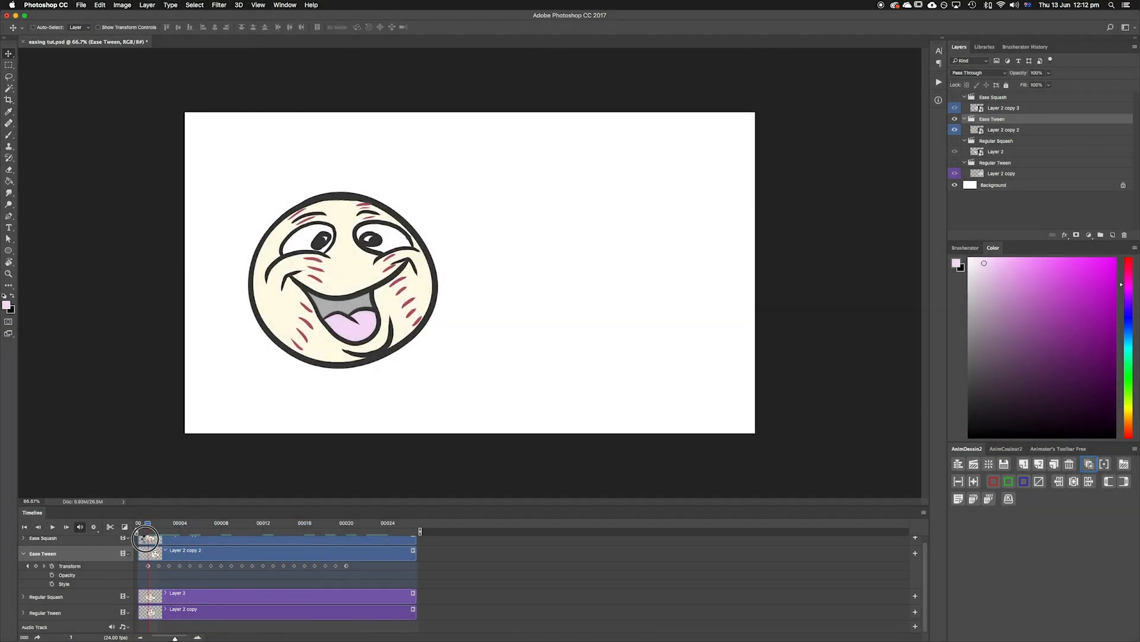
# Step: Preview the eased motion, then delete the keyframes after the first one
pyautogui.click(51, 527)
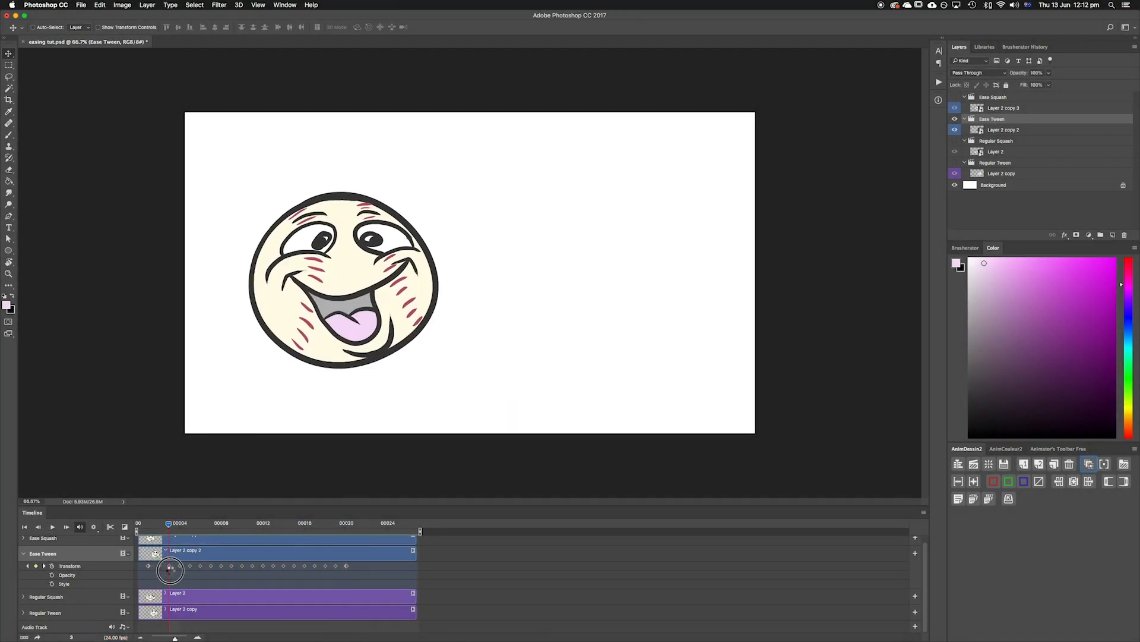
pyautogui.moveTo(168, 522); pyautogui.dragTo(315, 522)
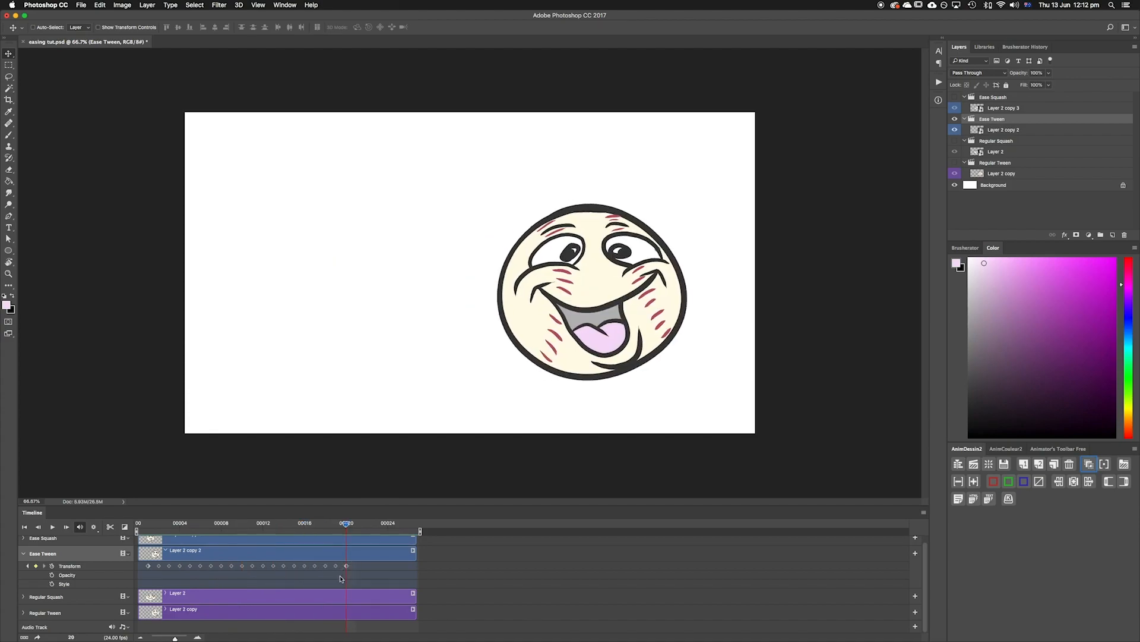
pyautogui.moveTo(146, 574)
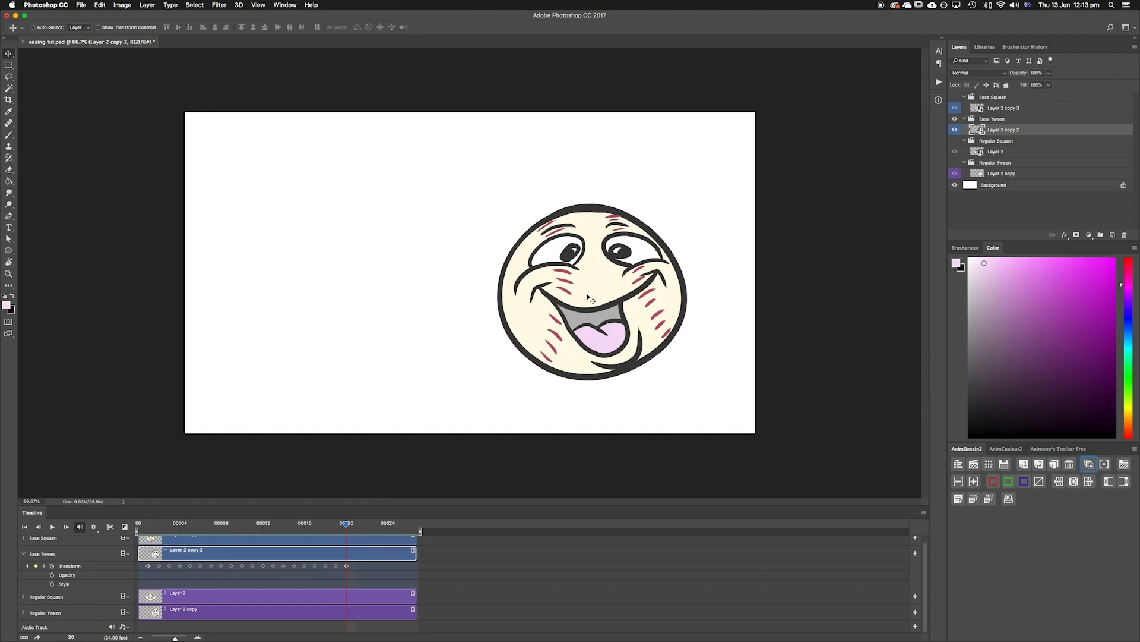
pyautogui.moveTo(586, 283)
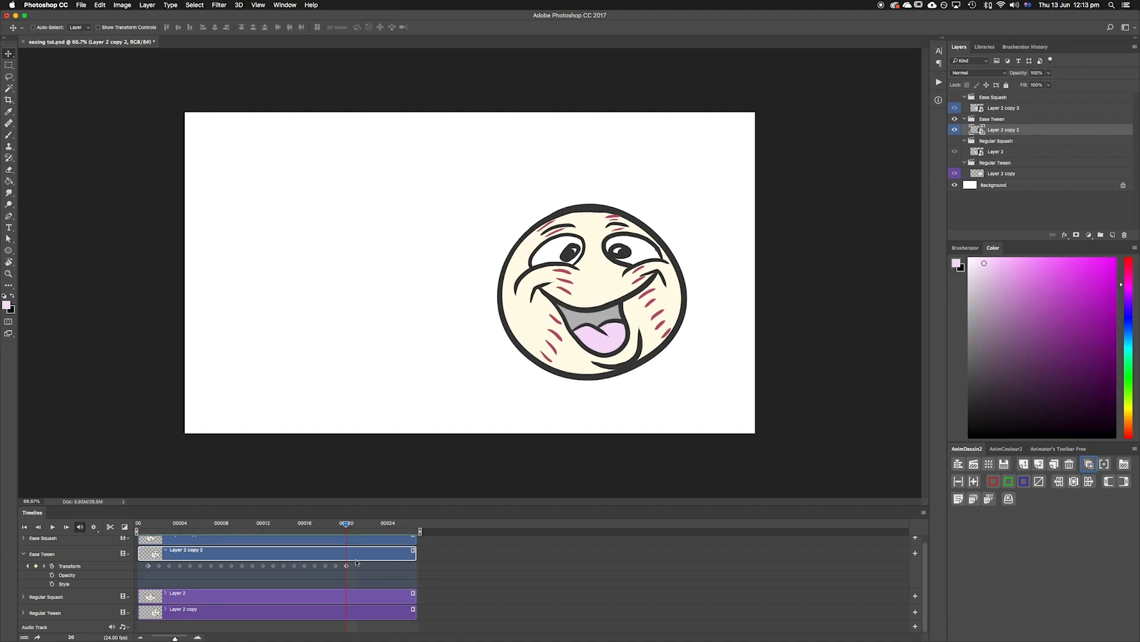
pyautogui.click(148, 522)
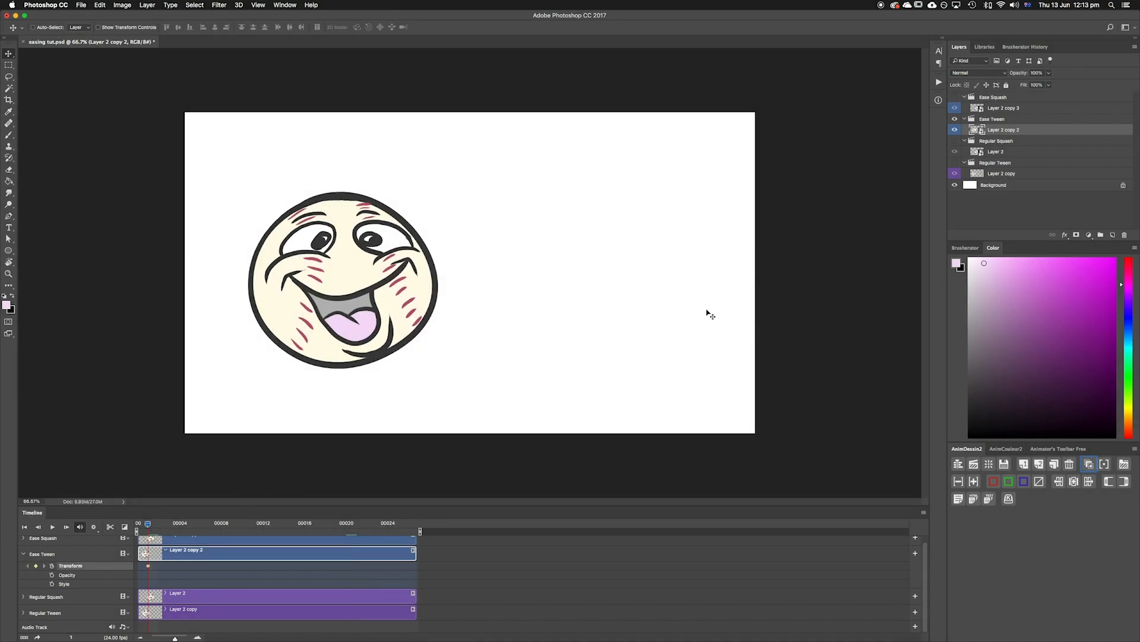
# Step: Run the Brusherator easing script with easeInQuad, 10 frames and Vertical 100
pyautogui.click(966, 247)
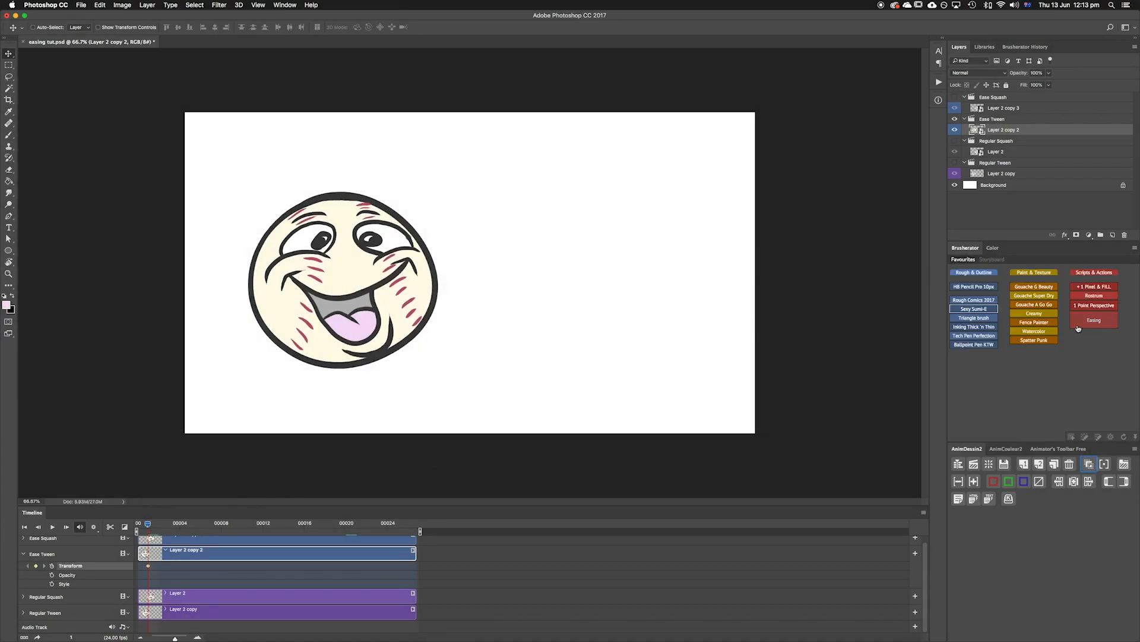
pyautogui.click(1093, 320)
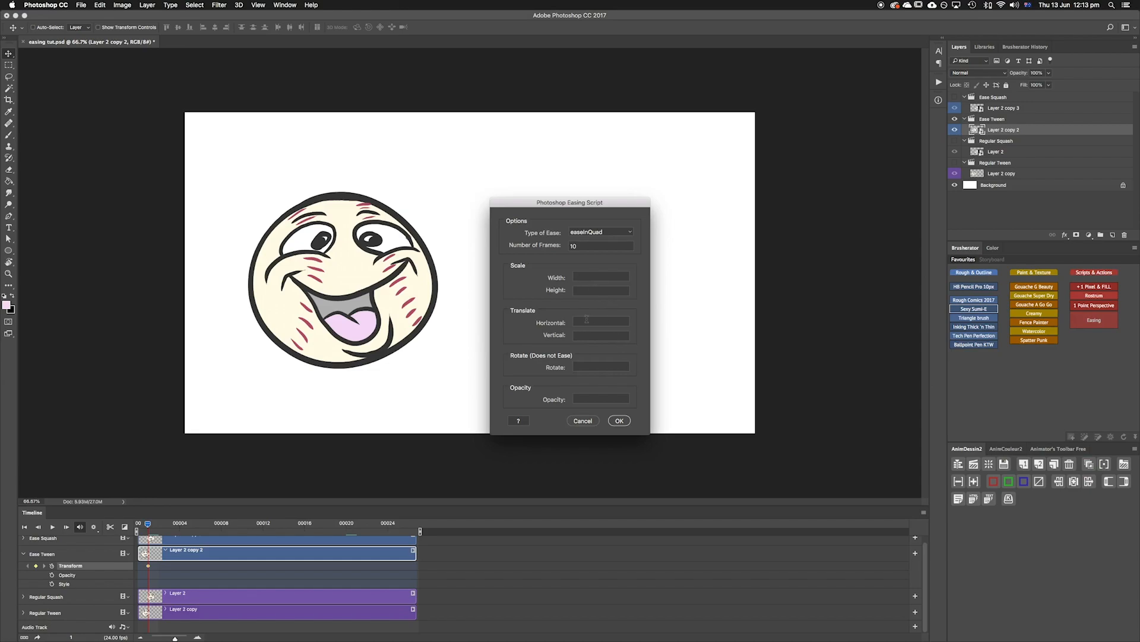
pyautogui.click(601, 334)
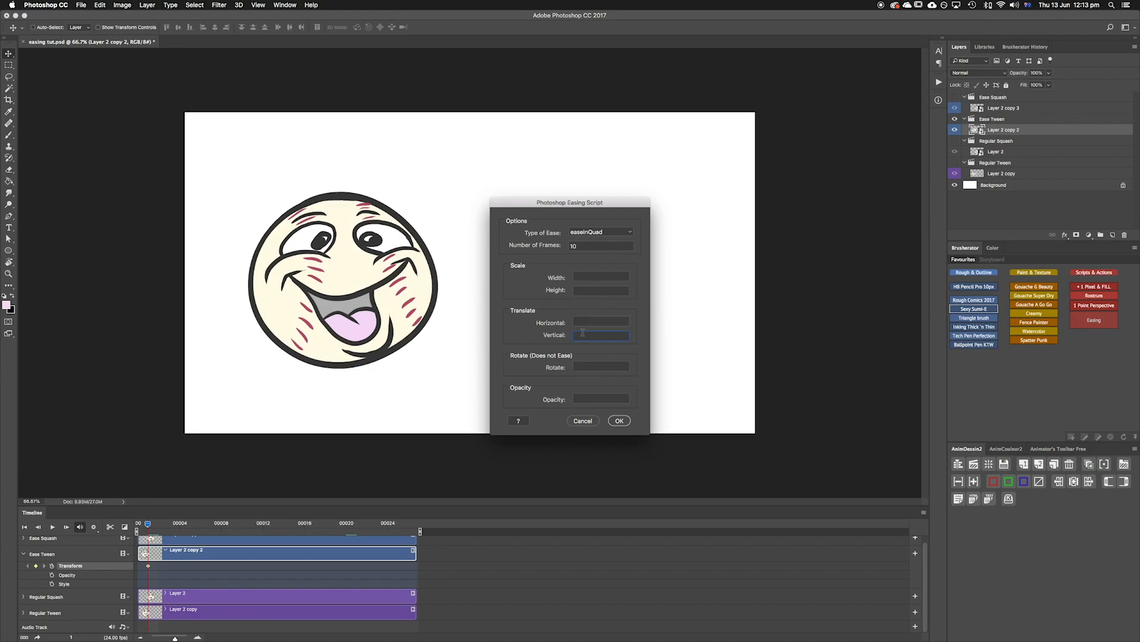
pyautogui.click(601, 335)
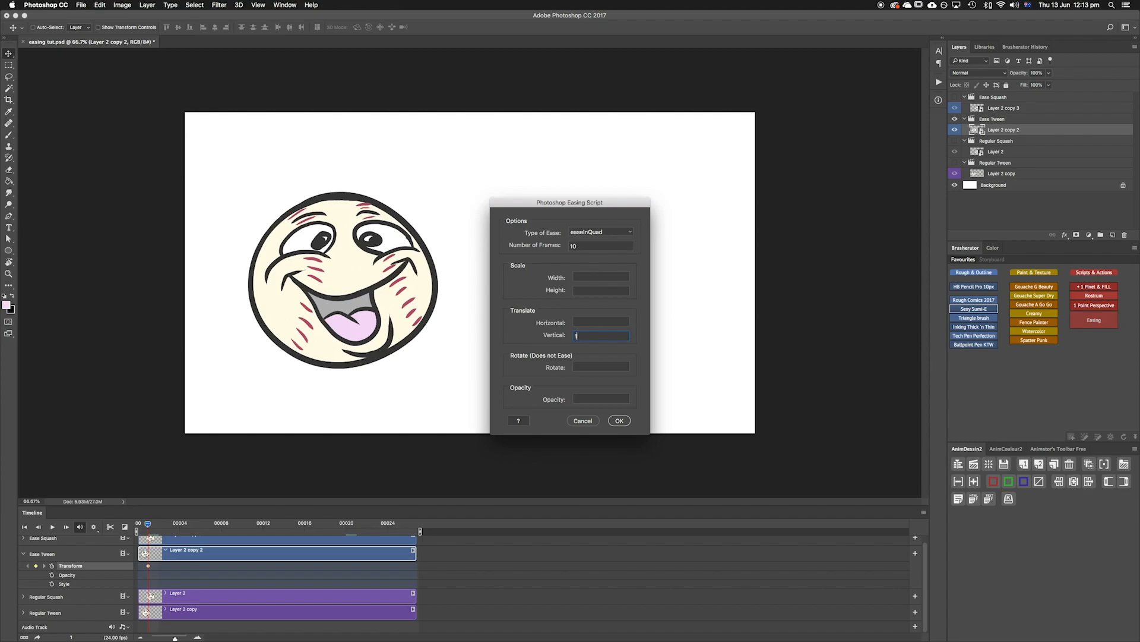
pyautogui.write('100')
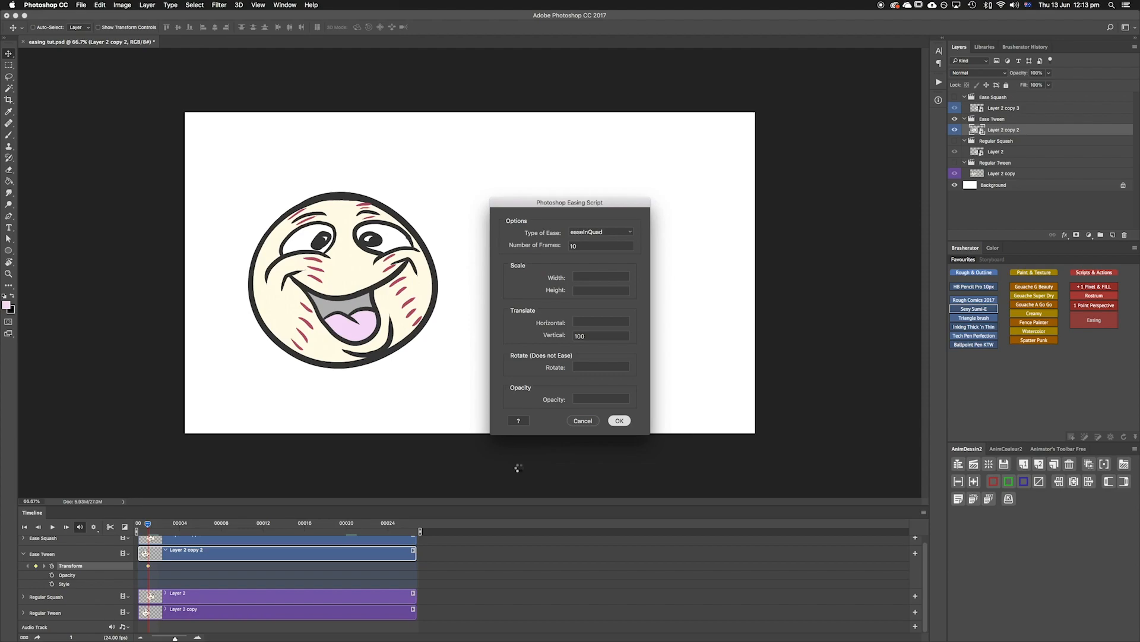
pyautogui.click(618, 420)
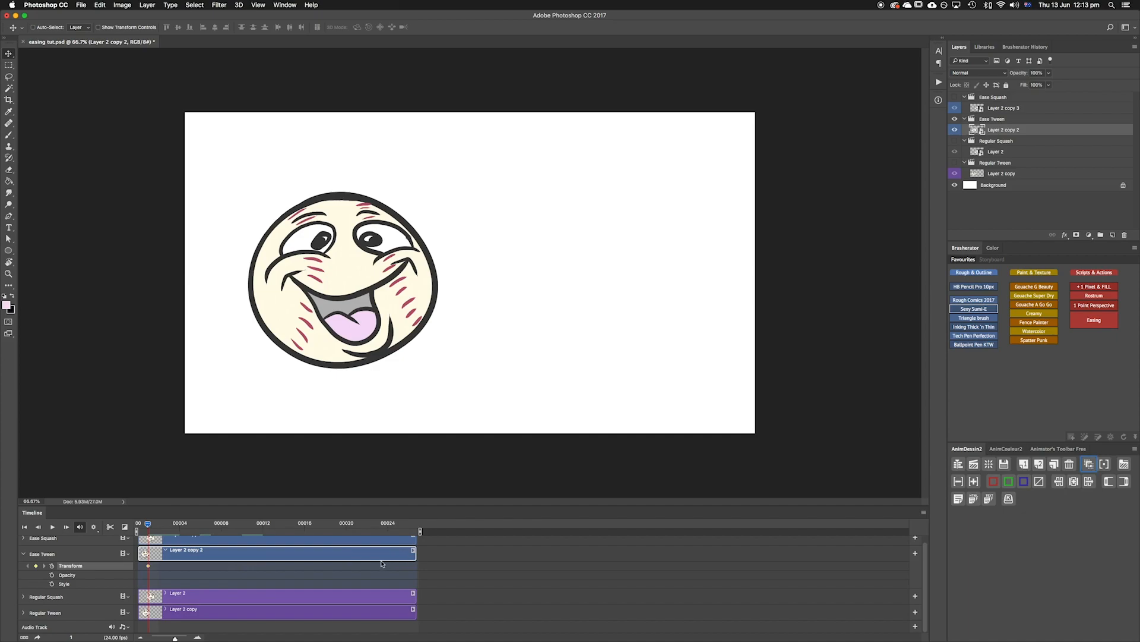
pyautogui.moveTo(699, 275)
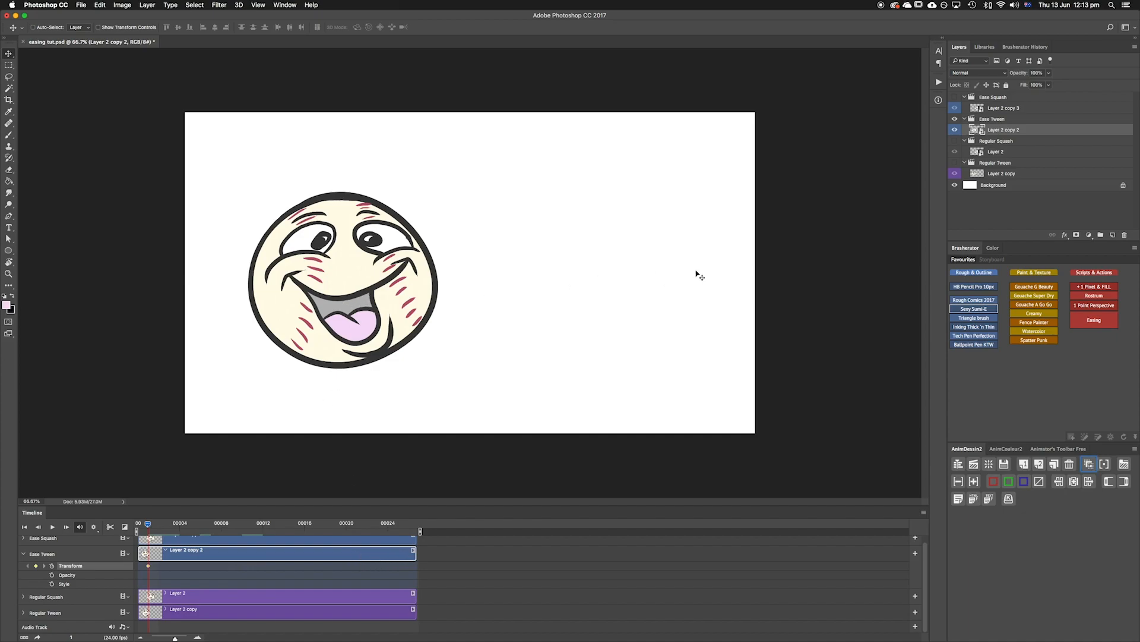
pyautogui.moveTo(642, 279)
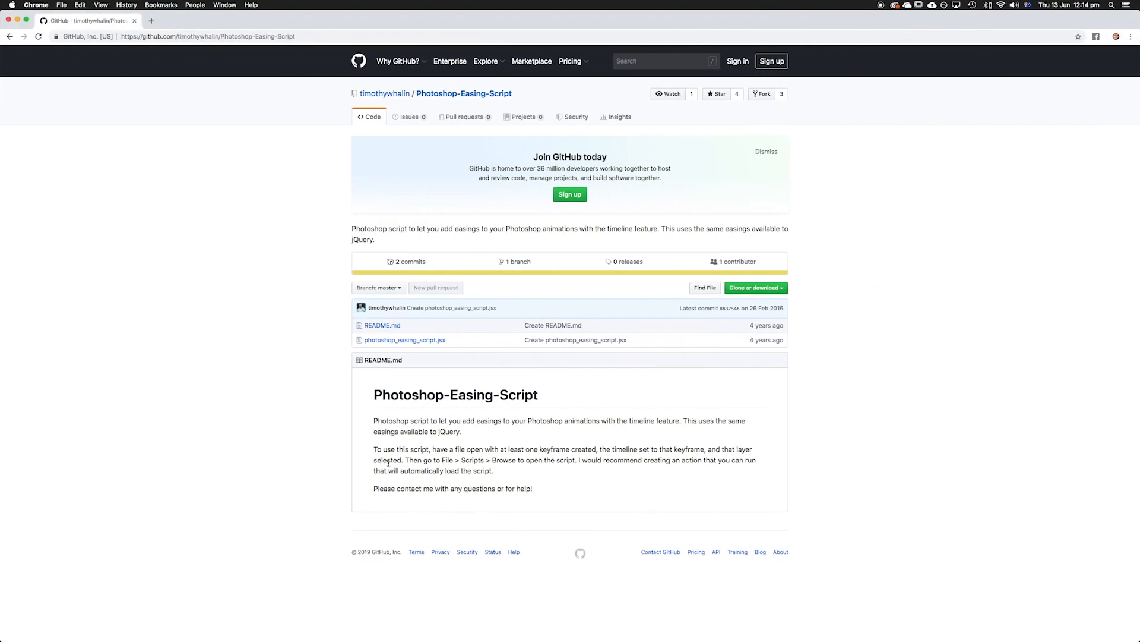
pyautogui.moveTo(601, 471)
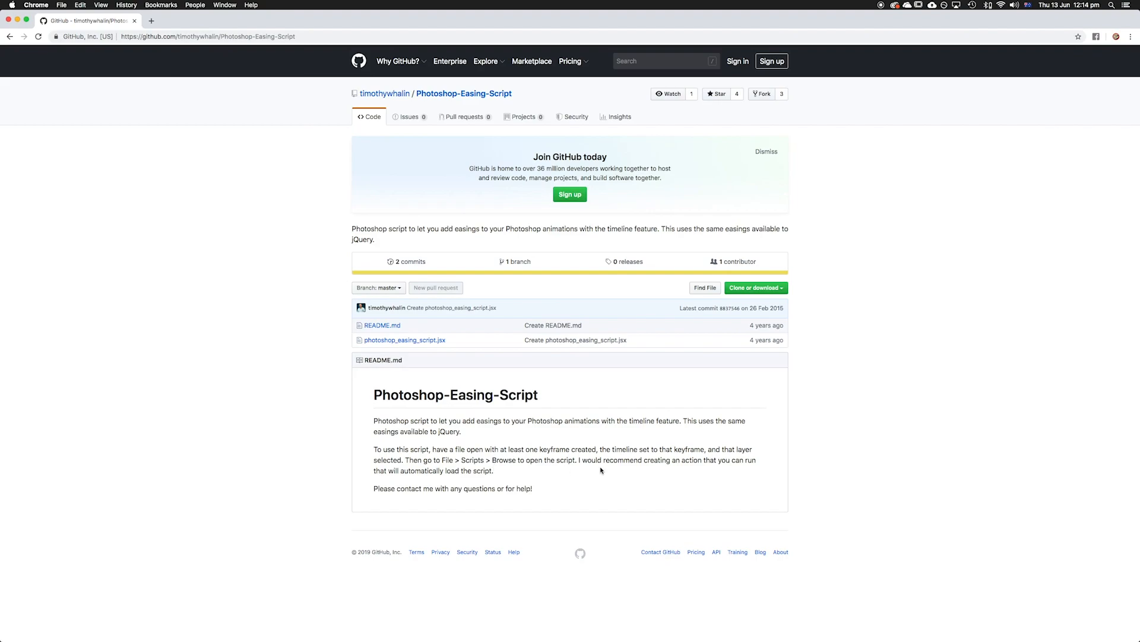
# Step: Highlight the README sentence requiring an open file, a keyframe and a selected layer
pyautogui.doubleClick(440, 449)
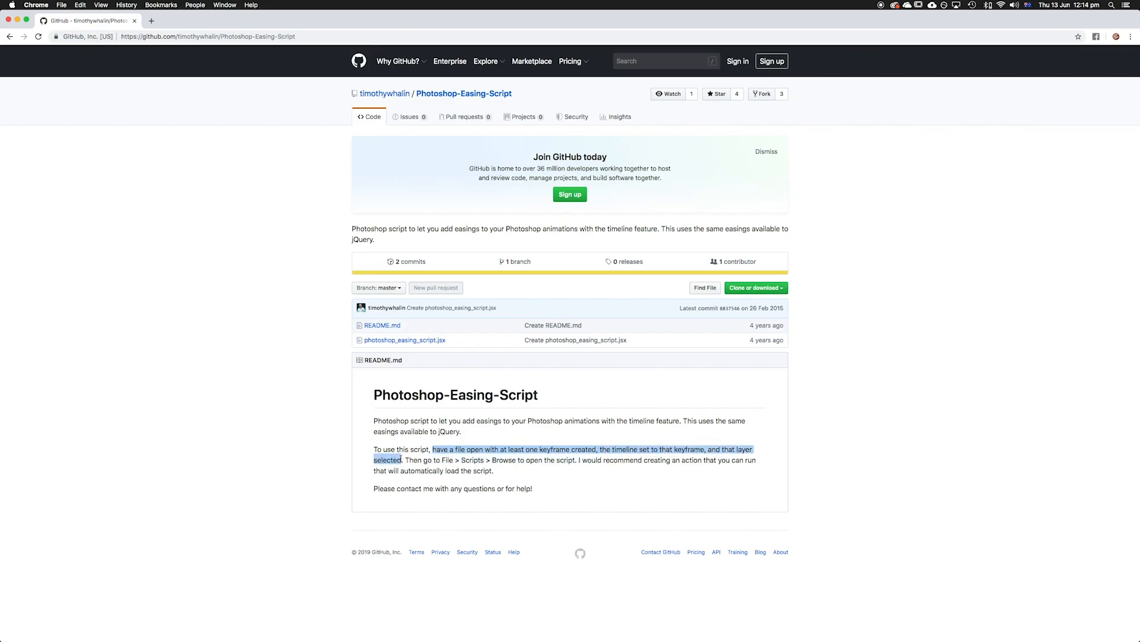
pyautogui.moveTo(411, 463)
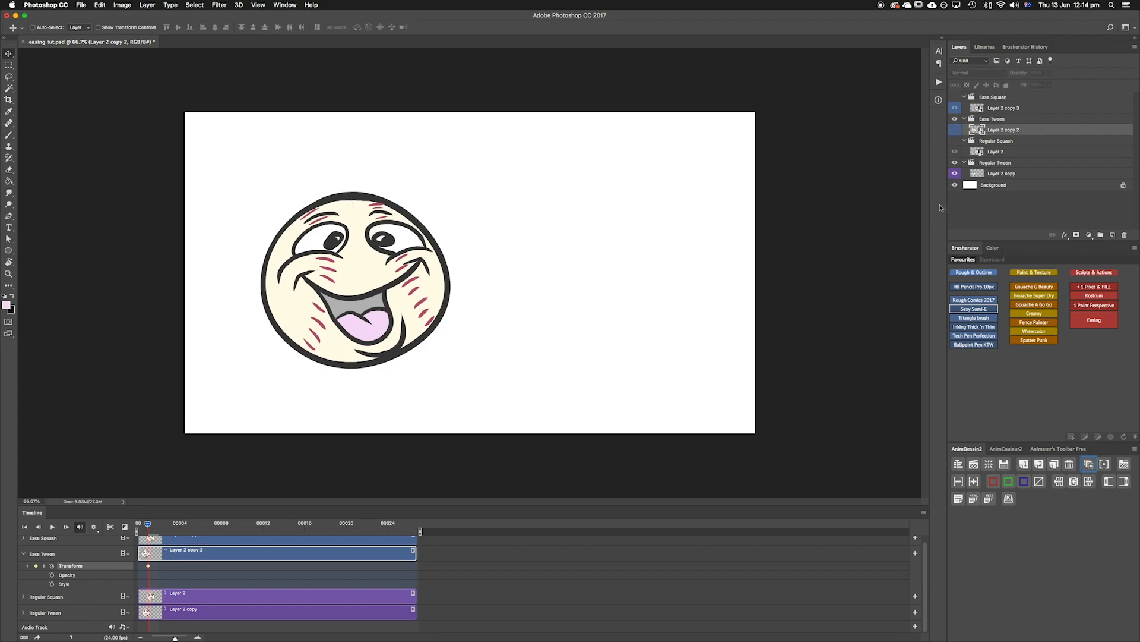
# Step: Apply an 800 horizontal easeInQuad tween to Layer 2 copy, play it back, collapse groups
pyautogui.click(1002, 173)
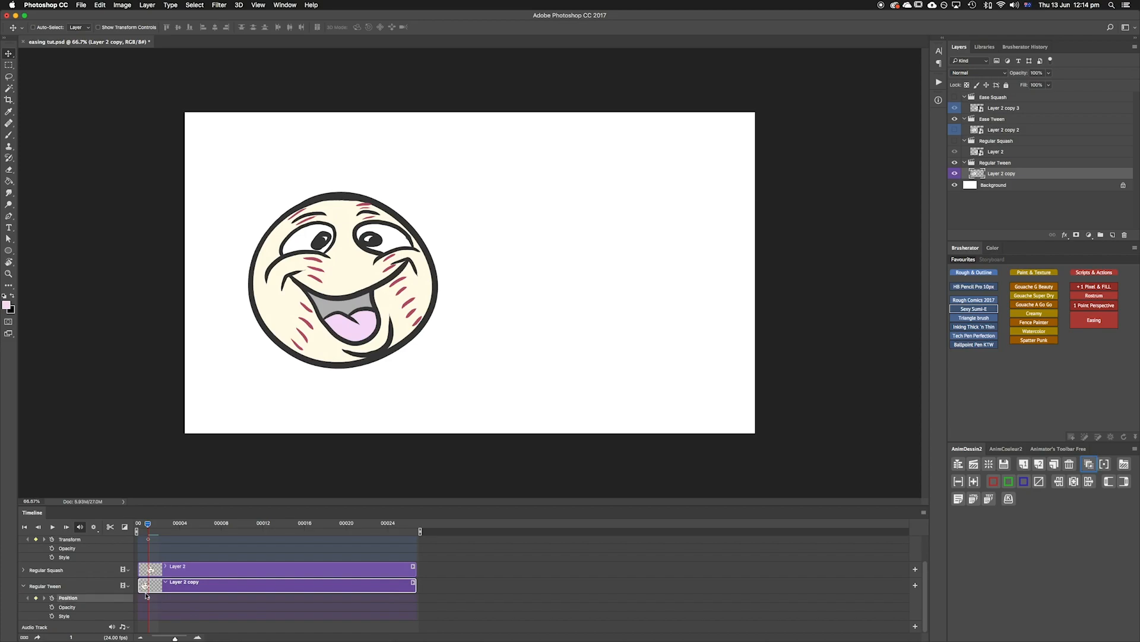
pyautogui.click(1094, 320)
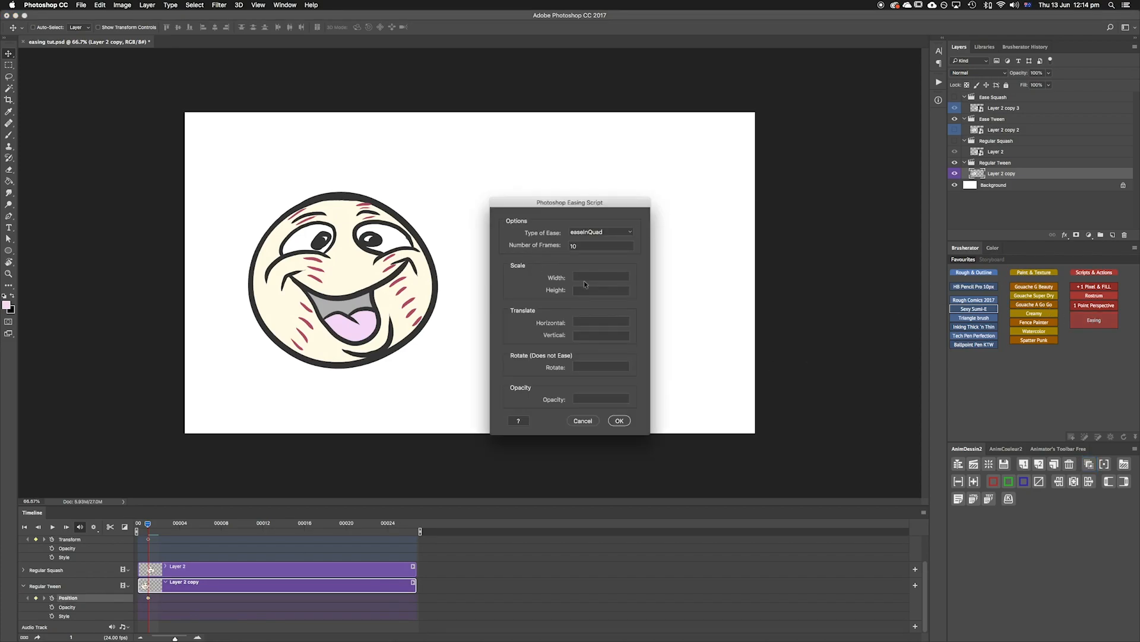
pyautogui.click(600, 321)
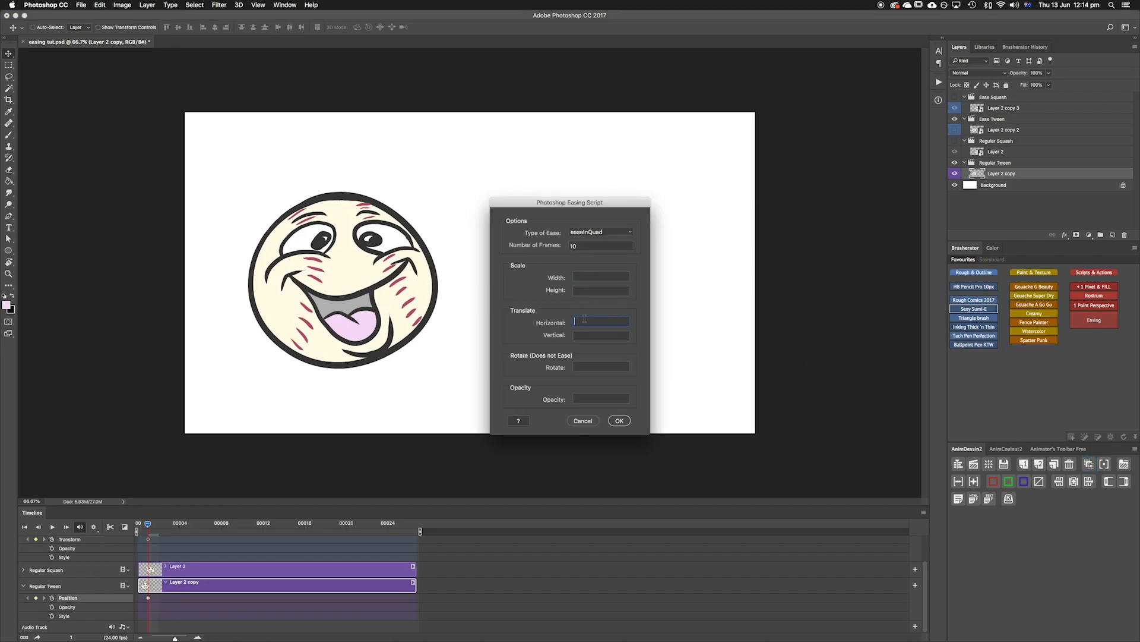
pyautogui.write('800')
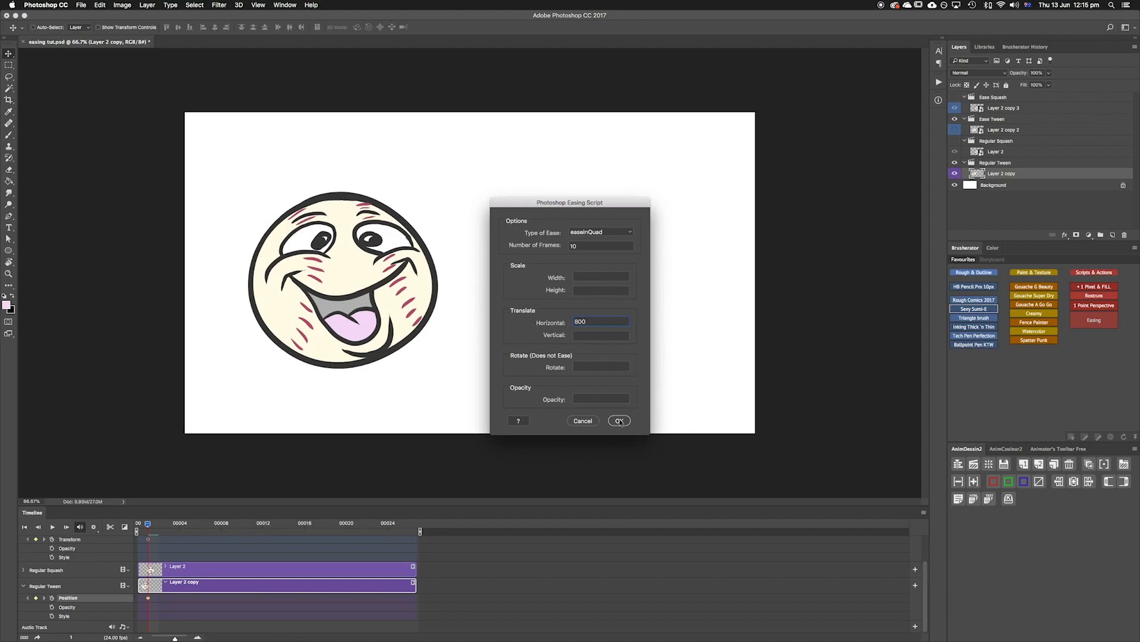
pyautogui.click(618, 421)
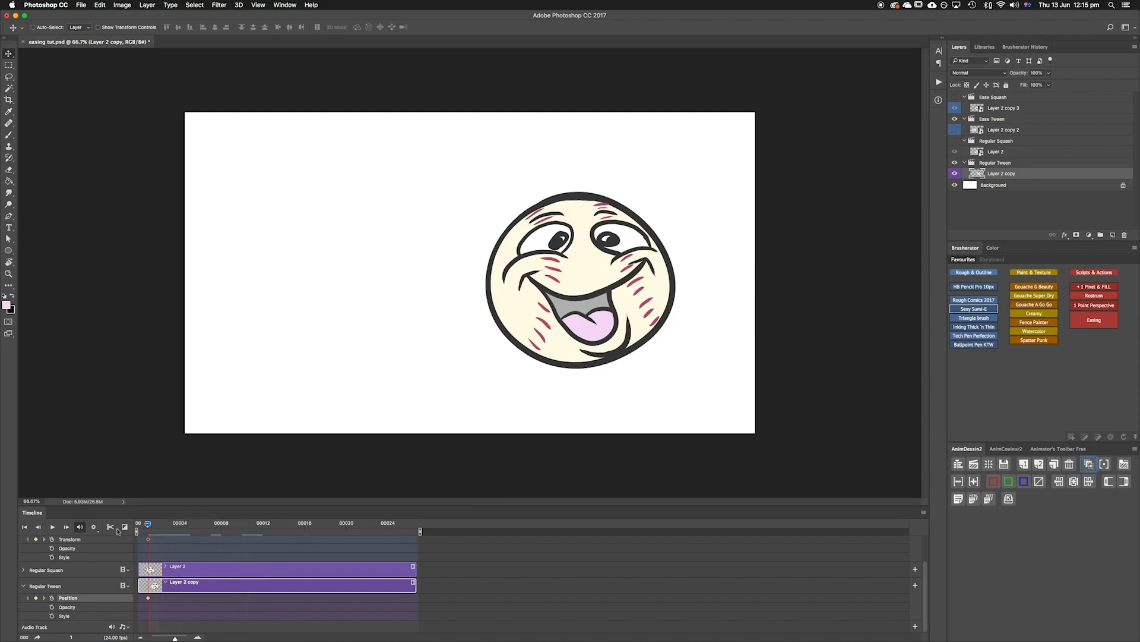
pyautogui.click(51, 525)
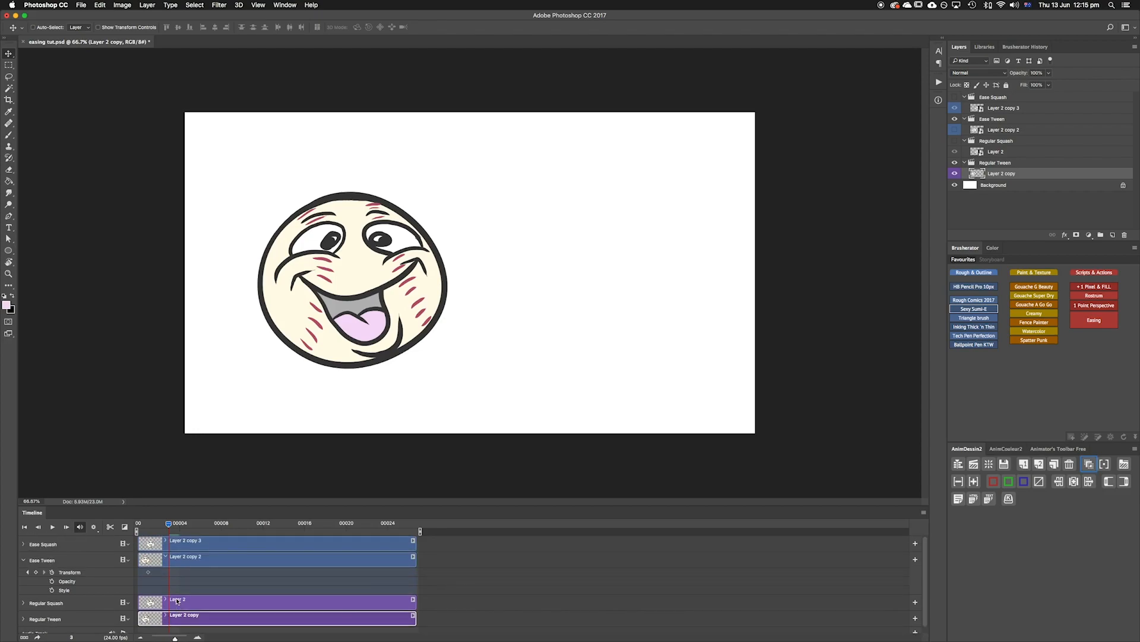
pyautogui.click(22, 560)
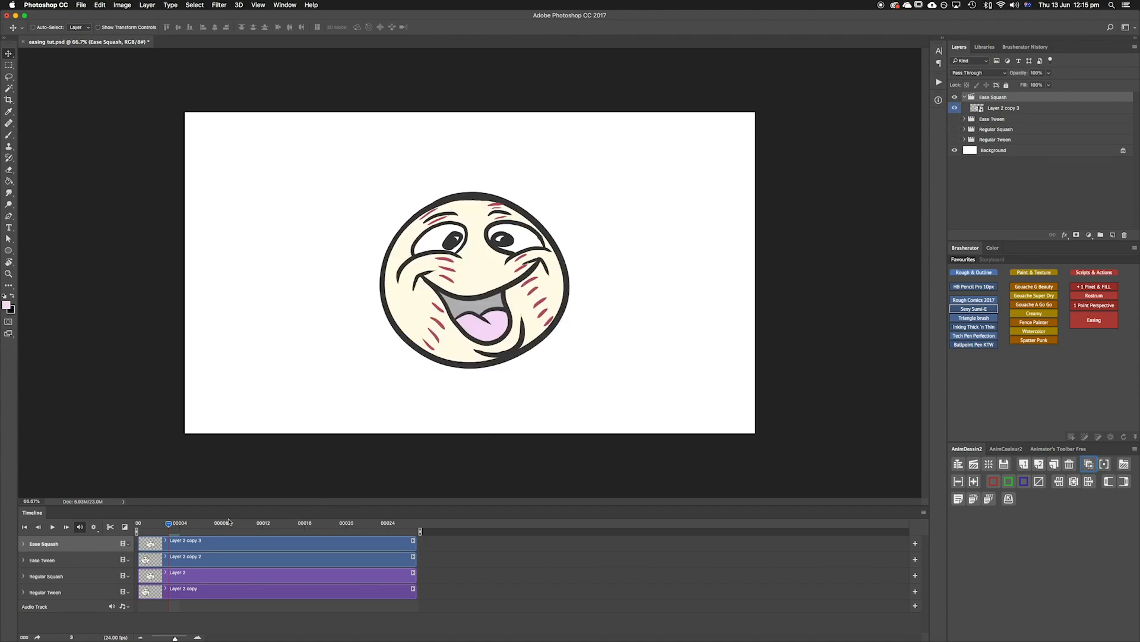
# Step: Select Layer 2 copy 3 at frame 20, drag a vertical squash, then cancel it
pyautogui.click(23, 544)
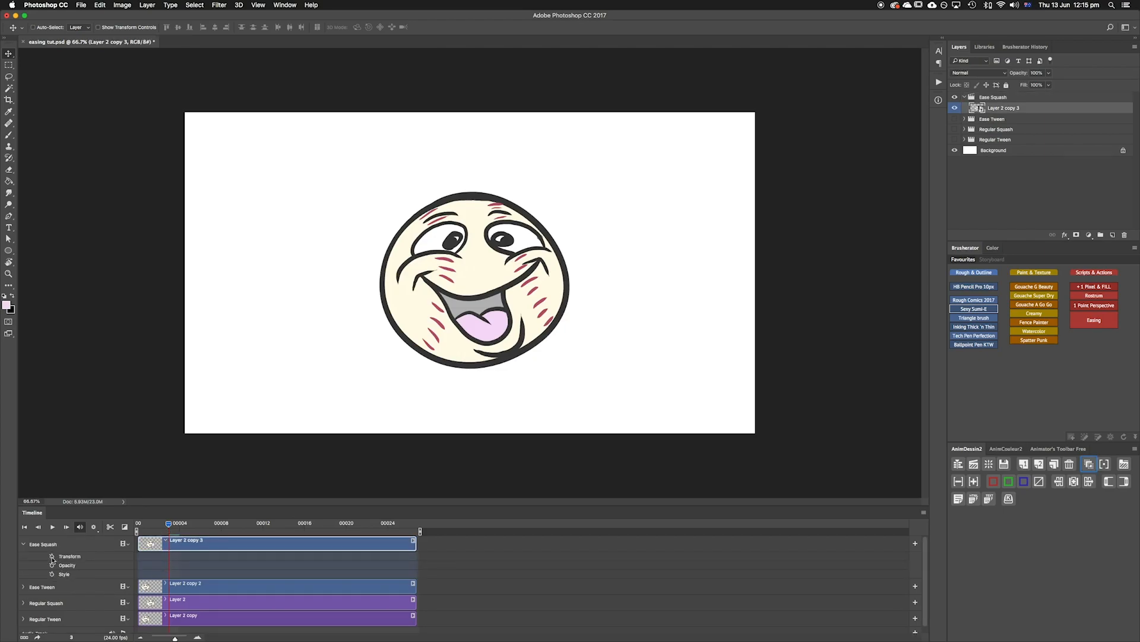
pyautogui.click(52, 556)
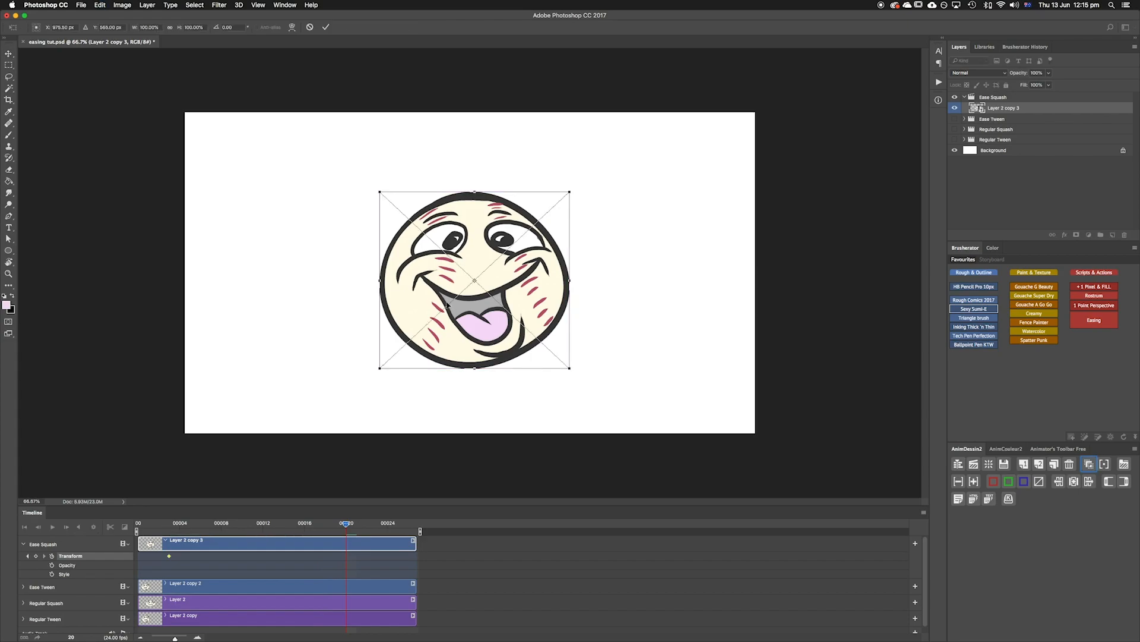
pyautogui.moveTo(474, 194); pyautogui.dragTo(474, 204)
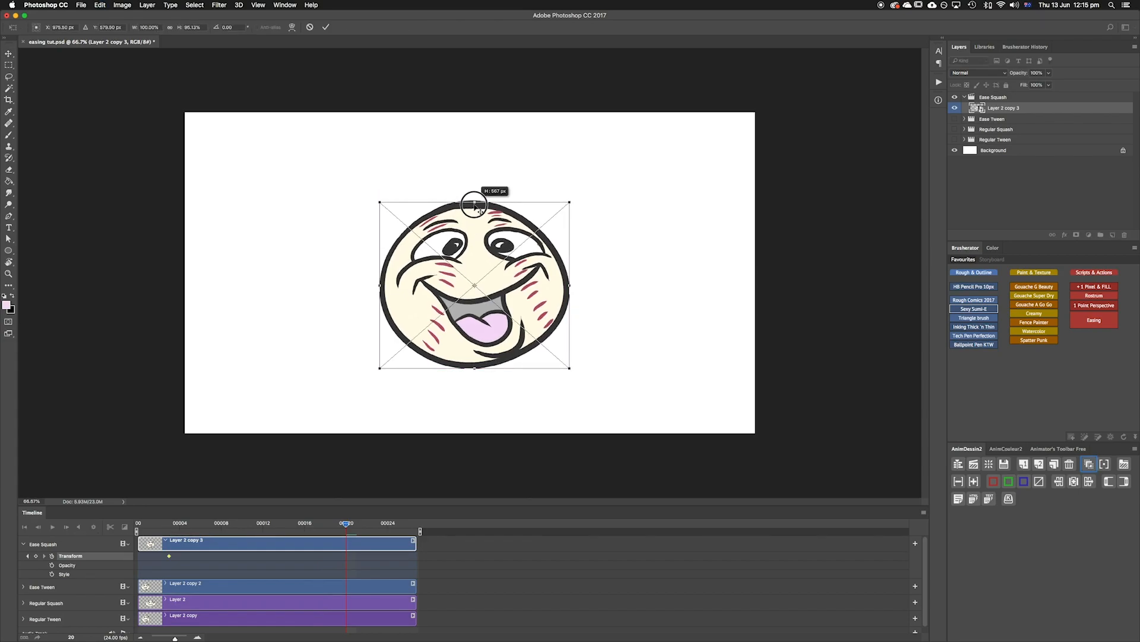
pyautogui.moveTo(473, 202); pyautogui.dragTo(473, 224)
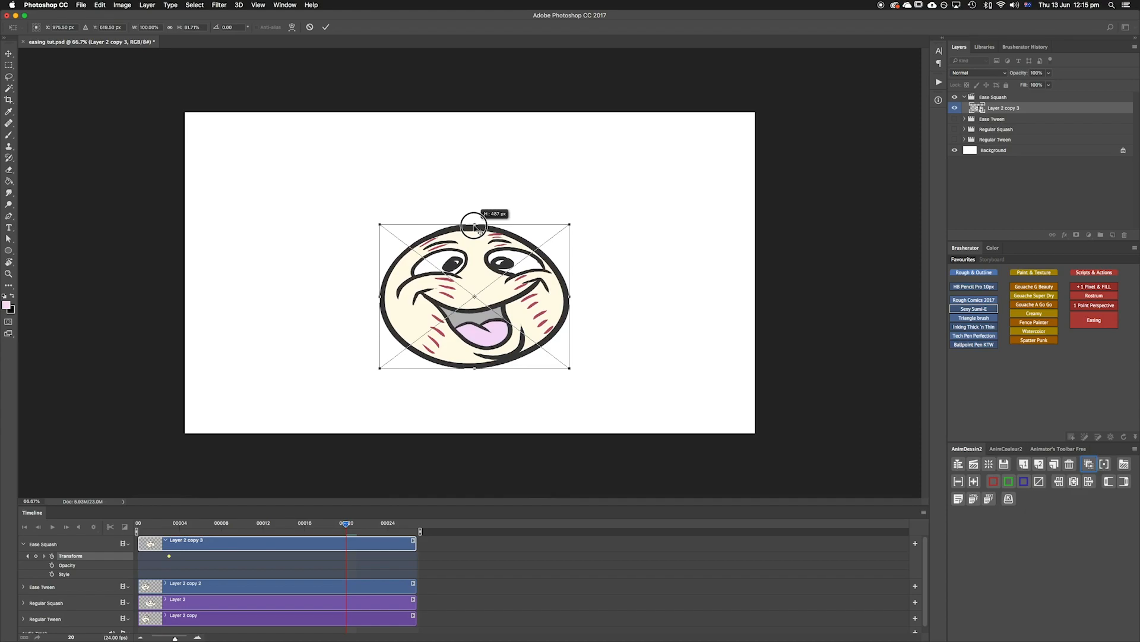
pyautogui.moveTo(473, 222); pyautogui.dragTo(473, 231)
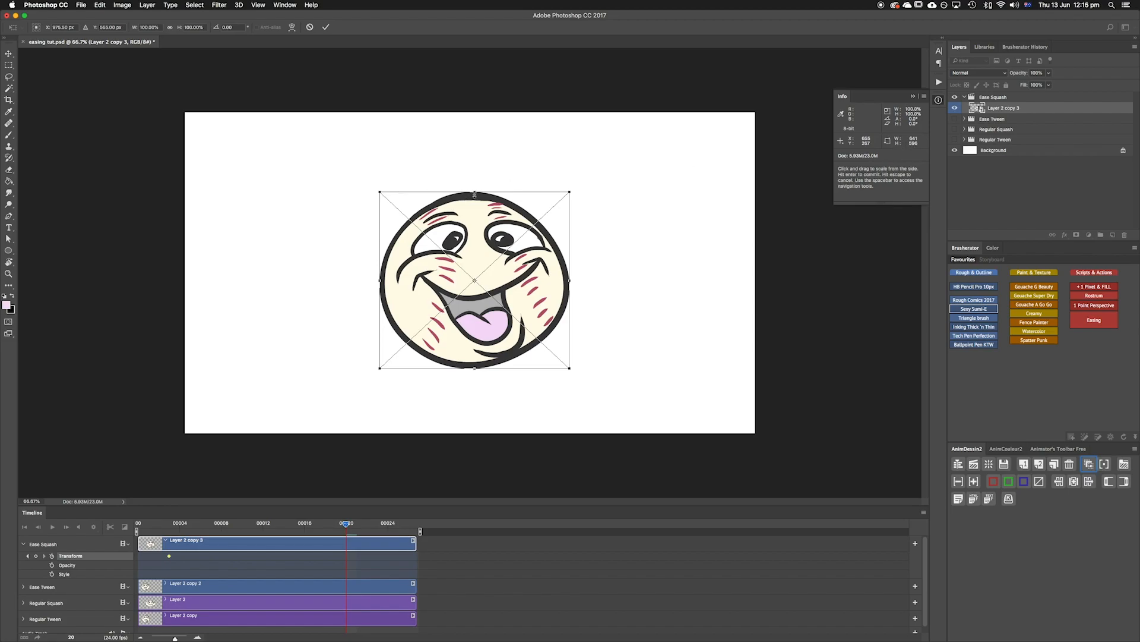
pyautogui.moveTo(474, 194); pyautogui.dragTo(474, 227)
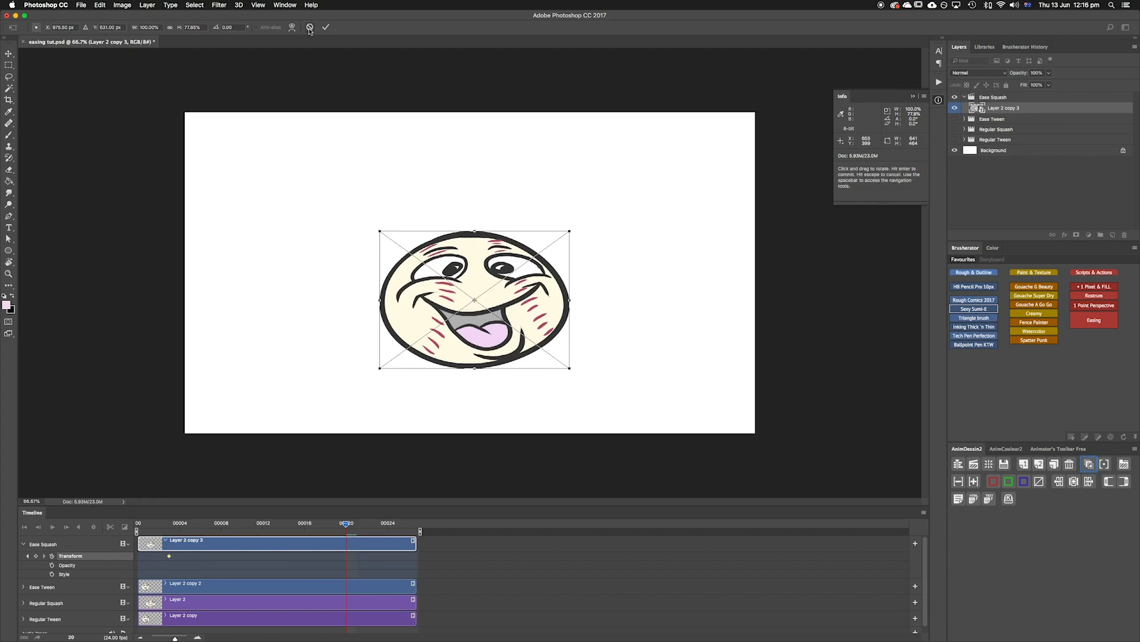
pyautogui.click(325, 28)
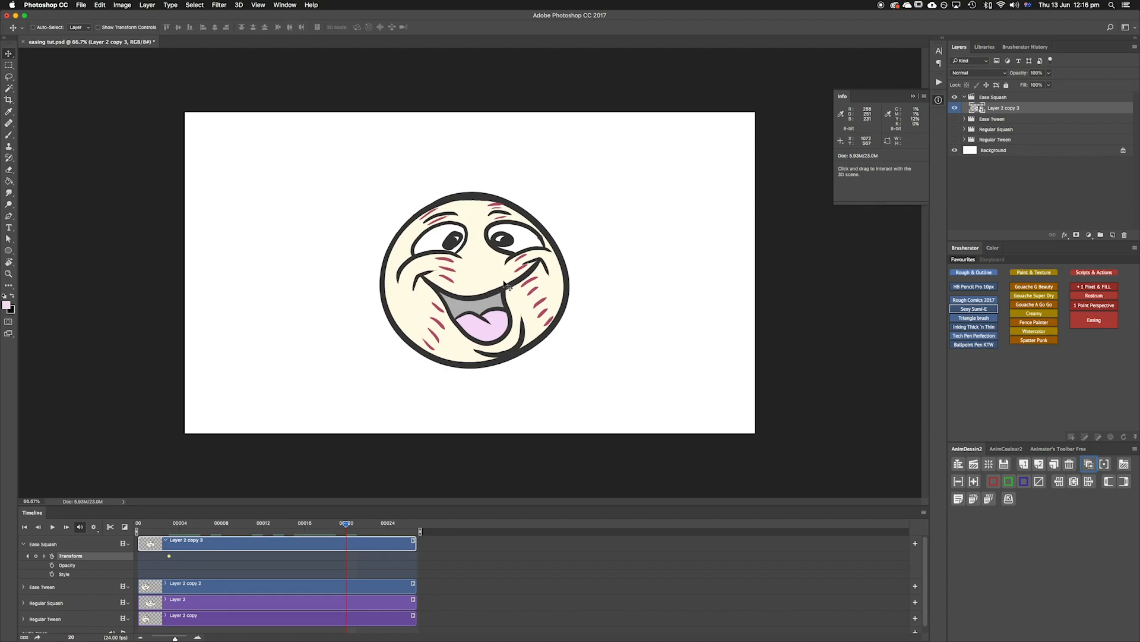
pyautogui.moveTo(466, 191)
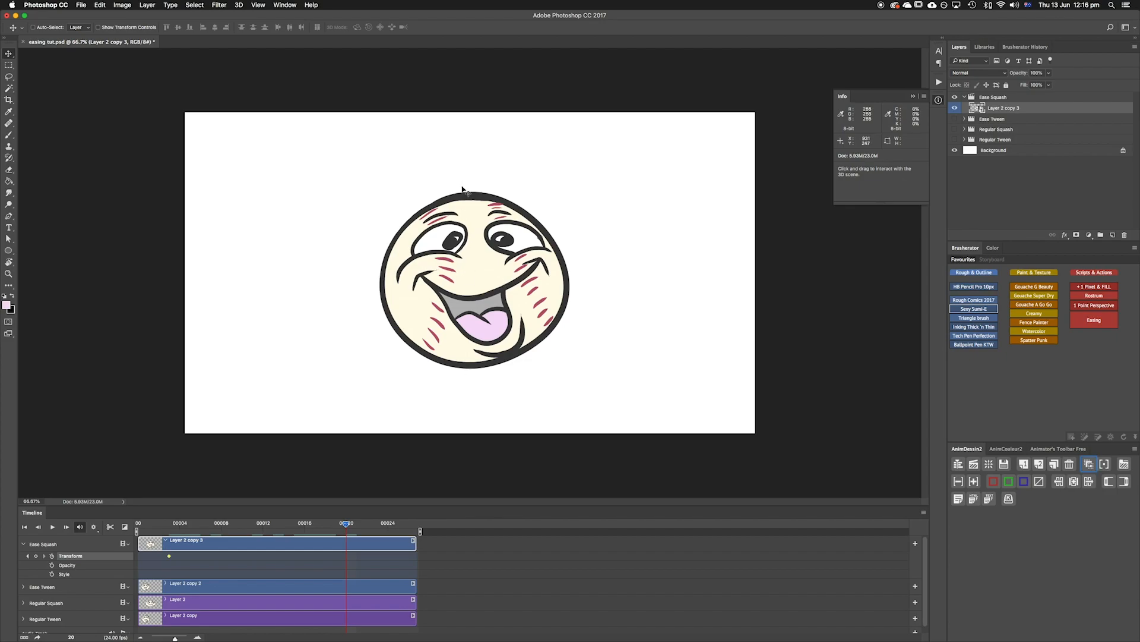
pyautogui.moveTo(461, 275)
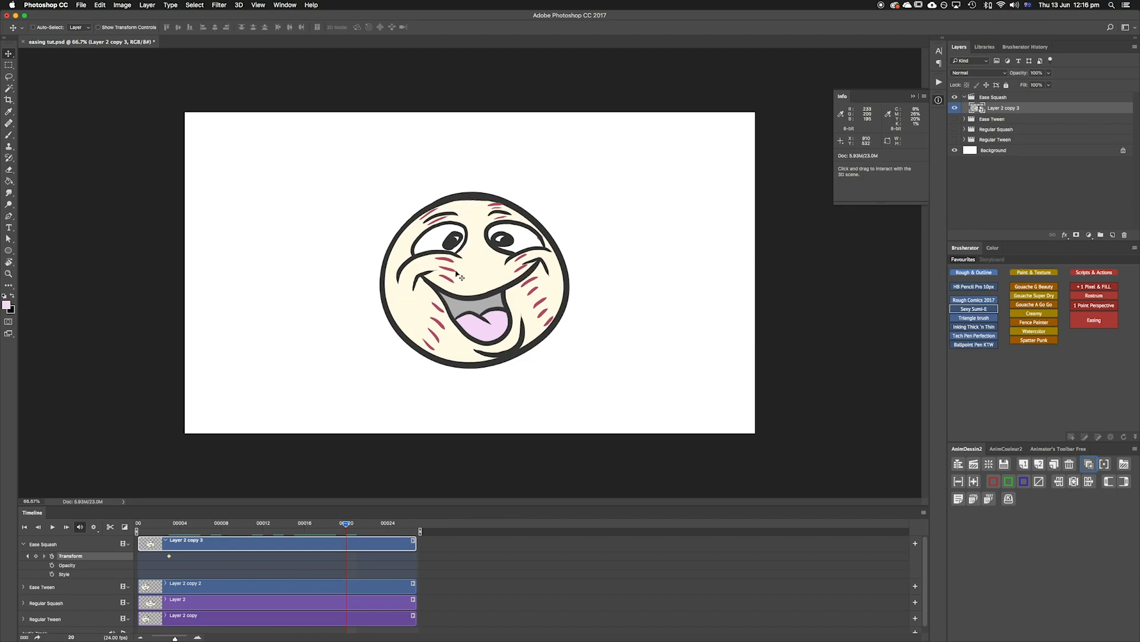
pyautogui.moveTo(411, 286)
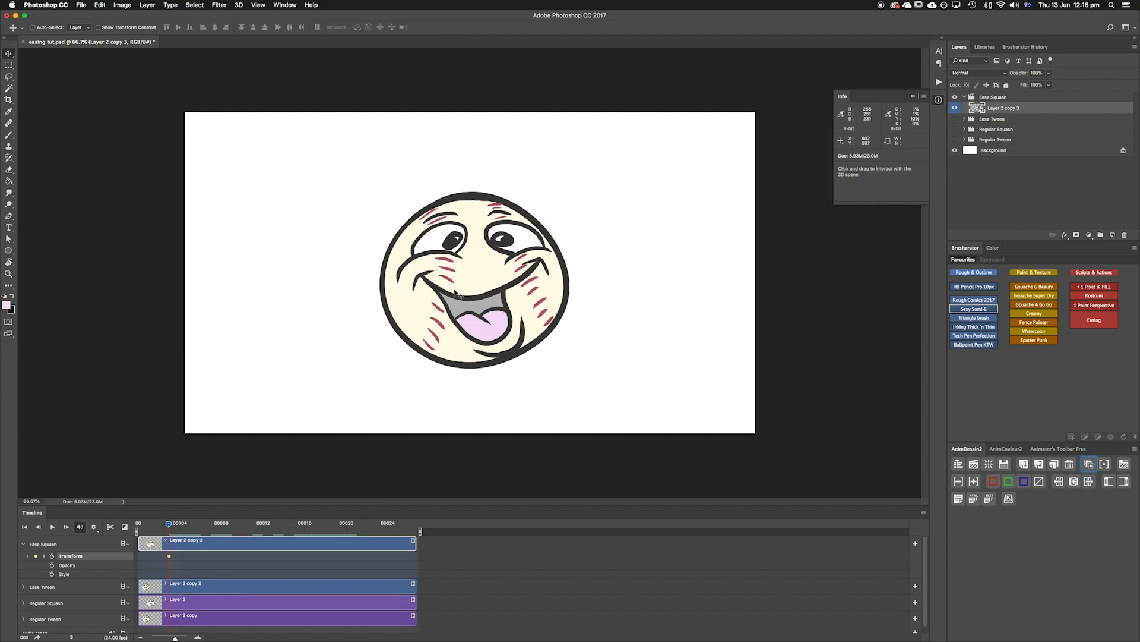
pyautogui.moveTo(447, 286)
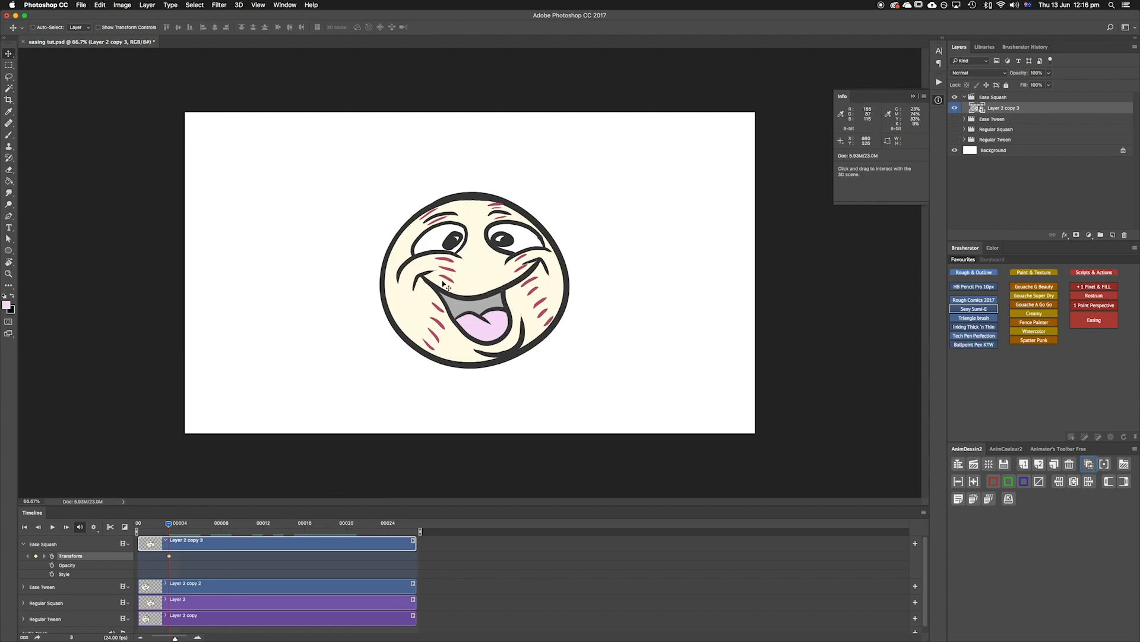
pyautogui.moveTo(1033, 349)
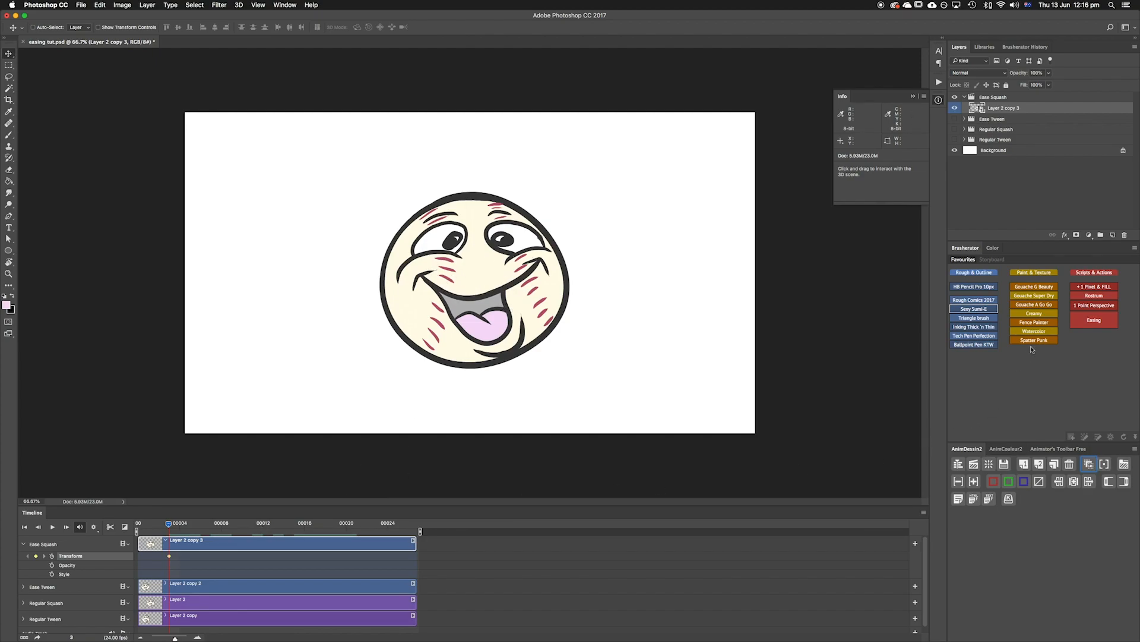
# Step: Apply an easeInOutBack squash tween with Width 200 and Height -200 to the face
pyautogui.click(1093, 320)
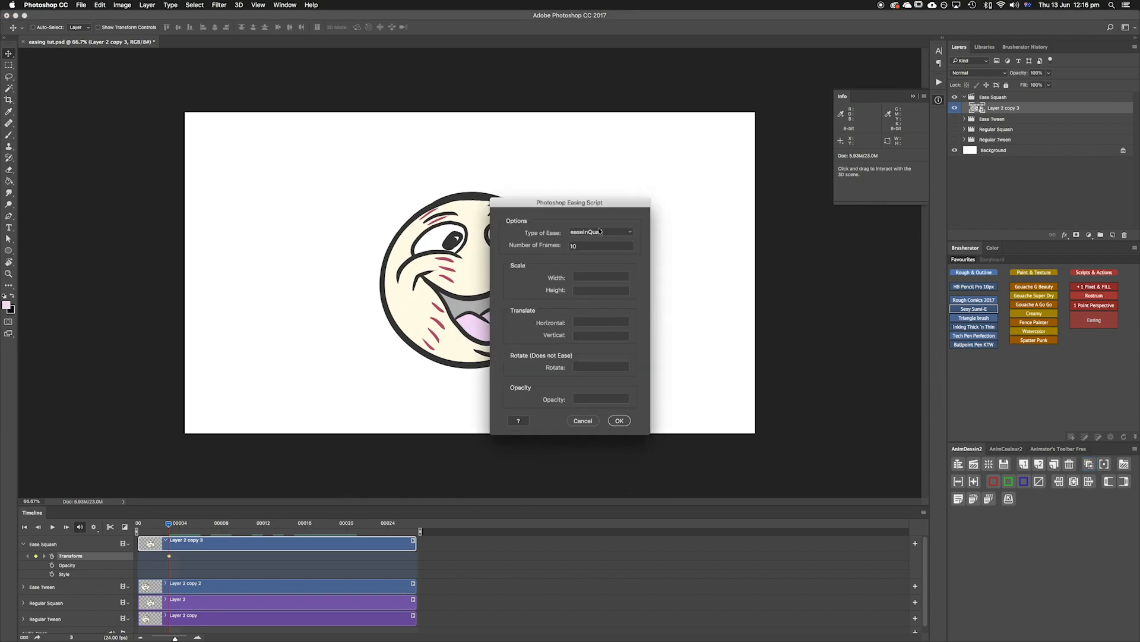
pyautogui.click(600, 231)
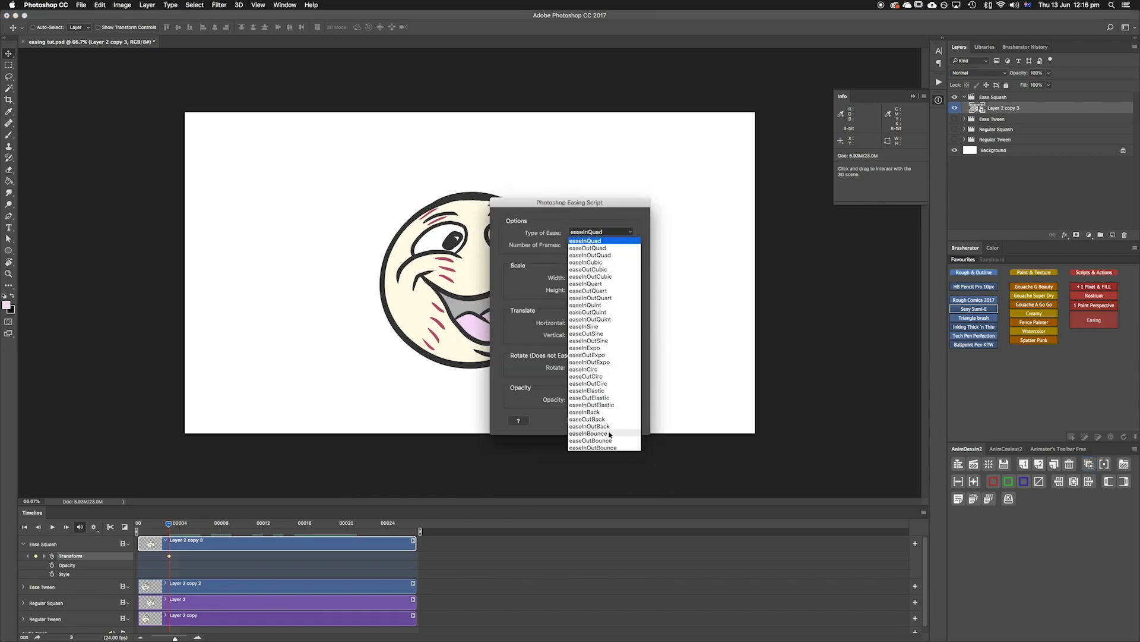
pyautogui.click(592, 426)
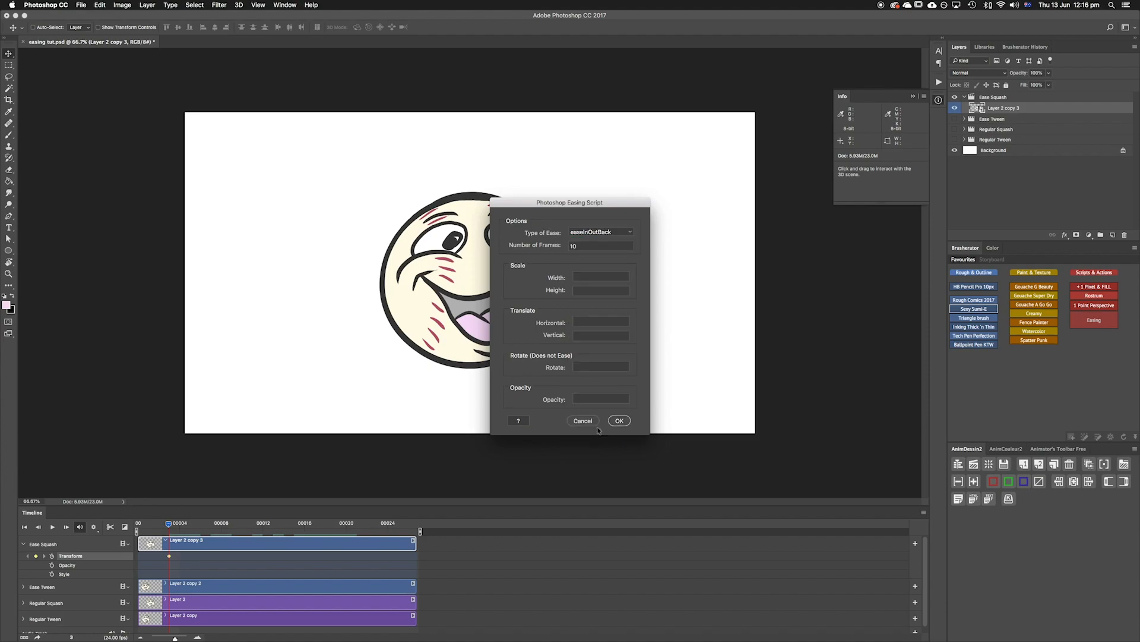
pyautogui.click(600, 277)
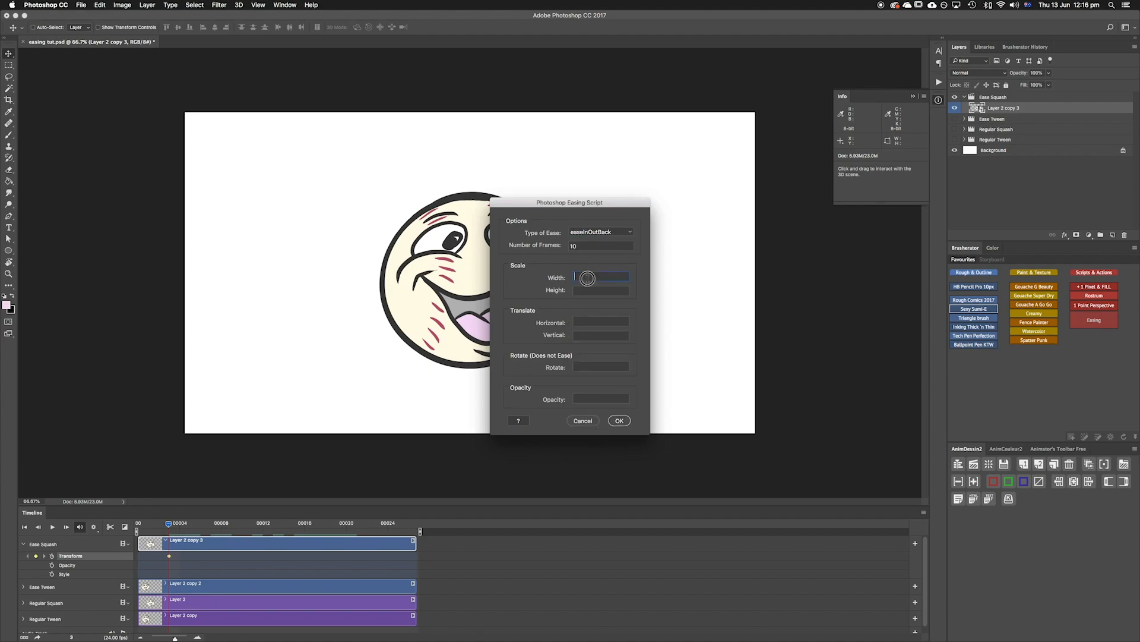
pyautogui.click(601, 289)
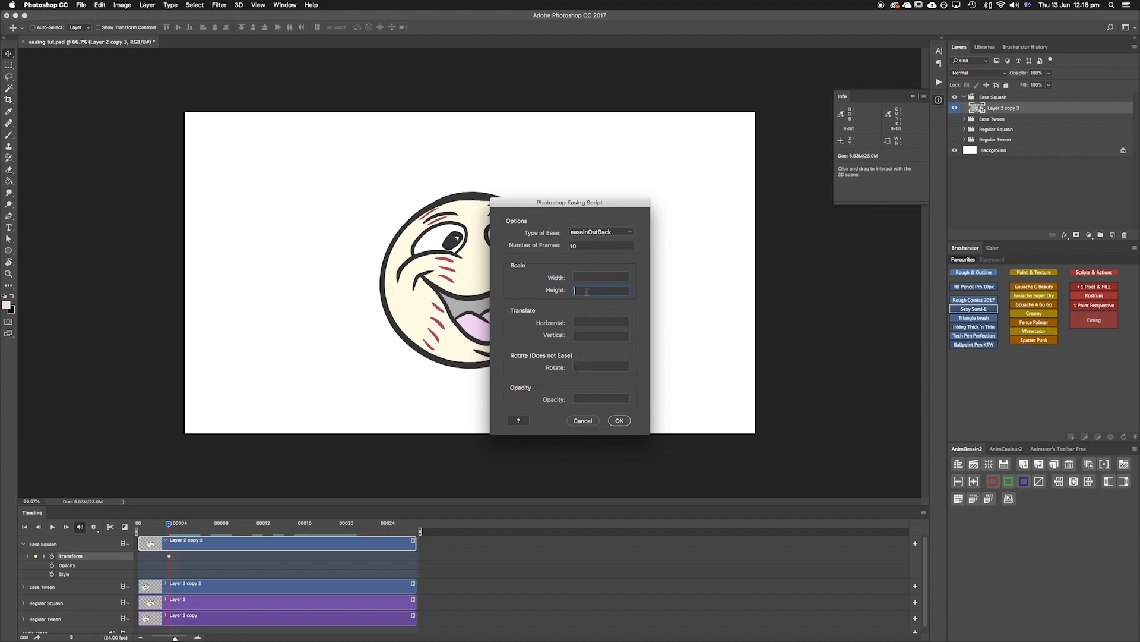
pyautogui.write('200')
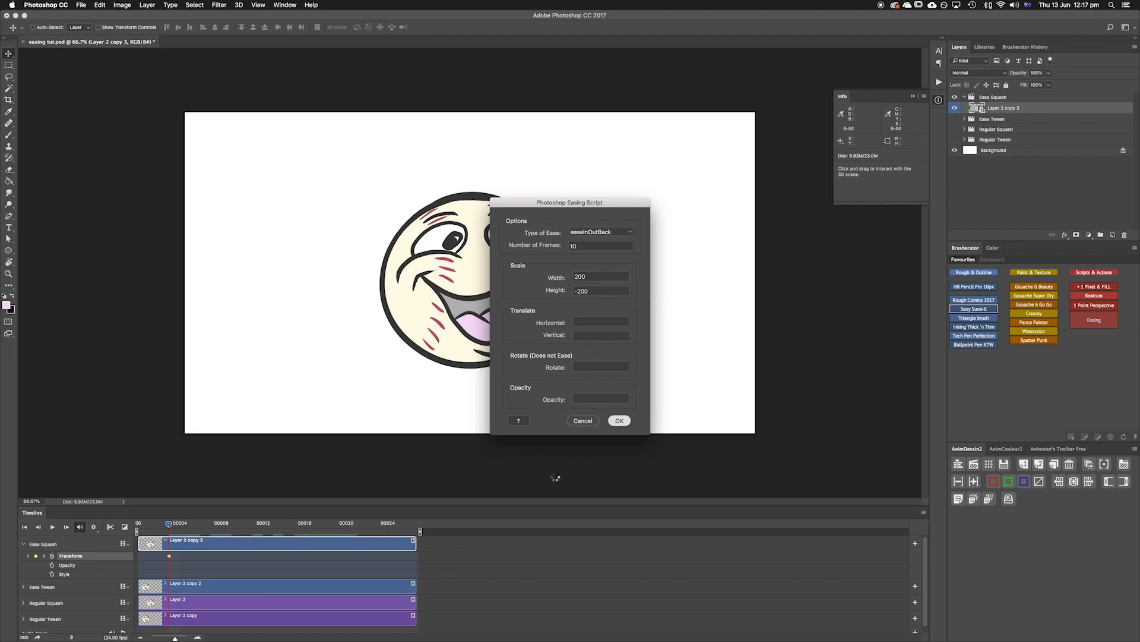
pyautogui.click(619, 420)
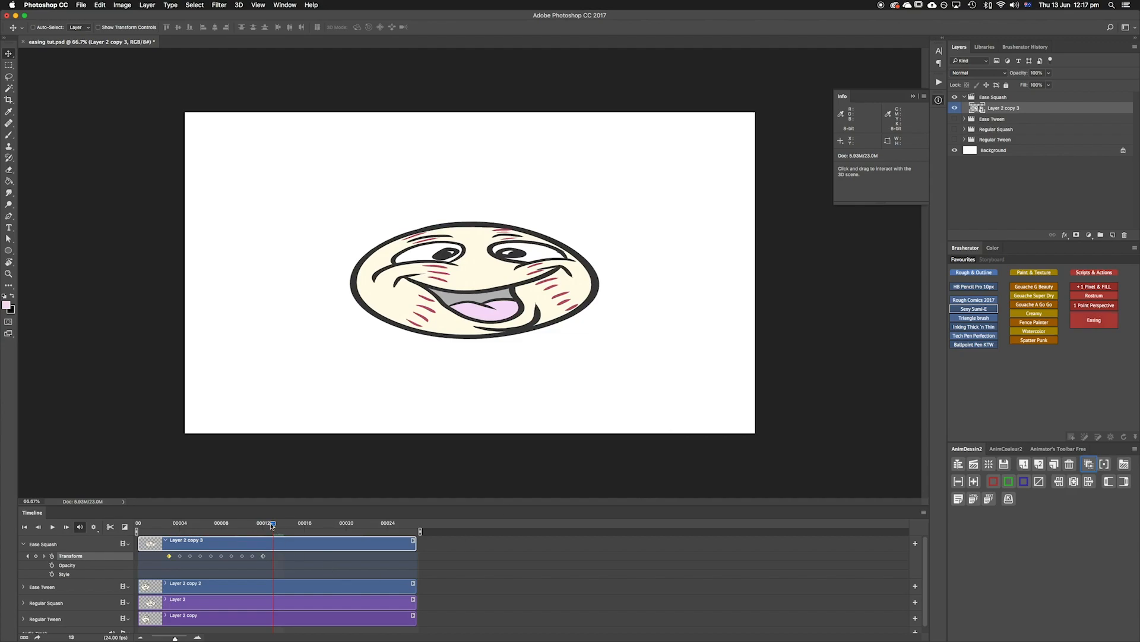
pyautogui.click(24, 526)
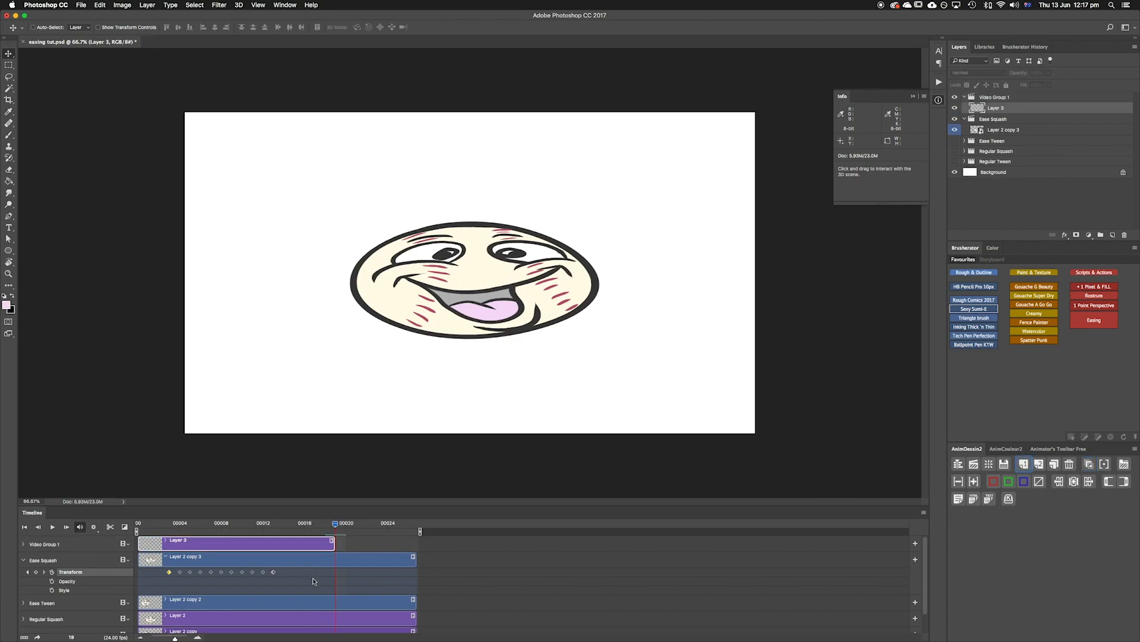
# Step: Add Layer 3 with a thick black ground line beneath the round face
pyautogui.click(10, 123)
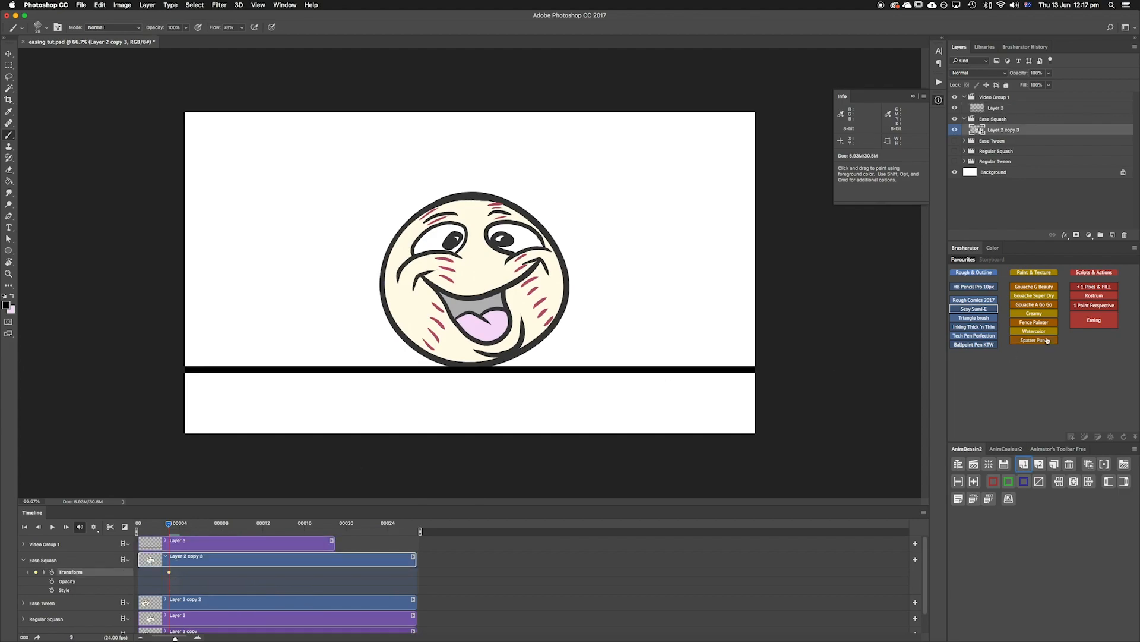
# Step: Rerun the Easing script: easeInOutQuint, 20 frames, width 200, height -200, vertical 200
pyautogui.click(1093, 320)
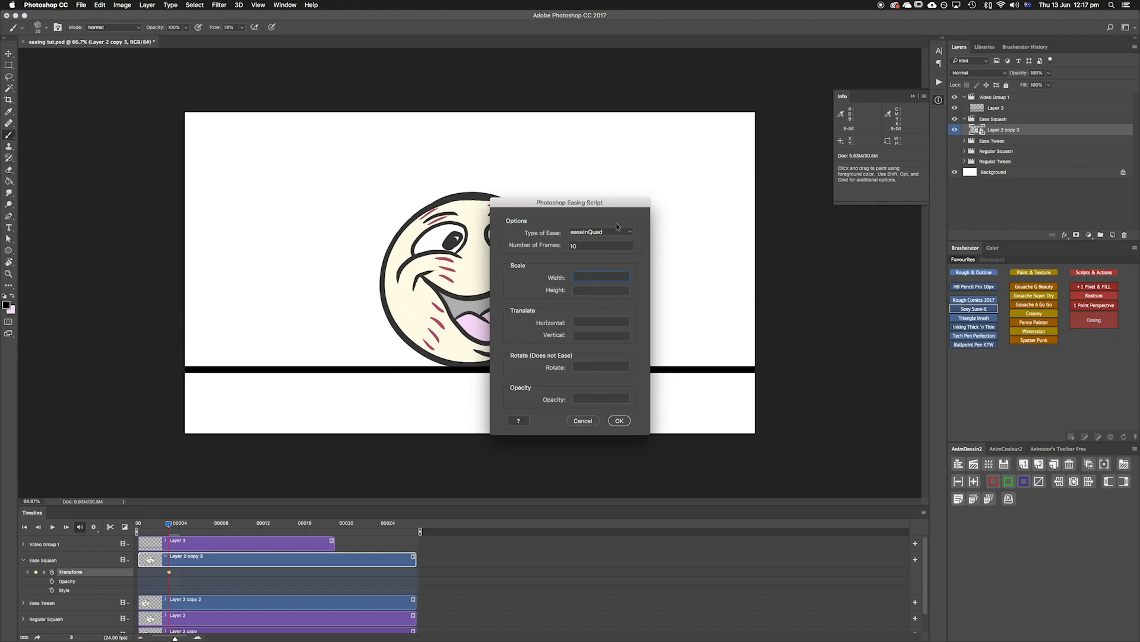
pyautogui.click(601, 232)
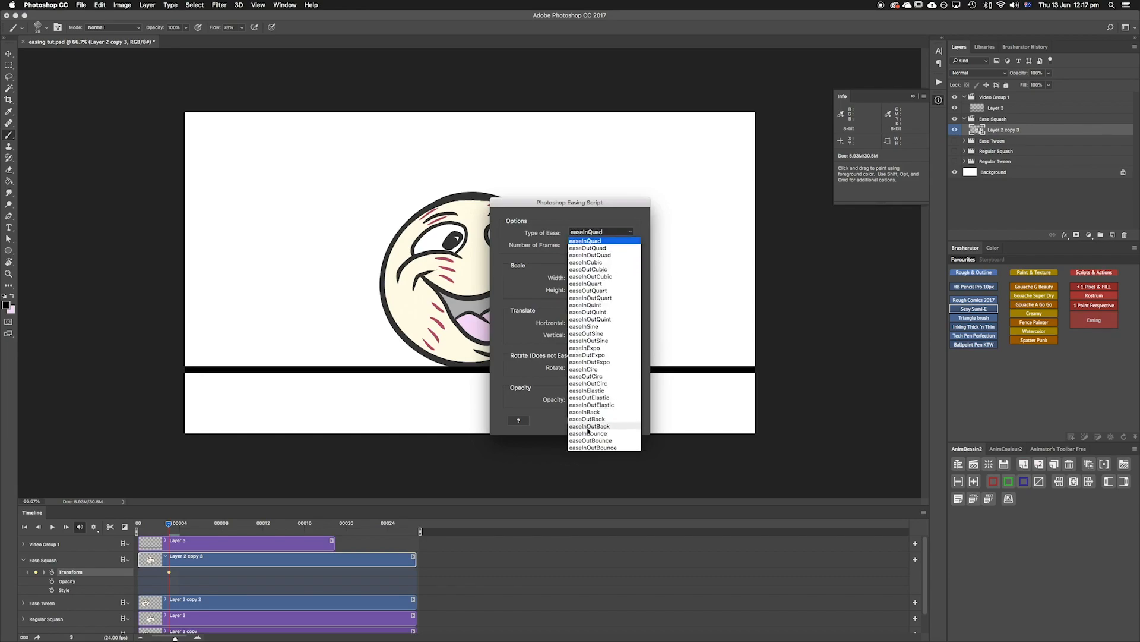
pyautogui.moveTo(592, 320)
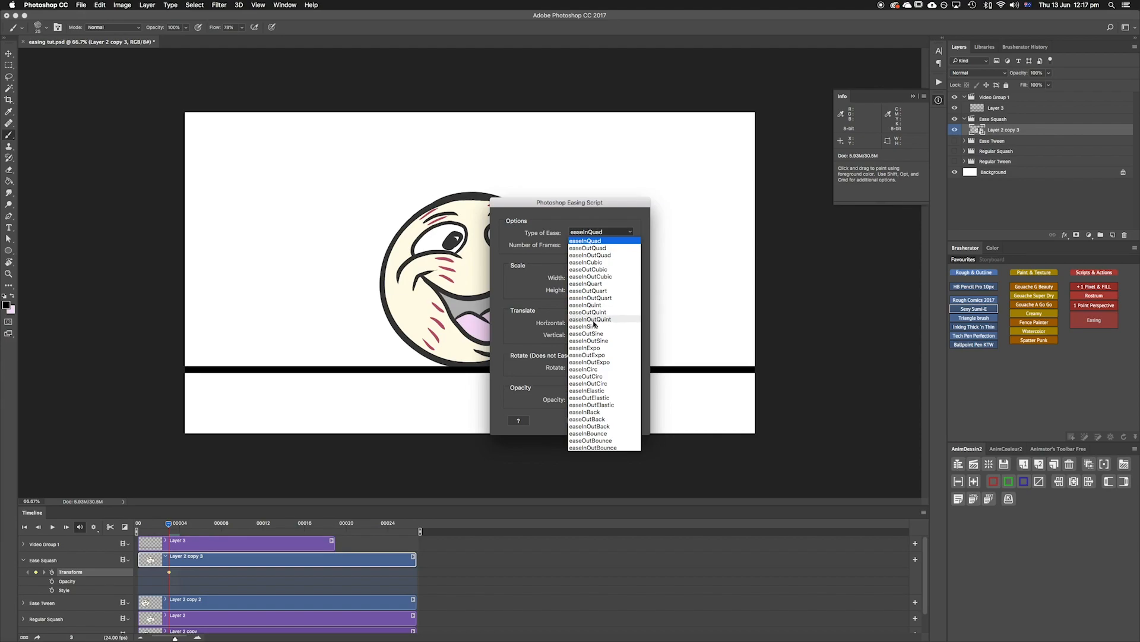
pyautogui.click(591, 319)
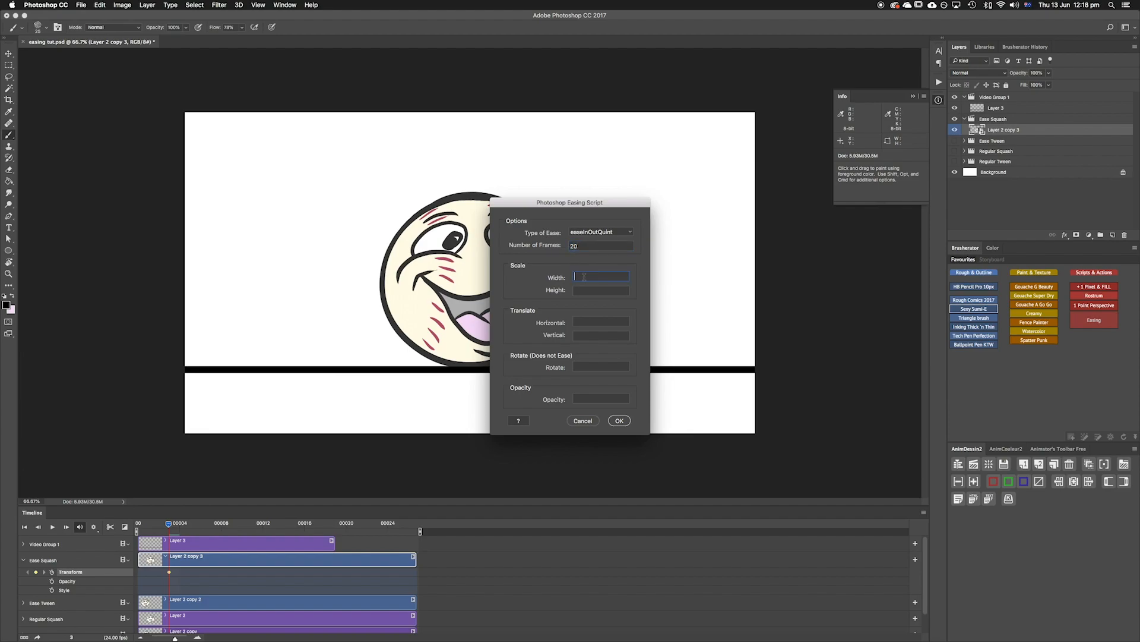
pyautogui.write('200')
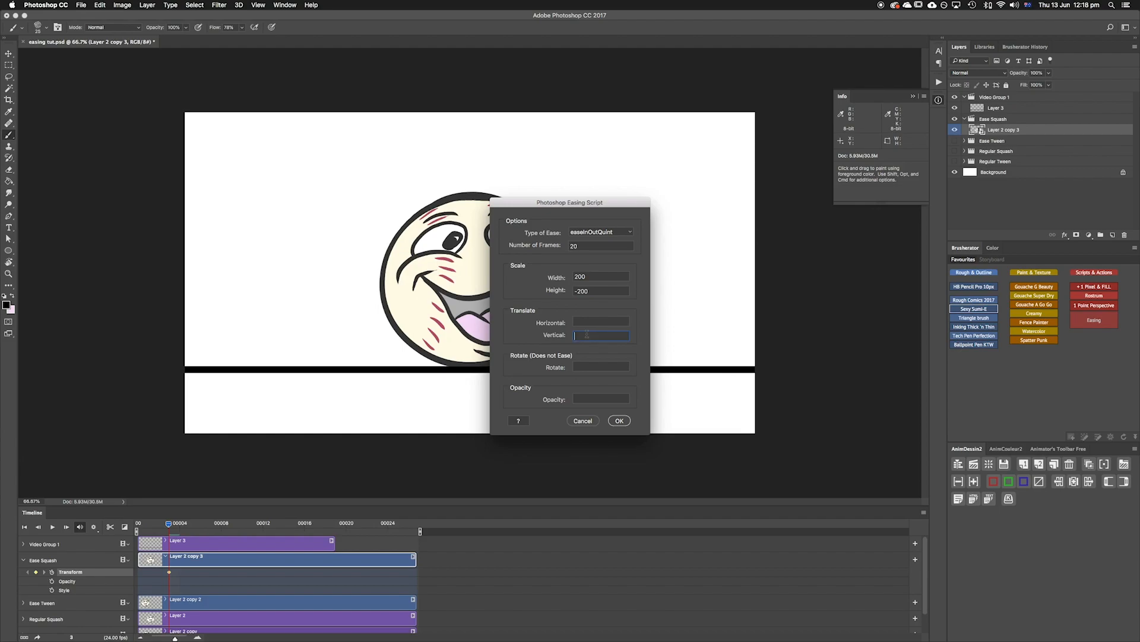
pyautogui.write('200')
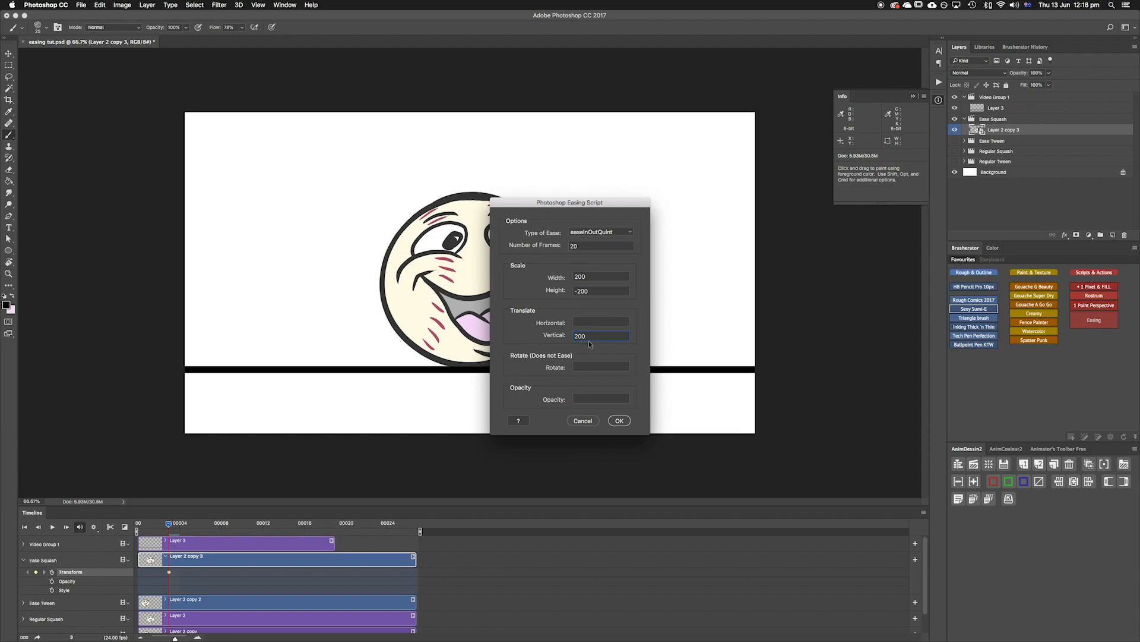
pyautogui.click(600, 335)
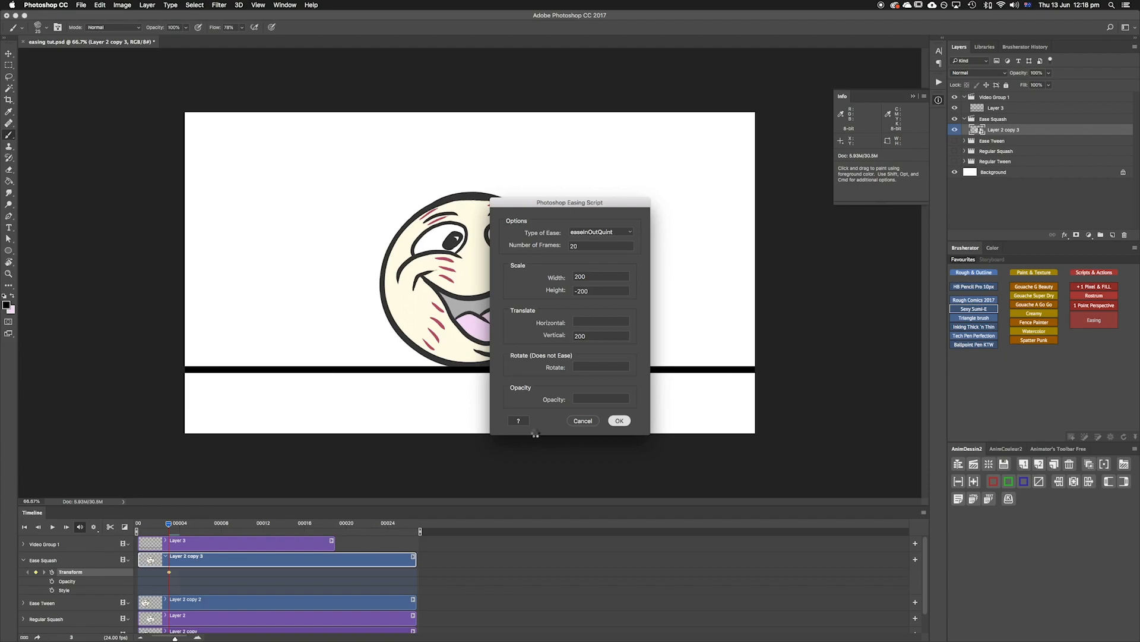
pyautogui.click(618, 421)
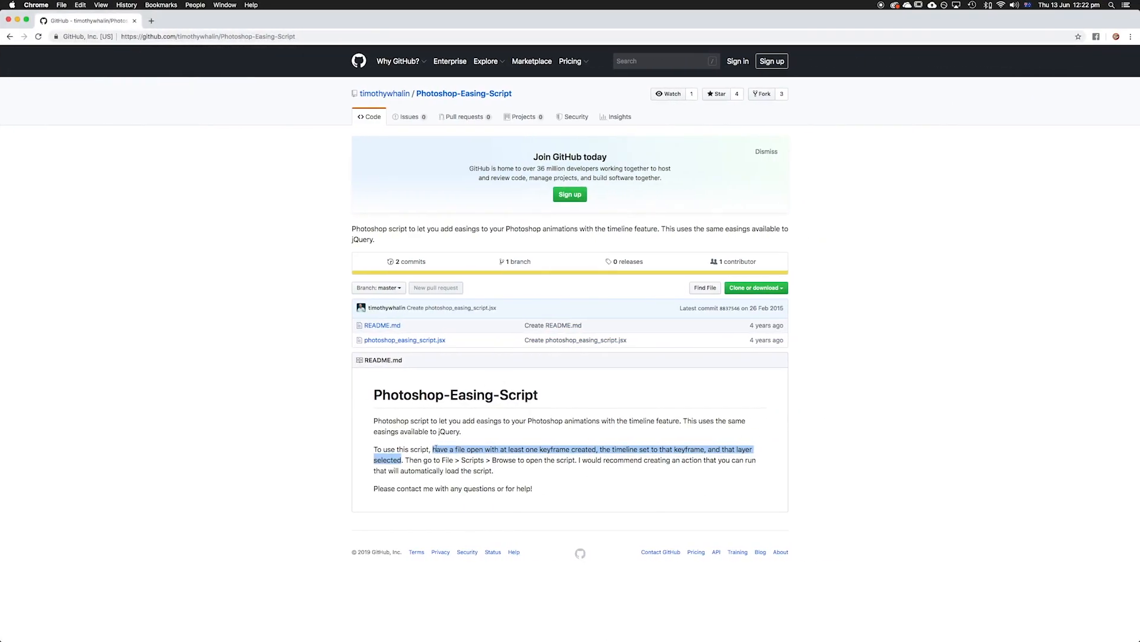
pyautogui.moveTo(434, 471)
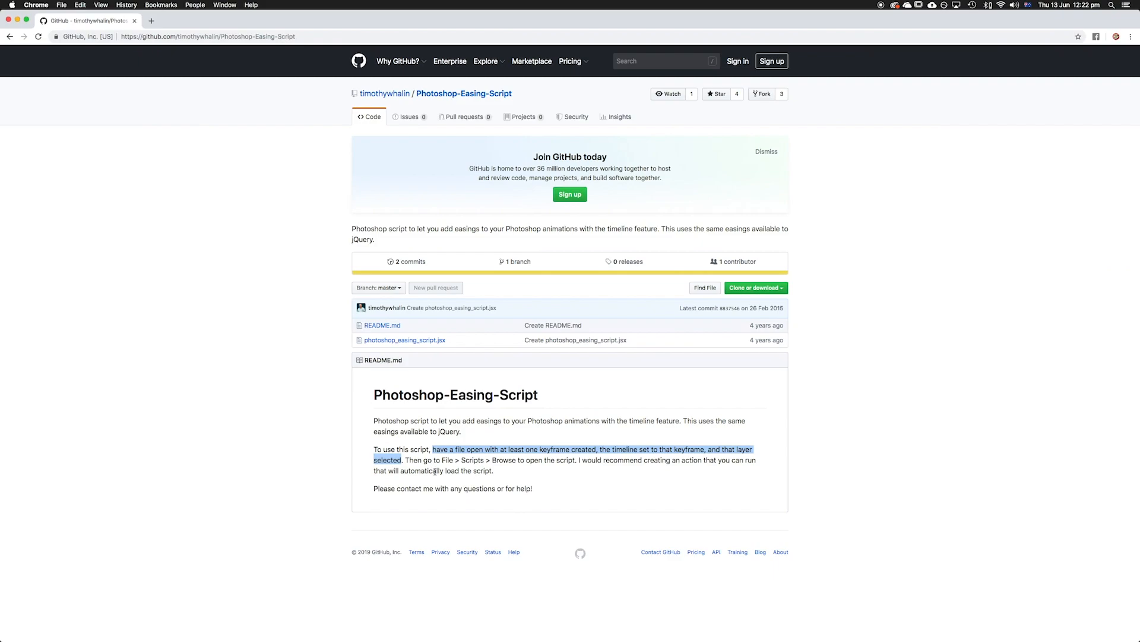